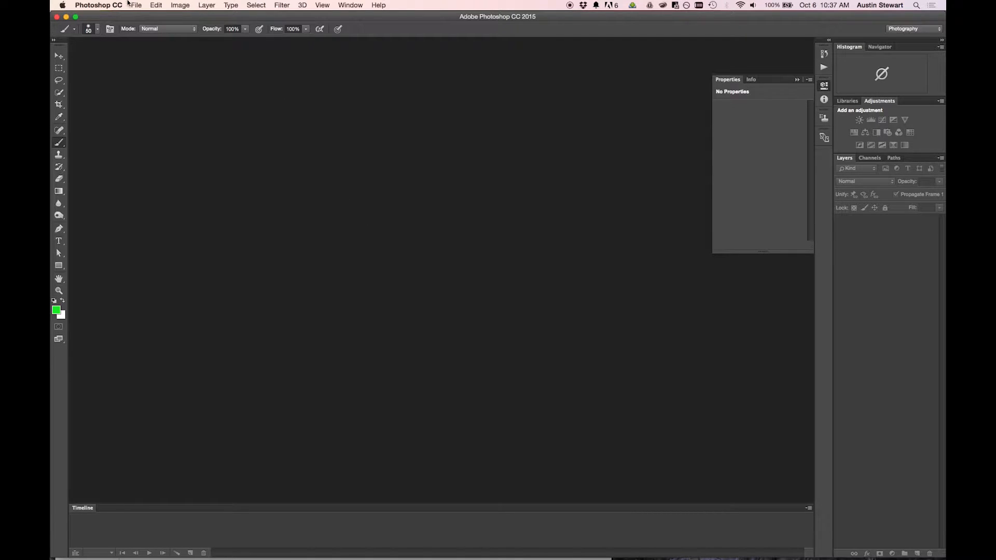
- Open VideoGroupDemo.psd from the file chooser, scrolling the list to find it
click(135, 5)
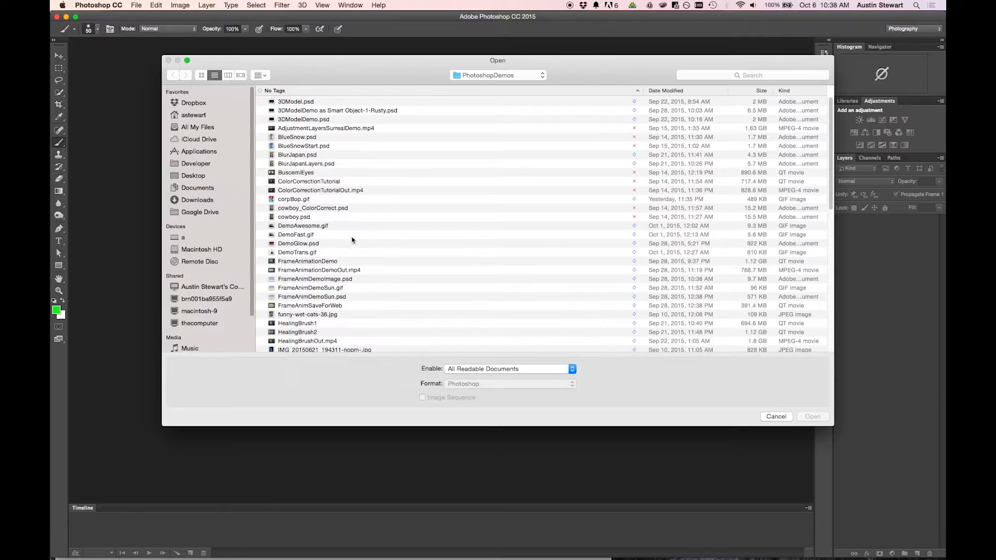
mouse_move(311, 297)
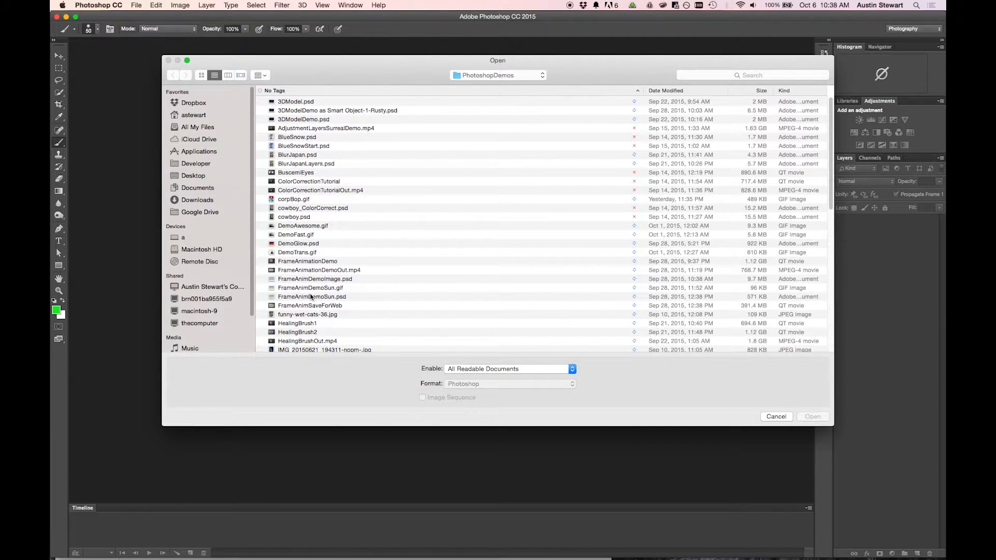
scroll(down, 3)
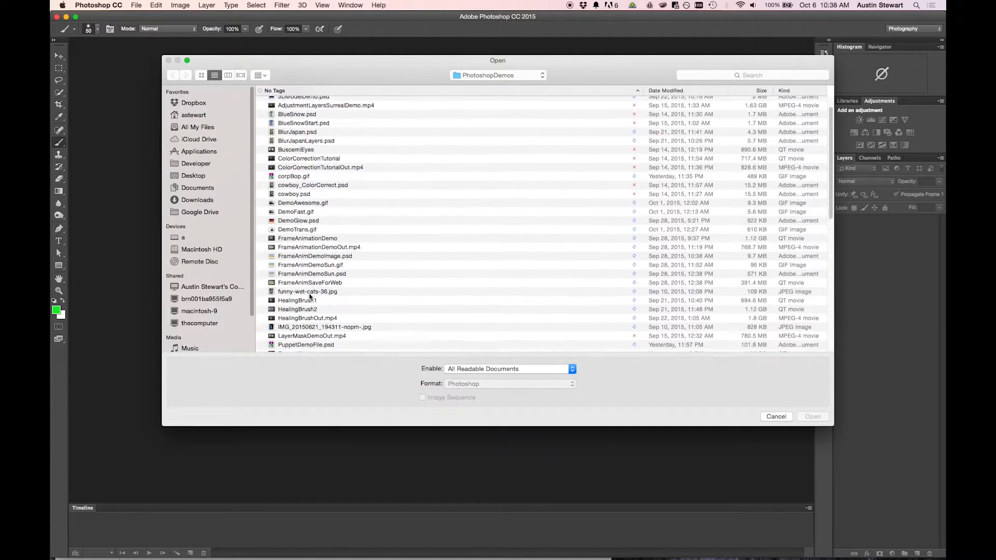
scroll(down, 3)
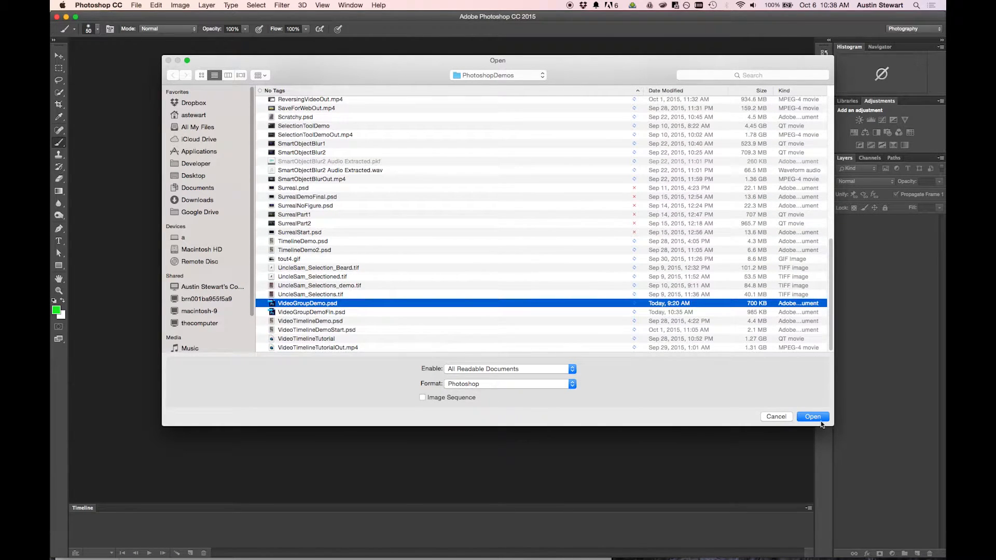
click(813, 416)
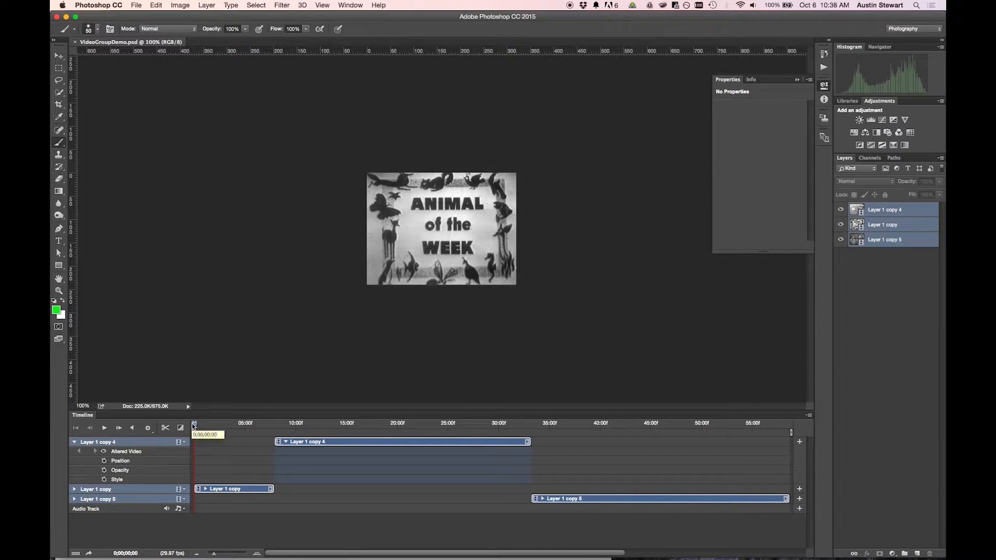
drag(194, 425, 224, 425)
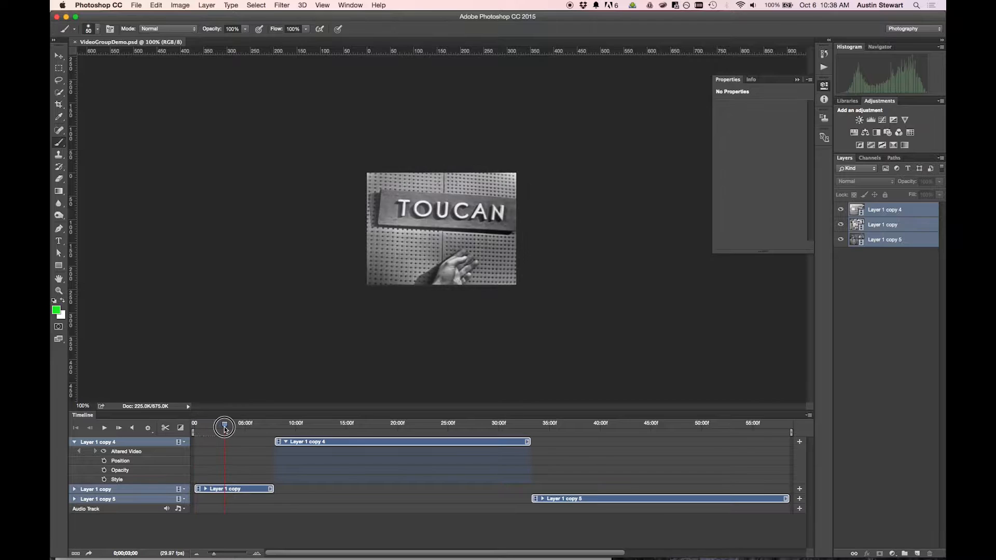
drag(224, 425, 216, 425)
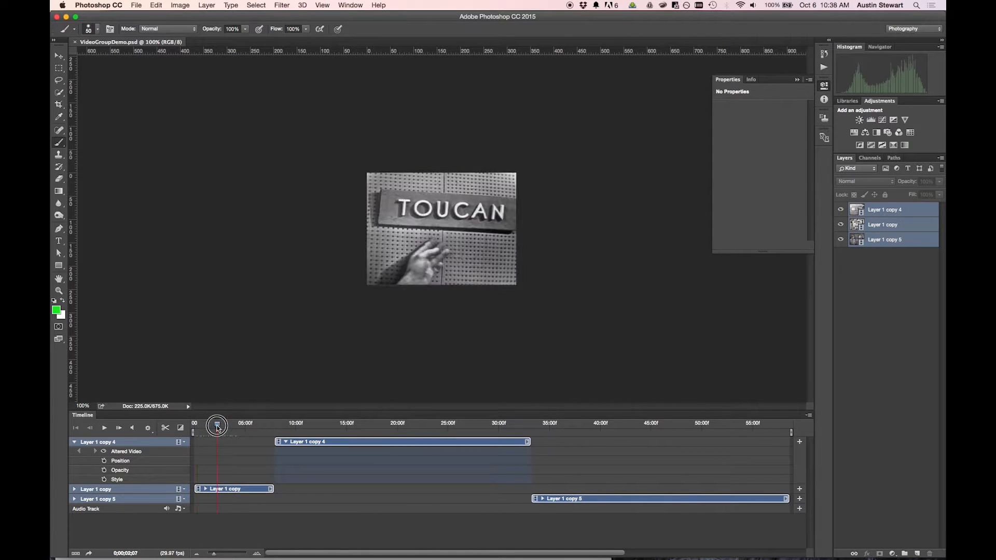
drag(215, 425, 273, 424)
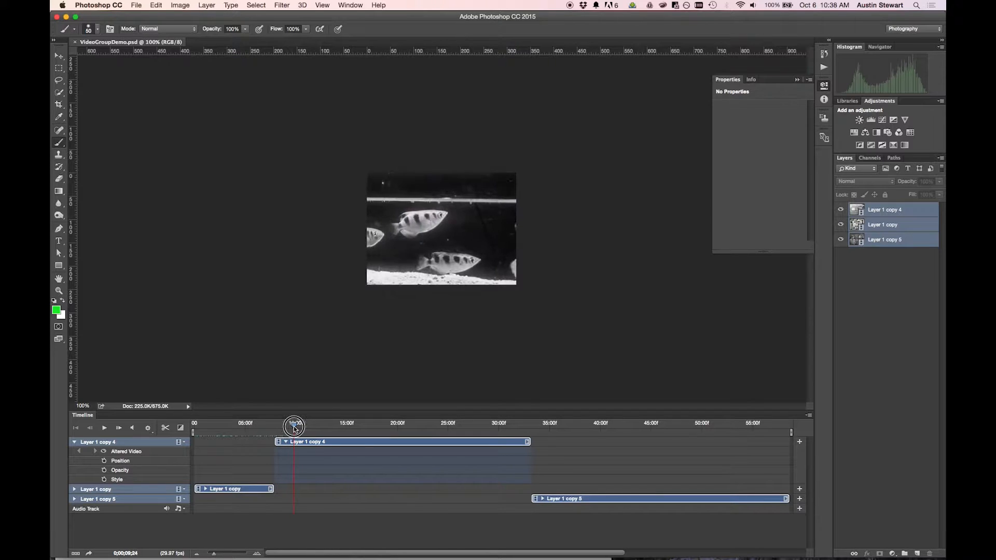
drag(294, 423, 369, 420)
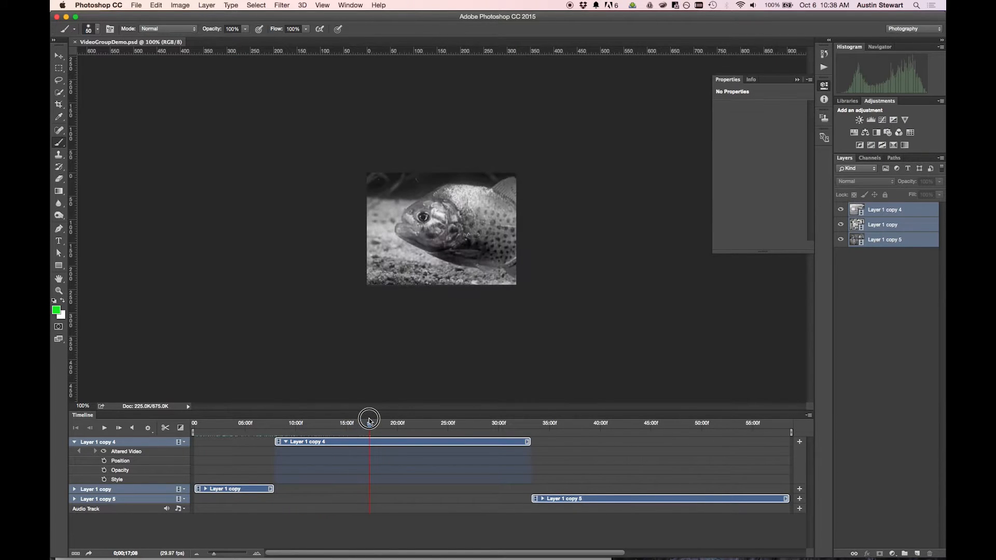
drag(370, 422, 471, 426)
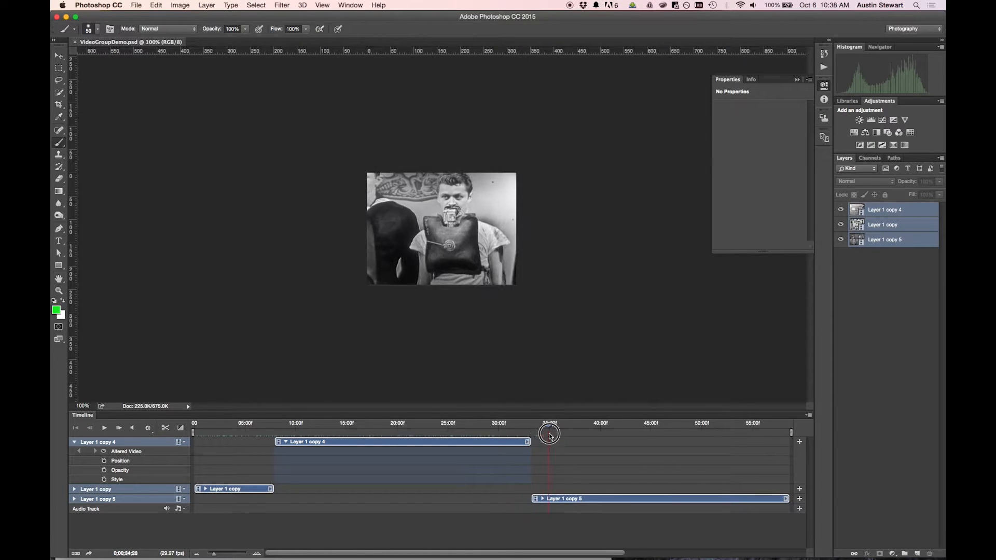
drag(550, 434, 662, 435)
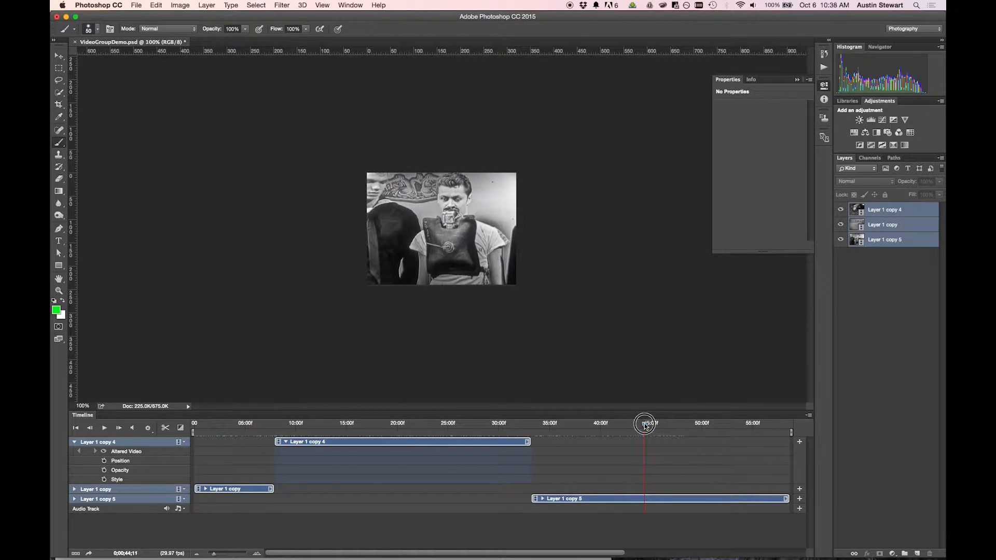
drag(644, 423, 213, 424)
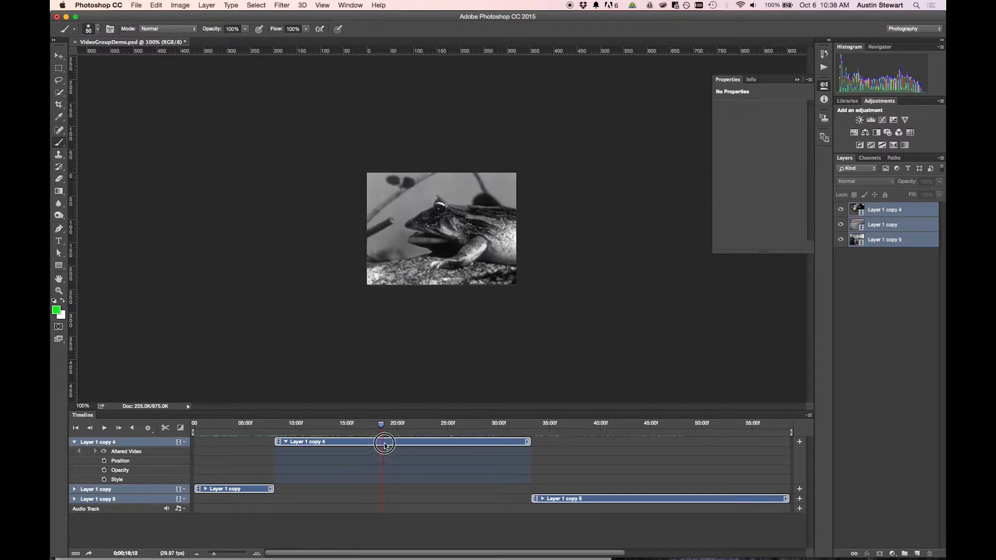
drag(383, 443, 504, 449)
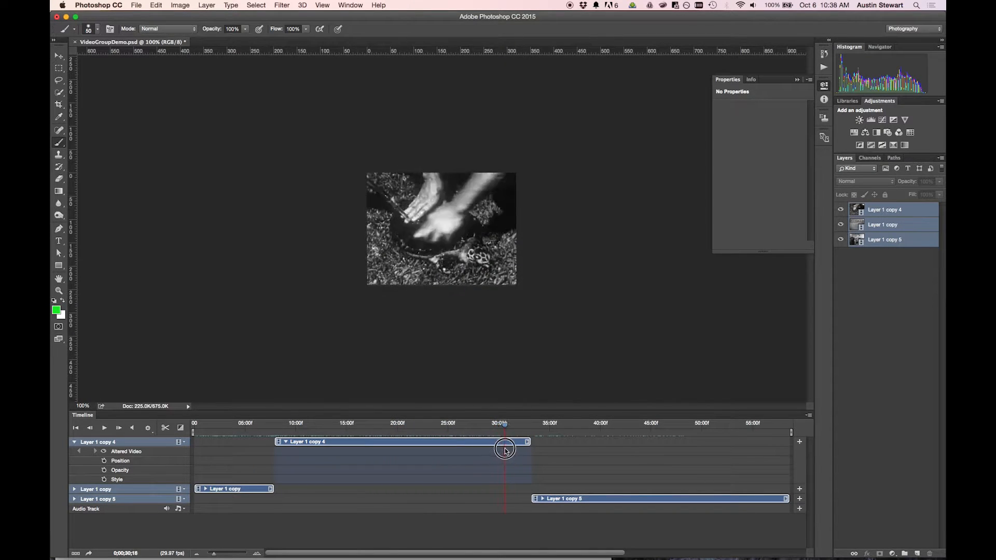
drag(506, 449, 535, 452)
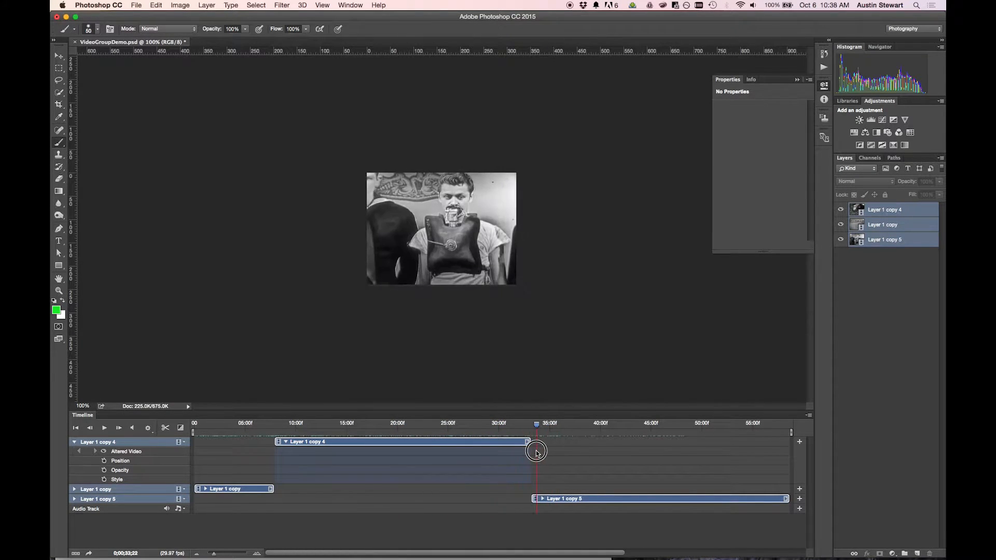
drag(536, 452, 646, 462)
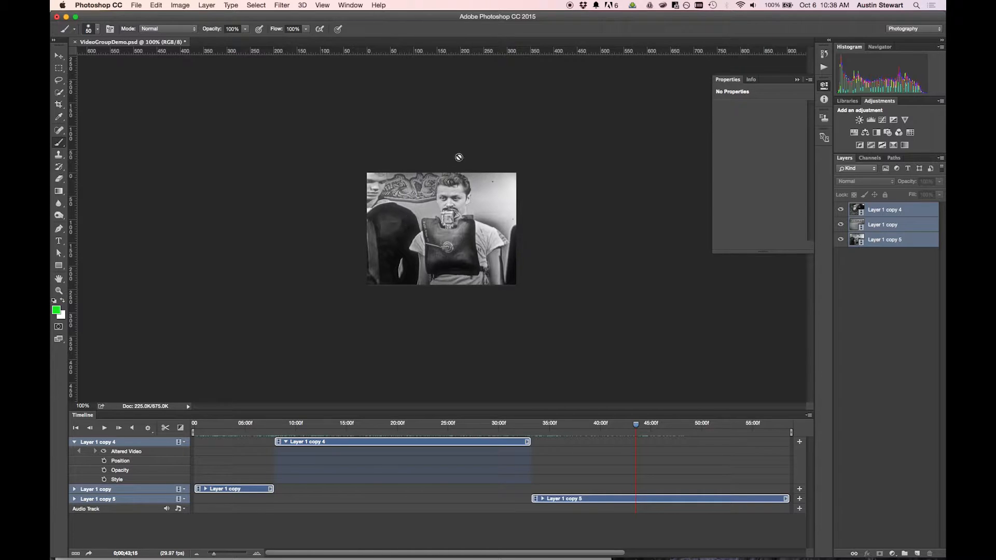
mouse_move(515, 313)
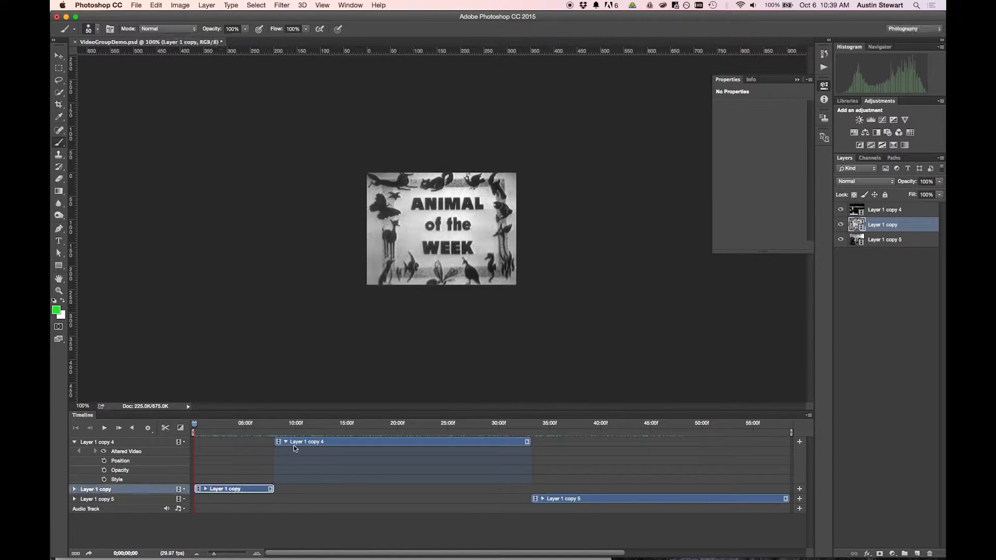
click(301, 442)
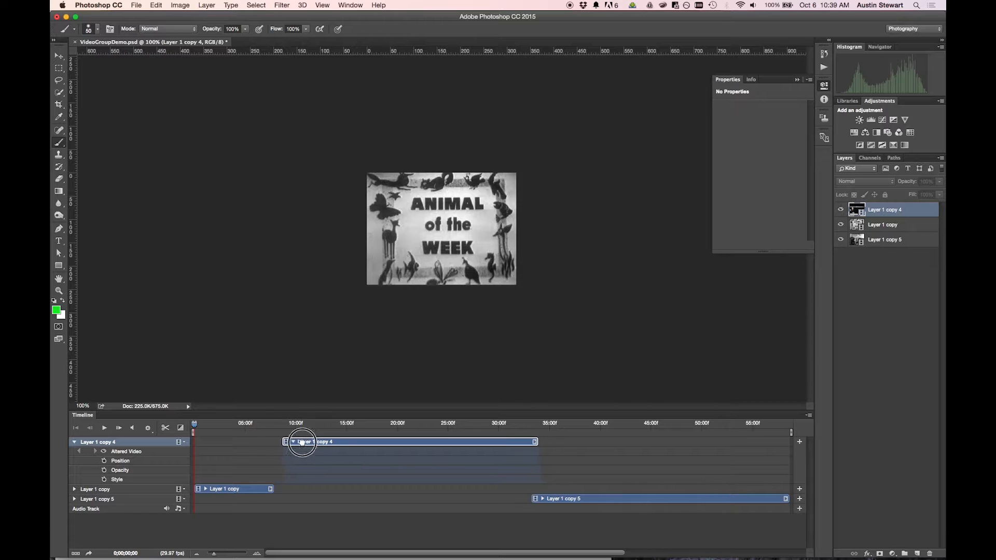
drag(302, 441, 216, 442)
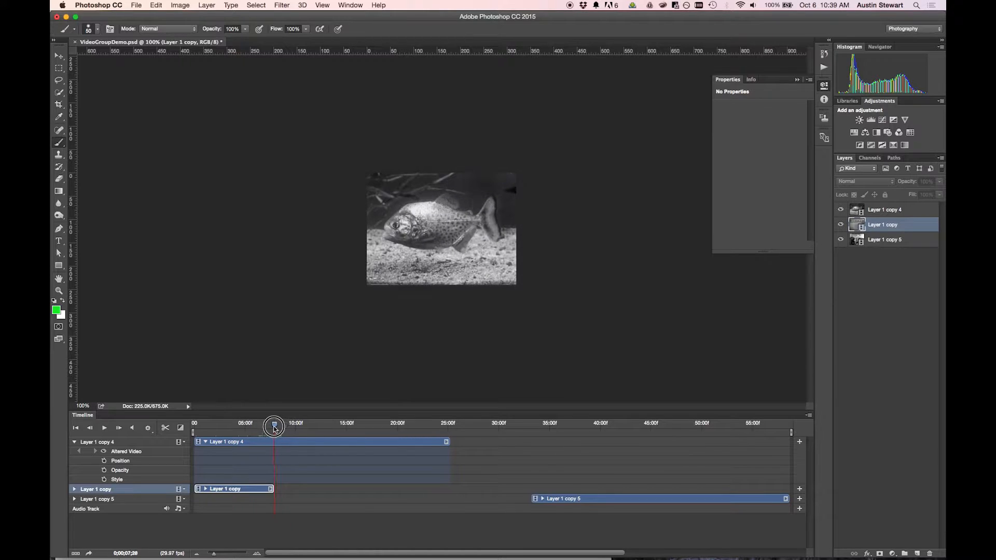
drag(274, 426, 282, 426)
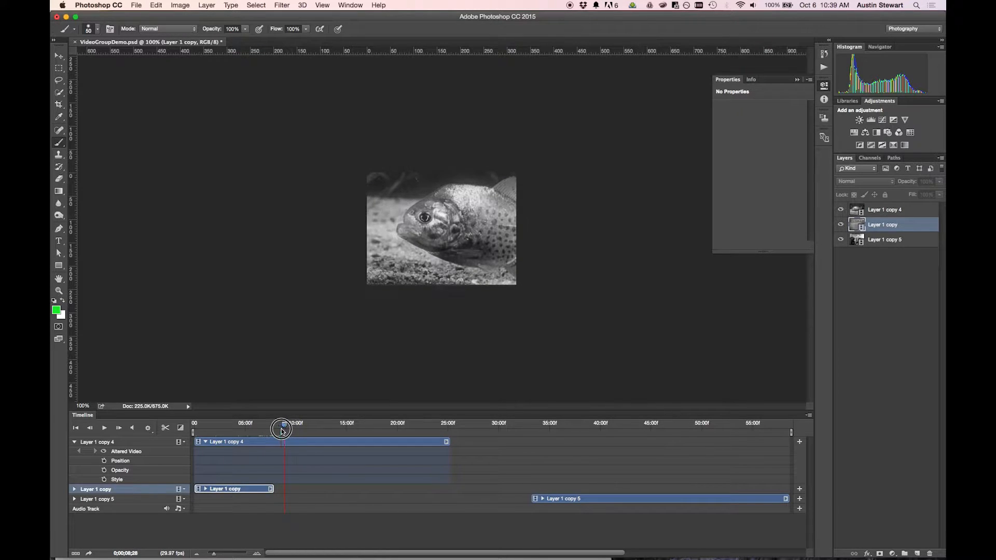
drag(282, 429, 293, 432)
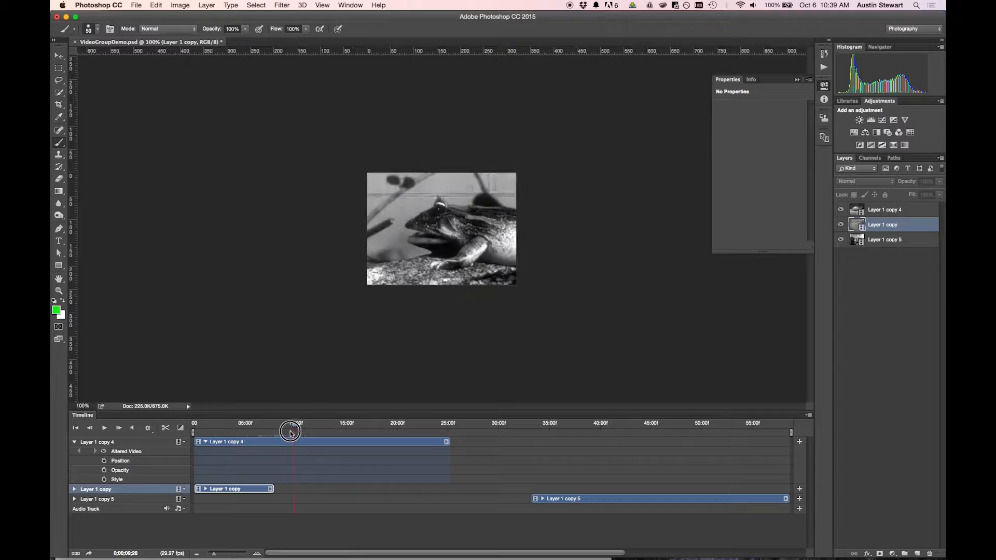
drag(291, 423, 273, 423)
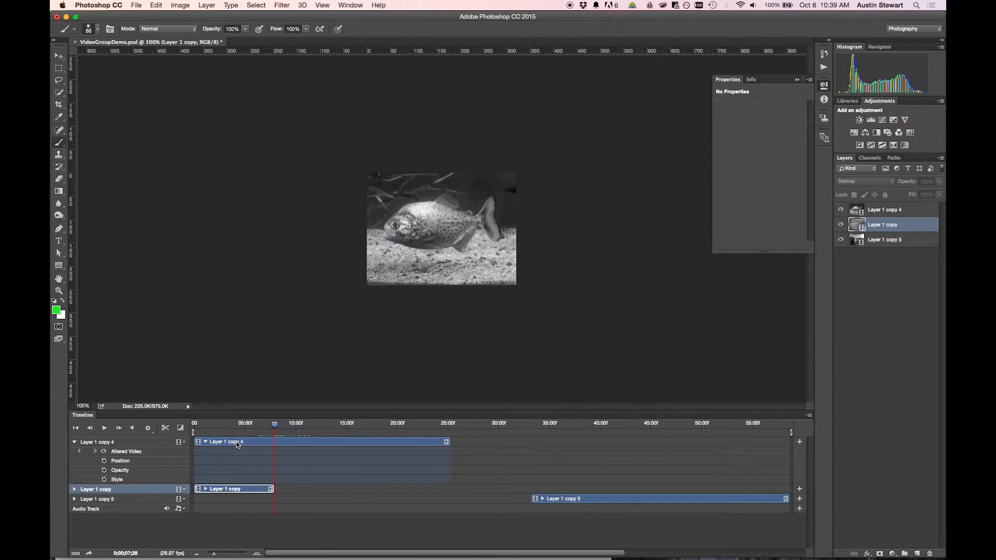
click(237, 442)
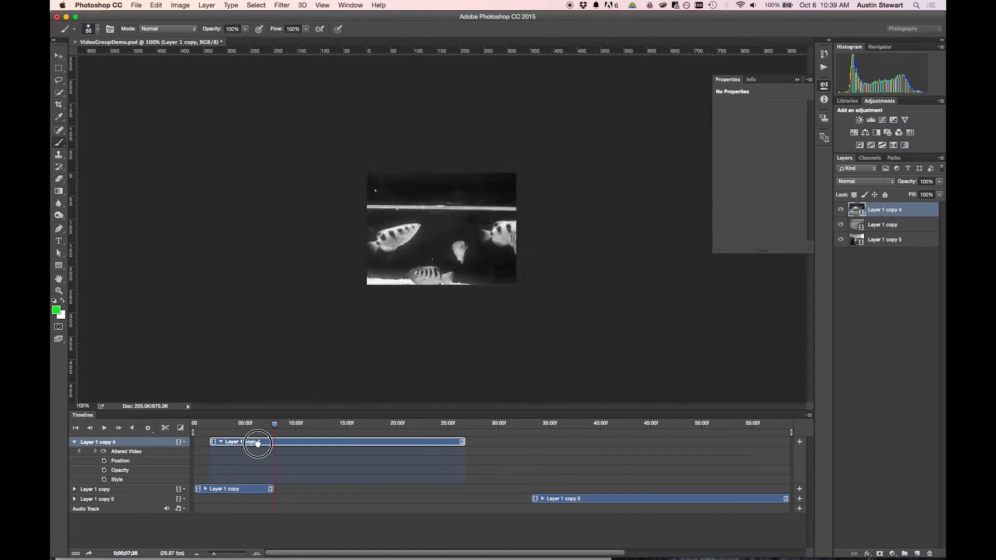
drag(257, 442, 317, 442)
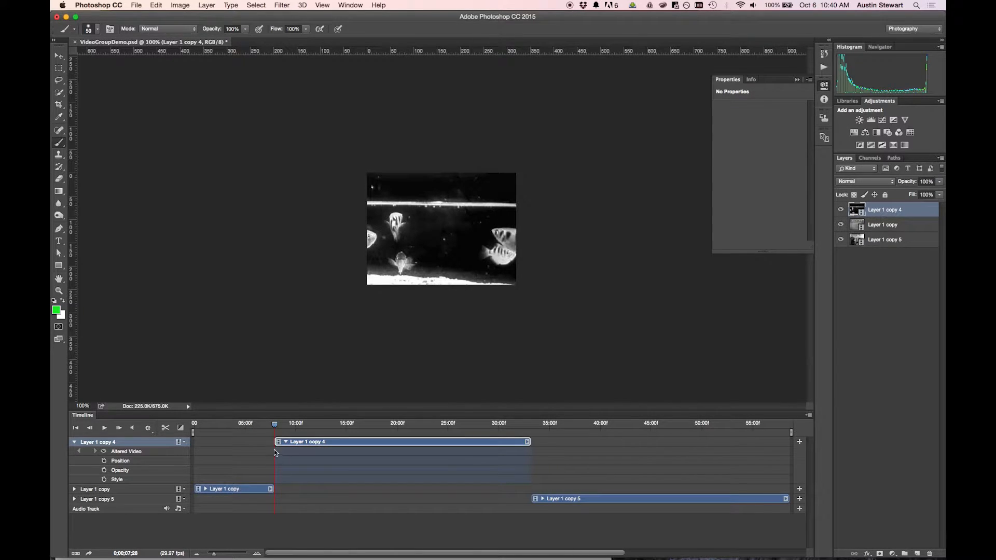
click(225, 489)
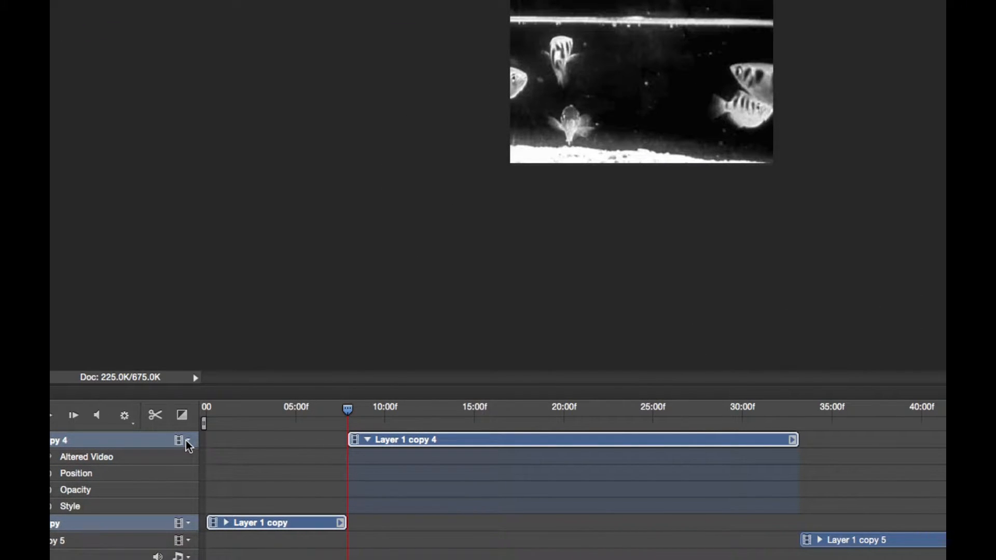
- Combine Layer 1 copy and Layer 1 copy 4 into a new video group via New Video Group from Clips
click(181, 440)
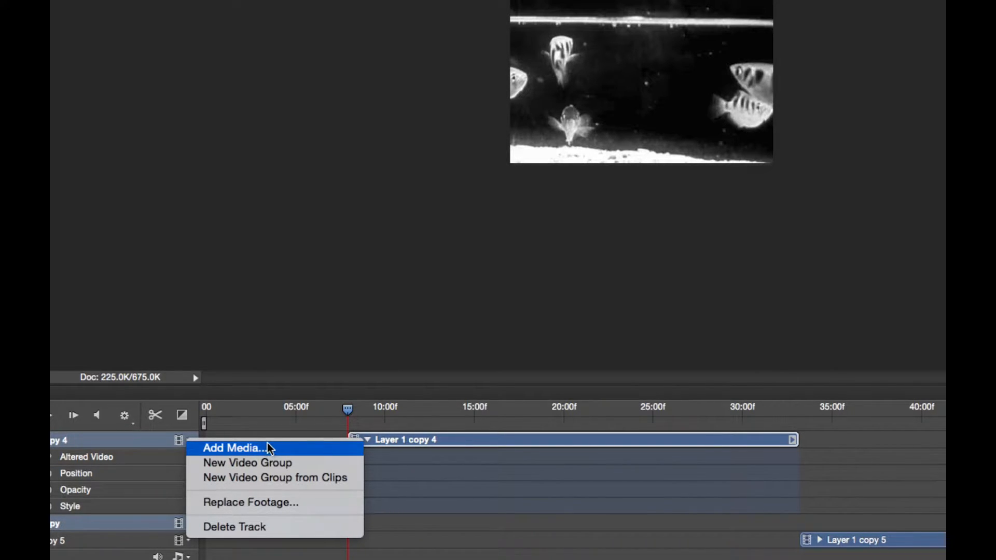
mouse_move(266, 455)
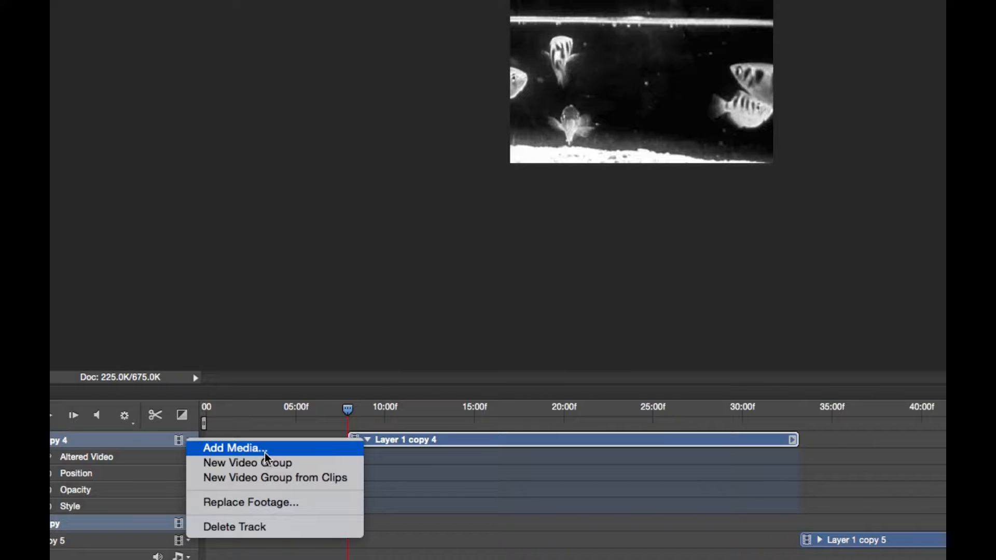
mouse_move(264, 463)
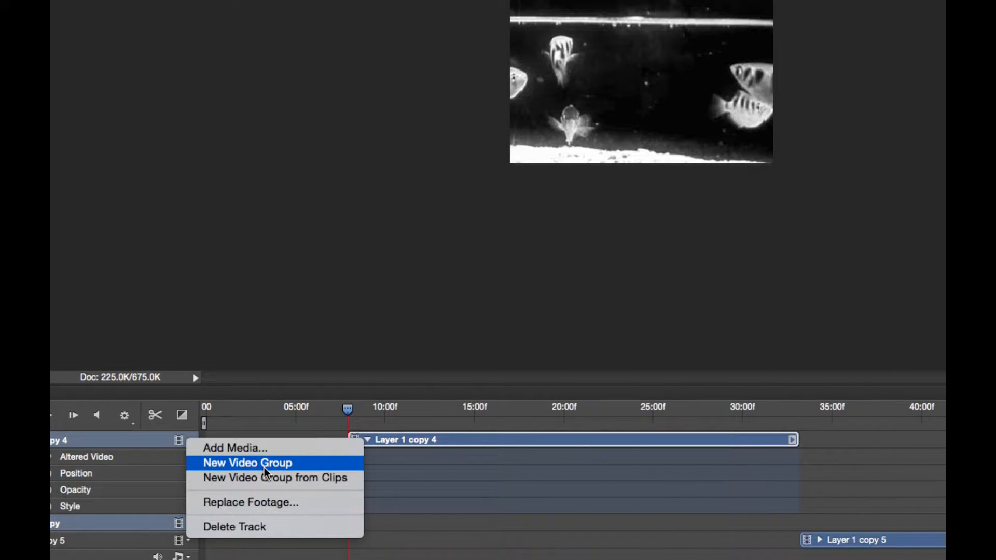
mouse_move(273, 477)
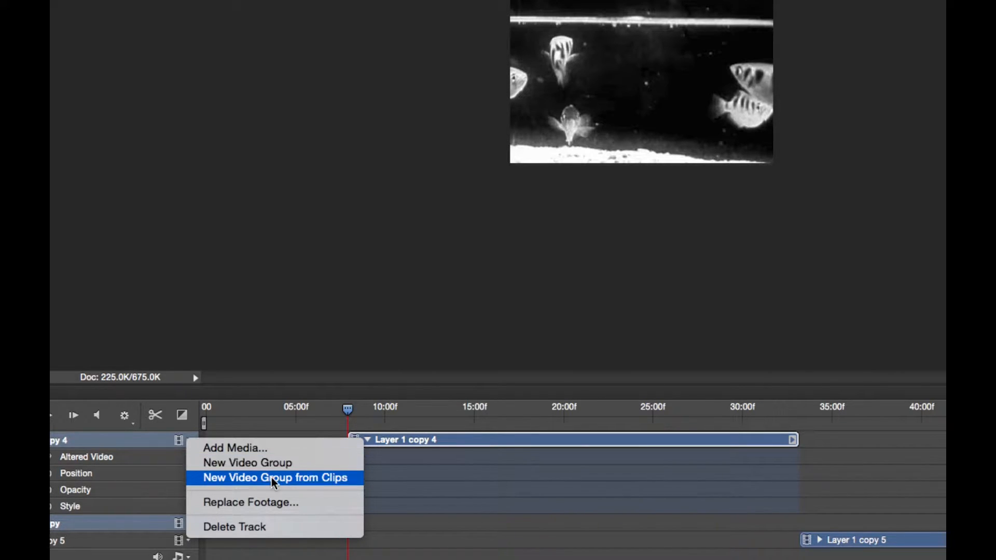
mouse_move(248, 481)
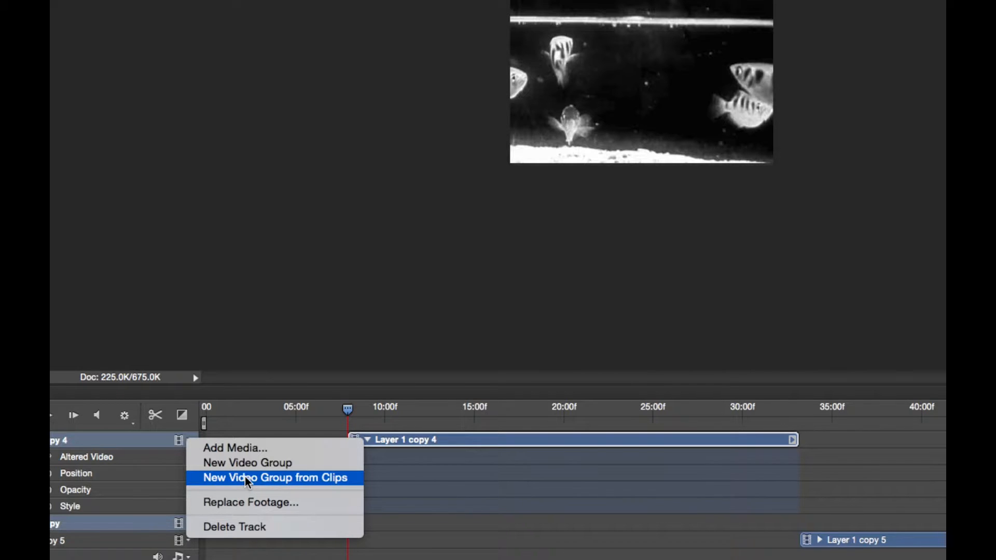
click(274, 477)
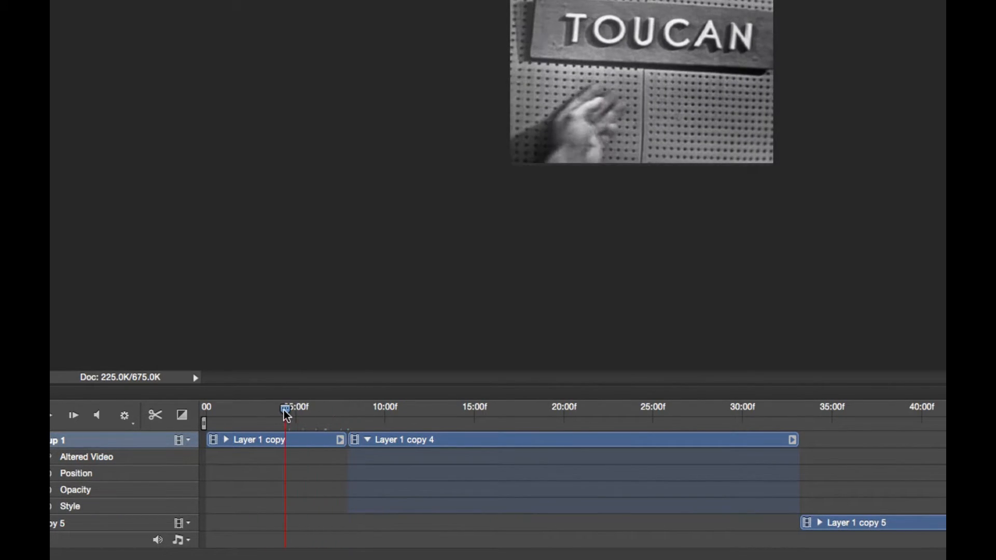
drag(284, 407, 291, 407)
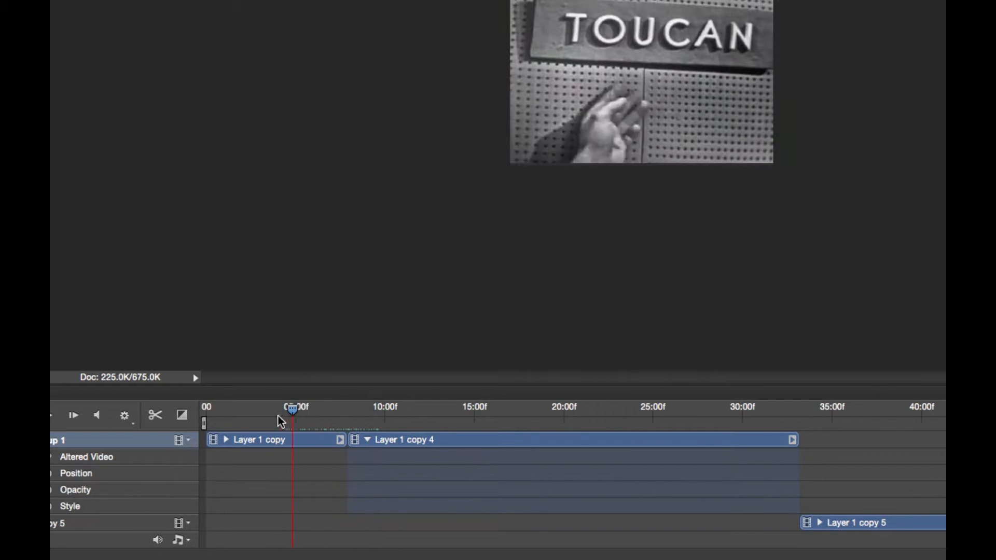
drag(292, 408, 335, 408)
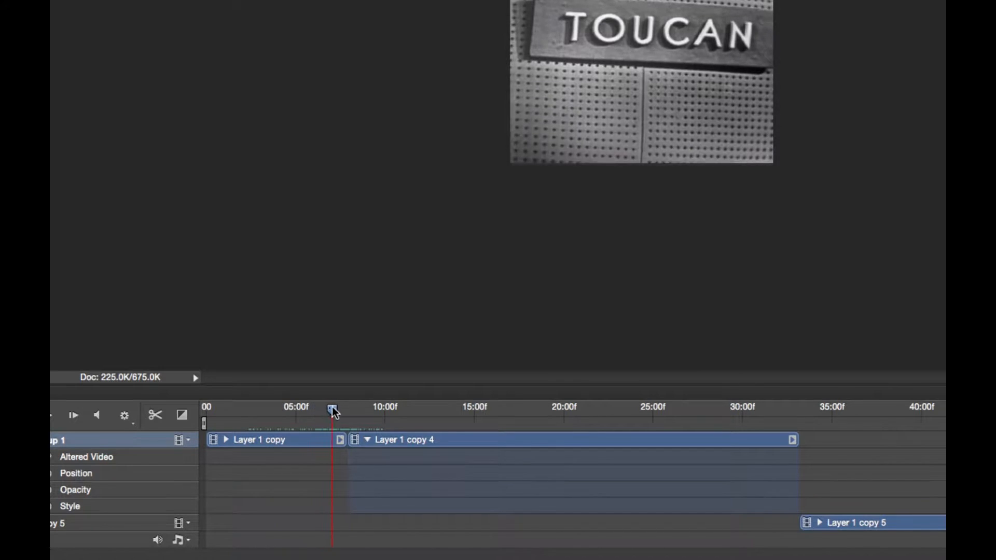
drag(332, 410, 349, 410)
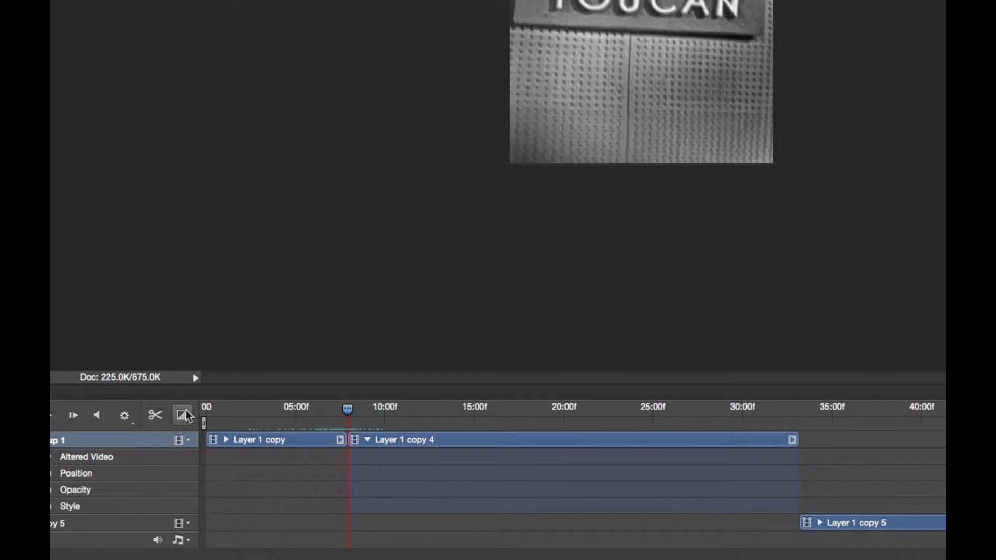
mouse_move(182, 415)
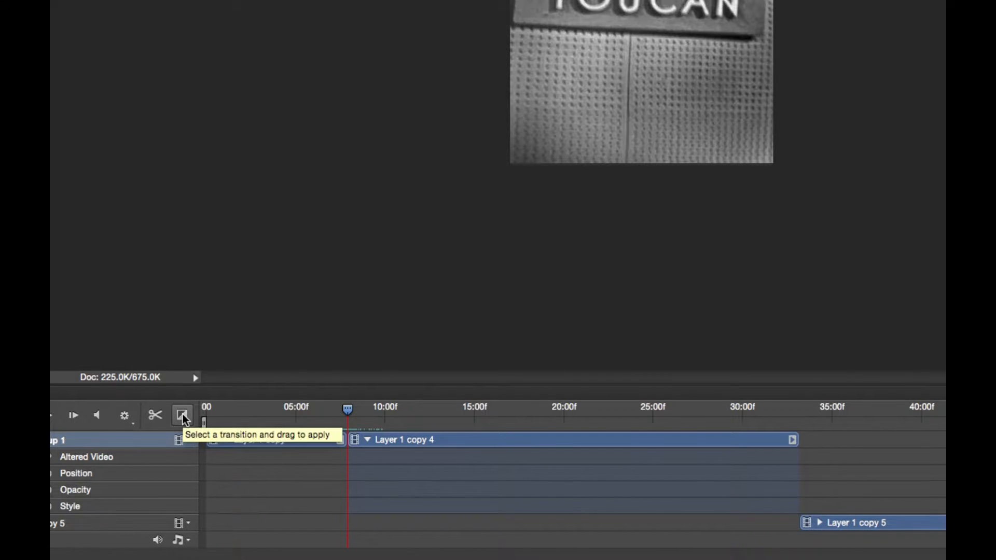
- Show the Timeline transition list with Cross Fade at a 3.67 s duration
click(183, 414)
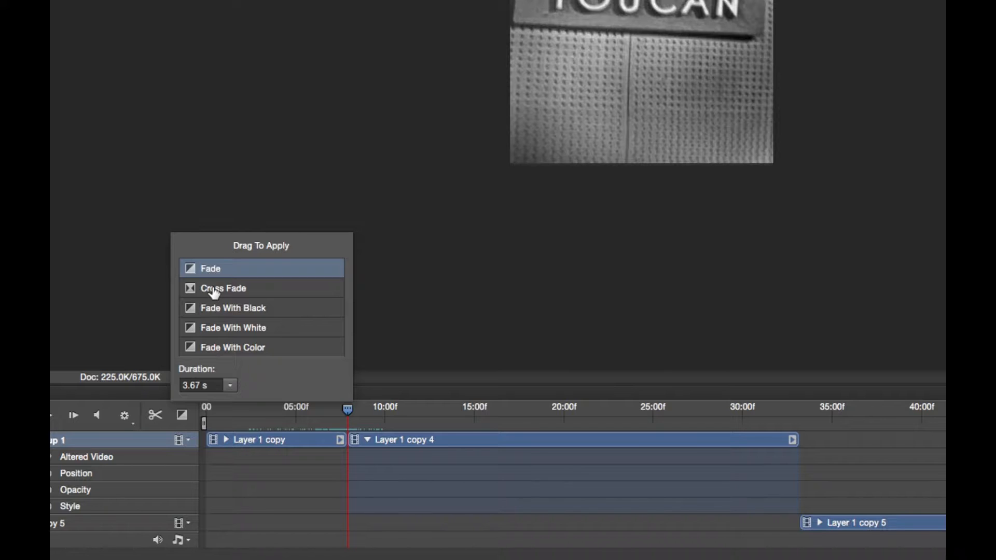
mouse_move(219, 310)
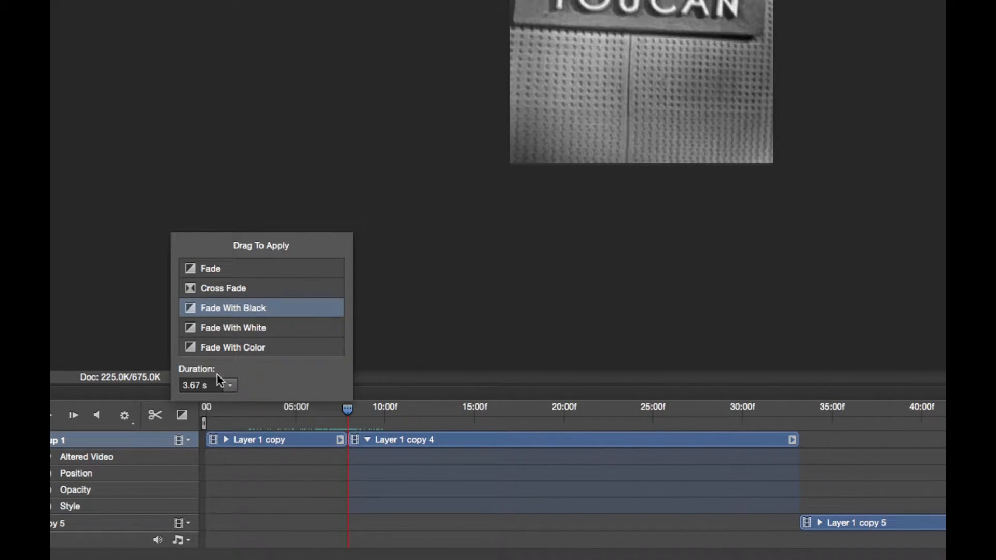
mouse_move(219, 315)
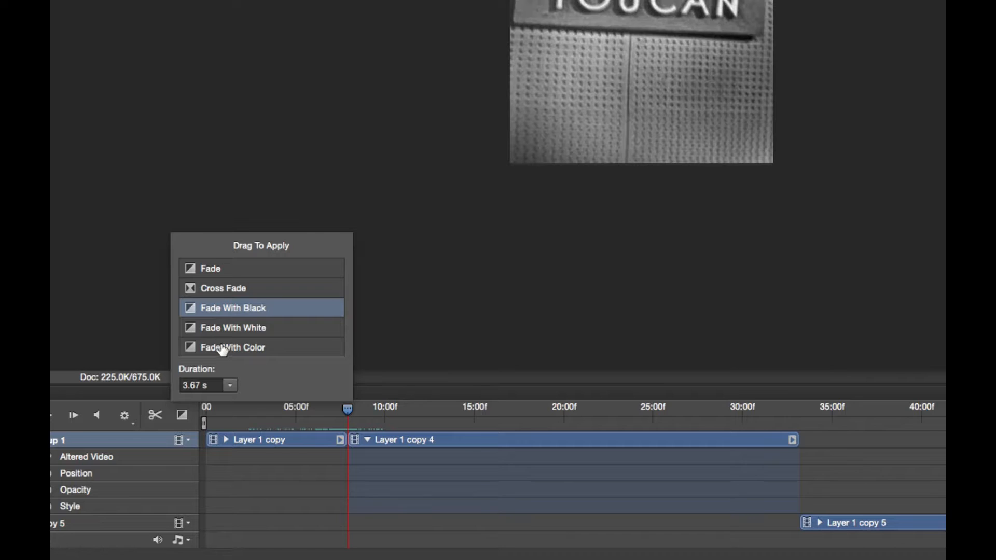
mouse_move(222, 288)
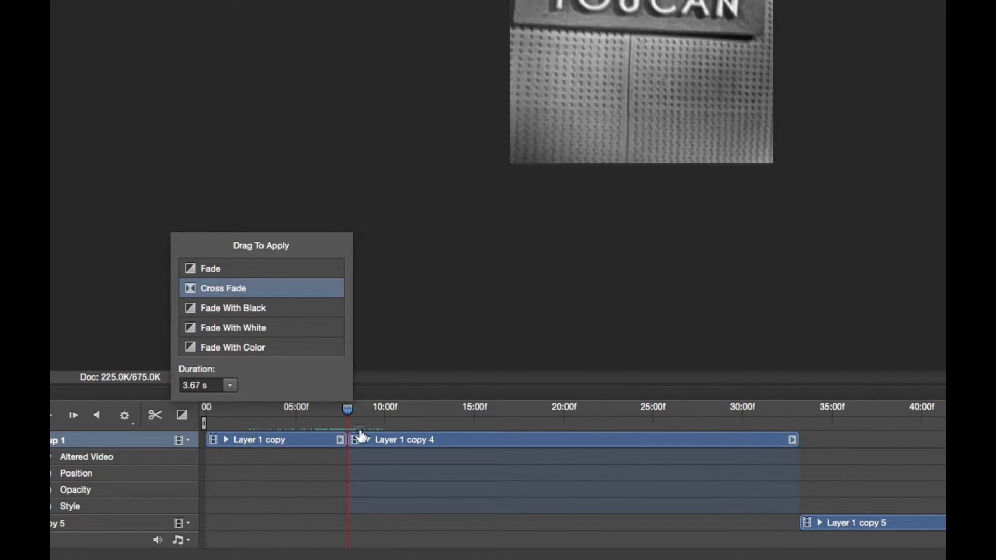
- Apply a Cross Fade at the cut between the toucan and fish clips and scrub to preview it
click(349, 440)
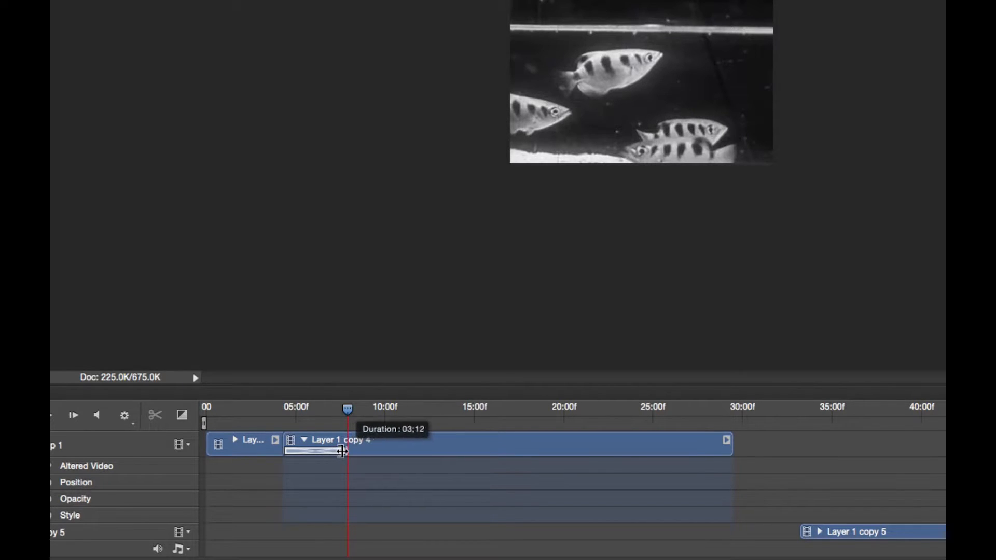
click(181, 415)
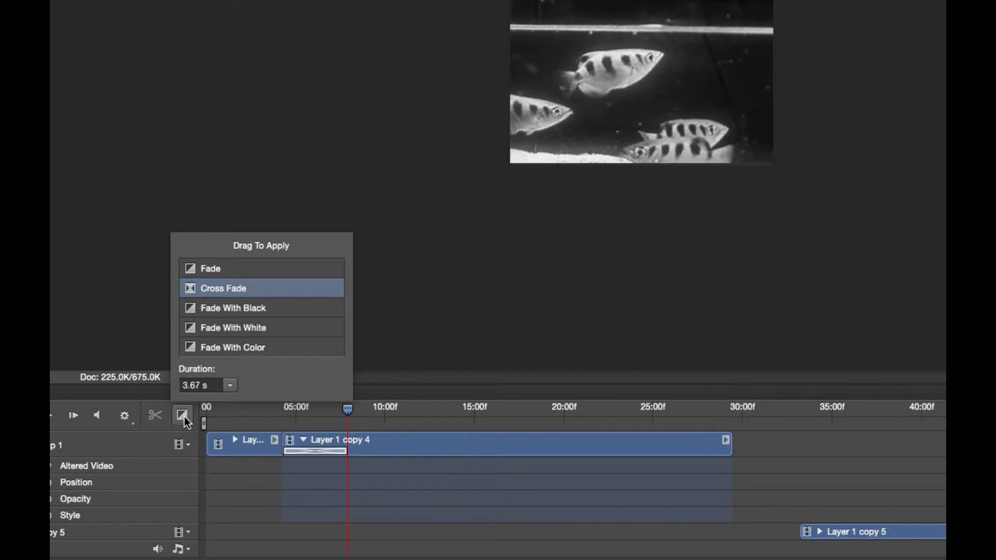
click(183, 415)
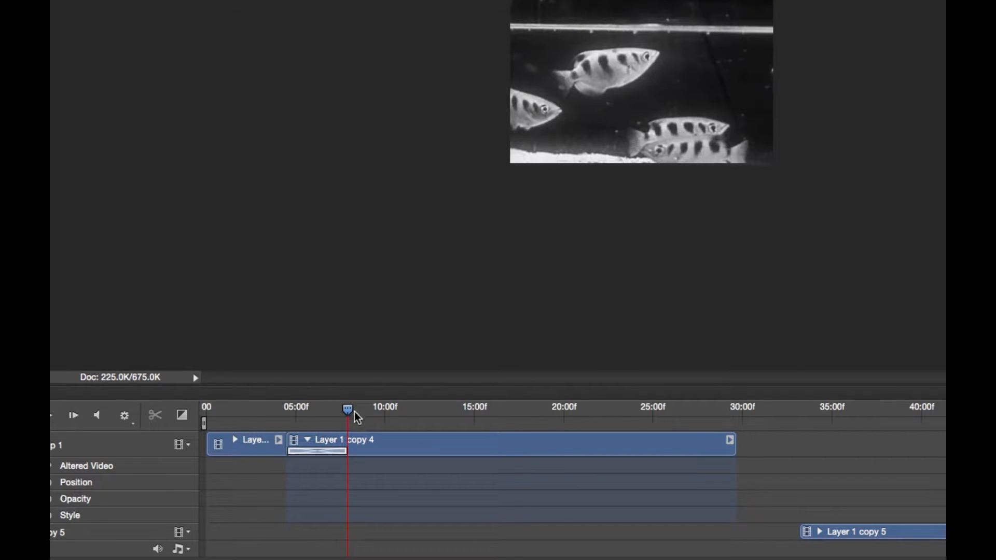
drag(348, 410, 281, 410)
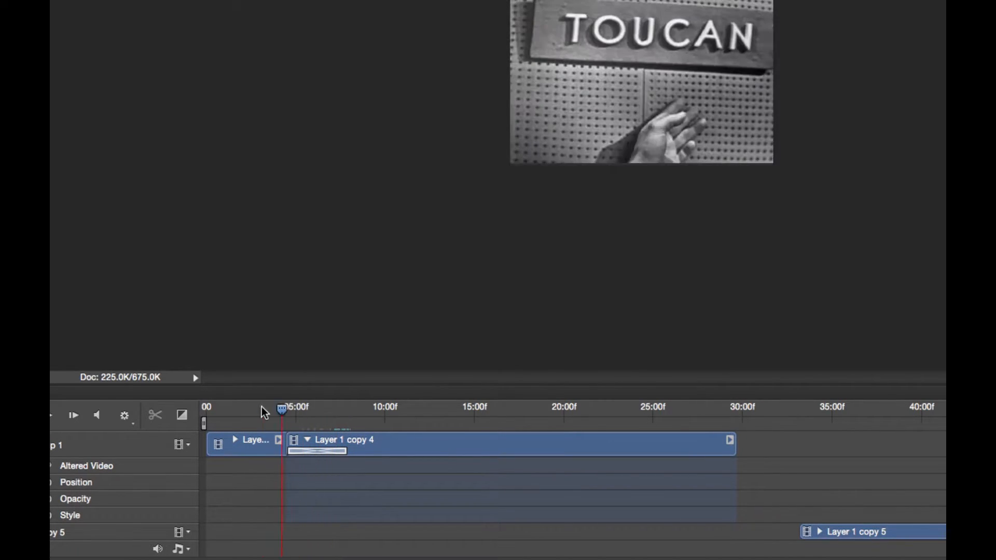
drag(282, 410, 259, 410)
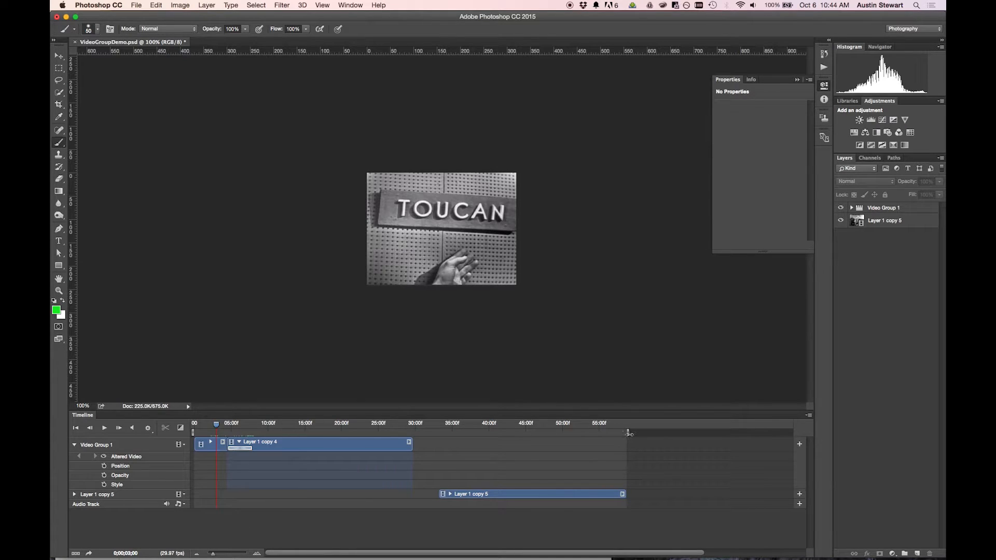
drag(410, 442, 330, 442)
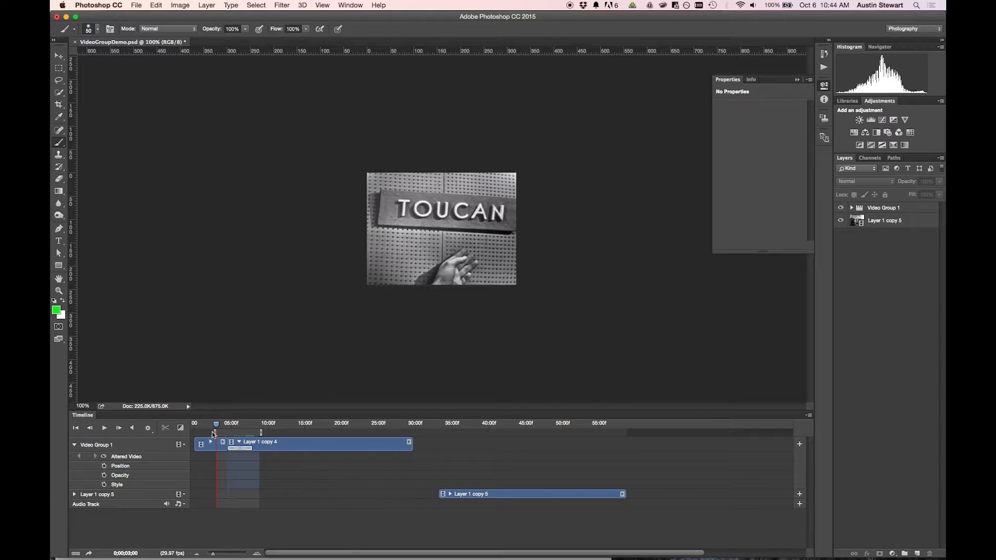
click(104, 428)
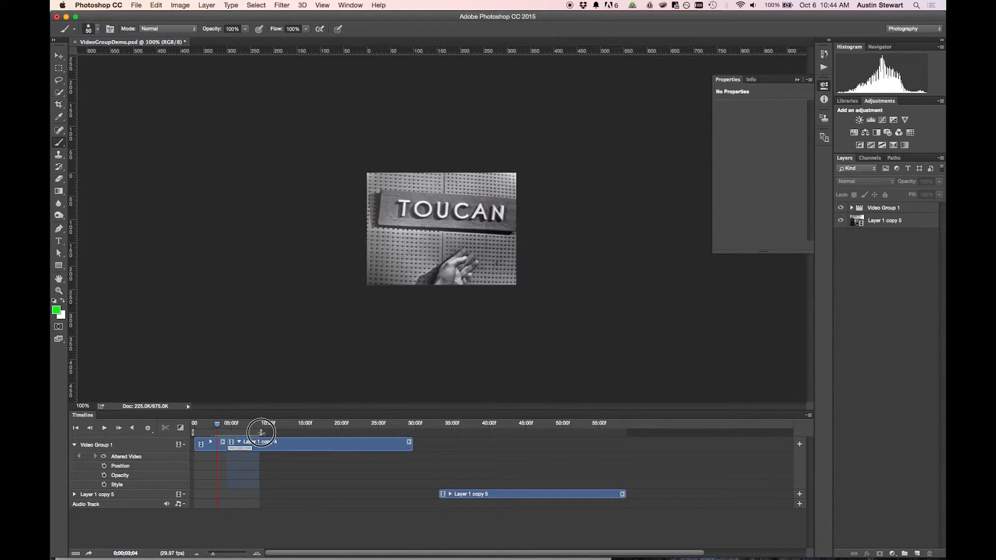
drag(260, 432, 625, 433)
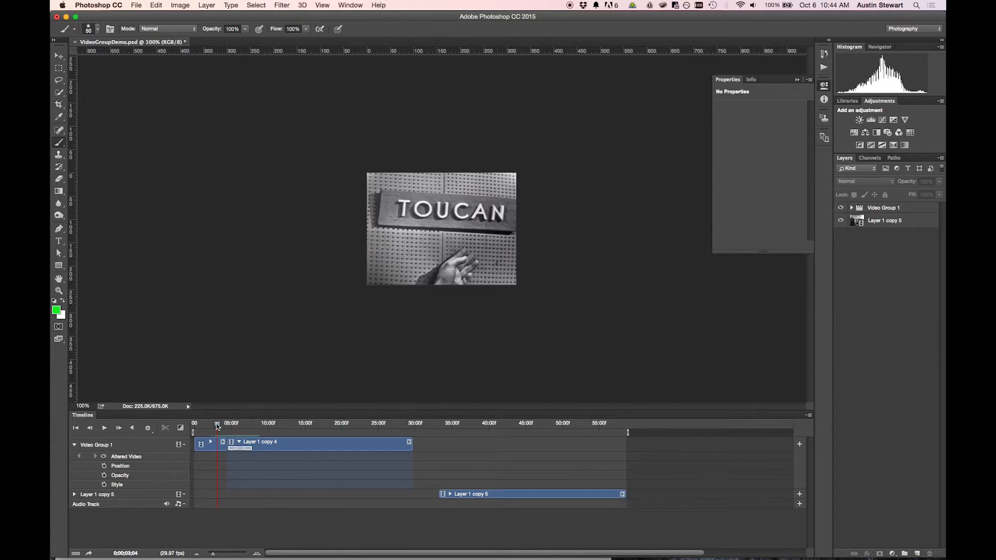
drag(216, 423, 338, 423)
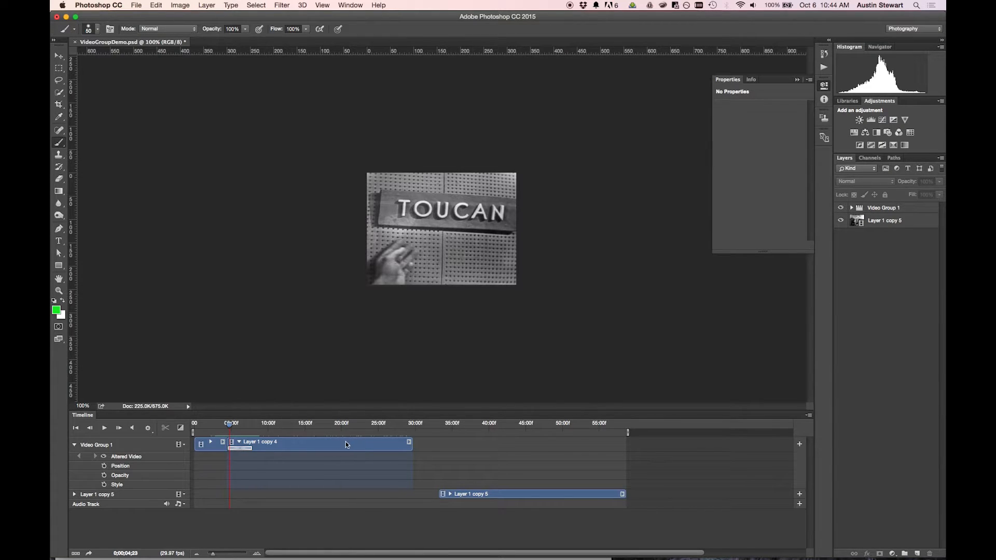
mouse_move(335, 440)
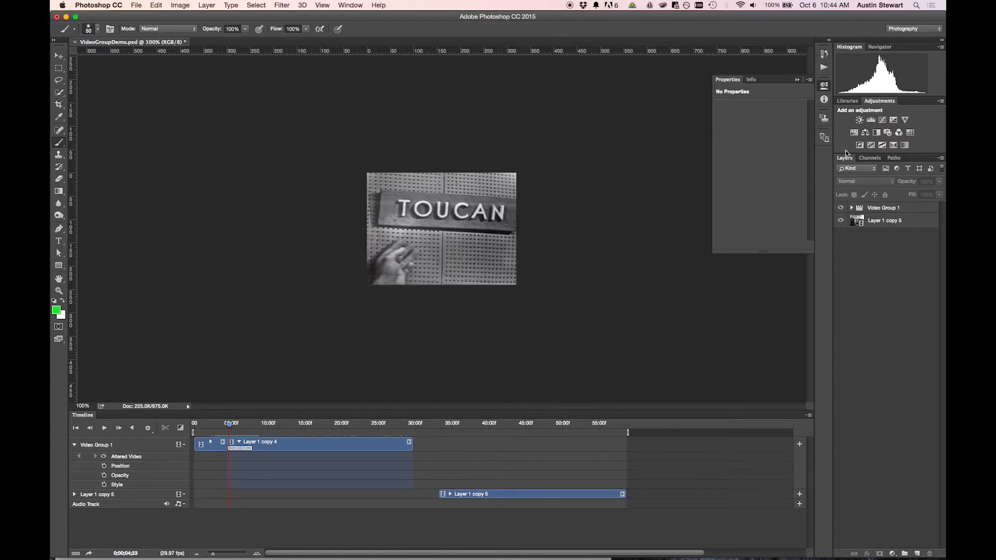
mouse_move(877, 215)
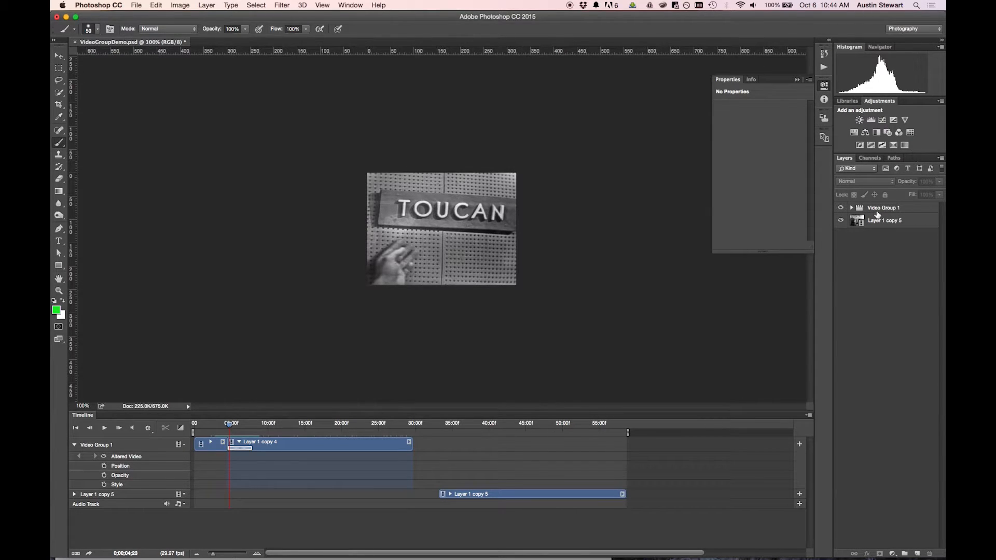
click(882, 207)
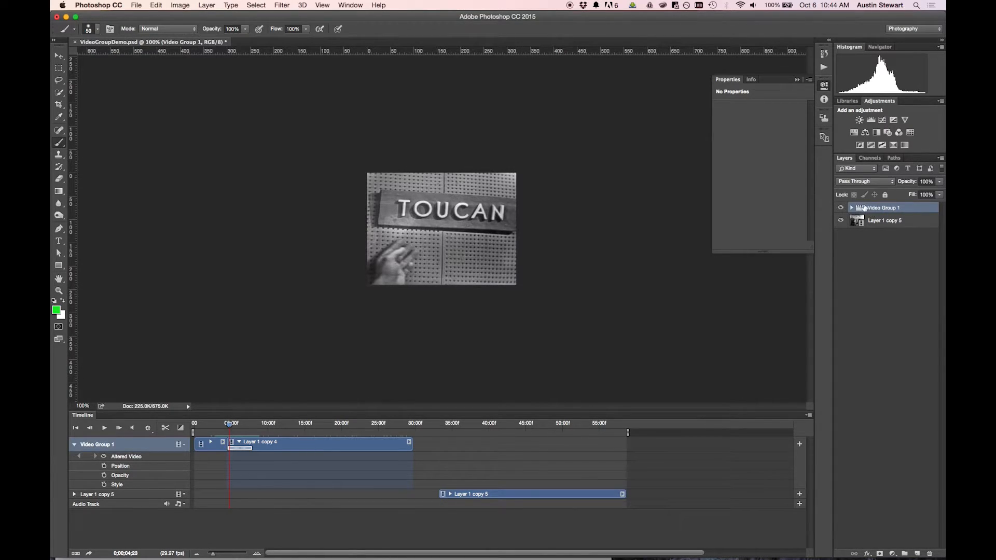
click(852, 207)
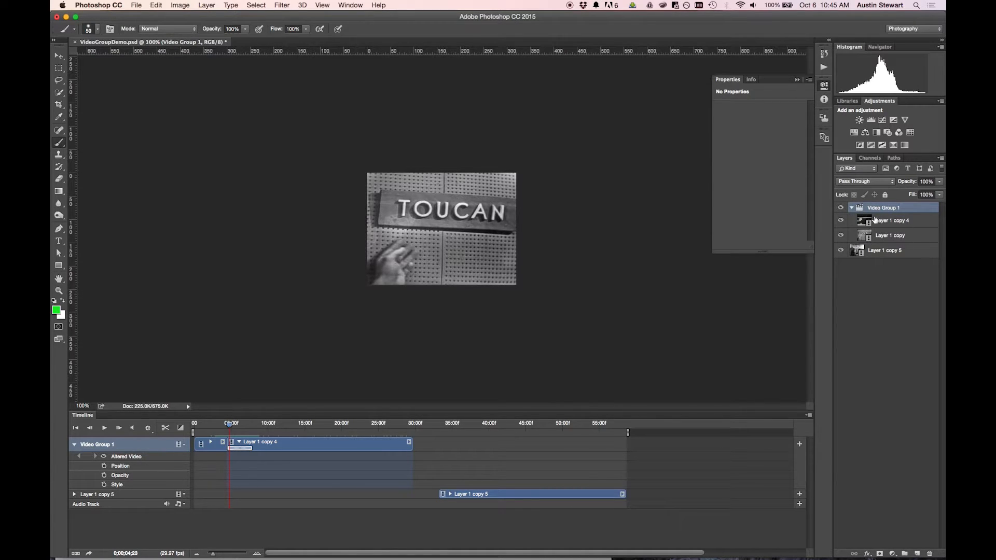
click(891, 220)
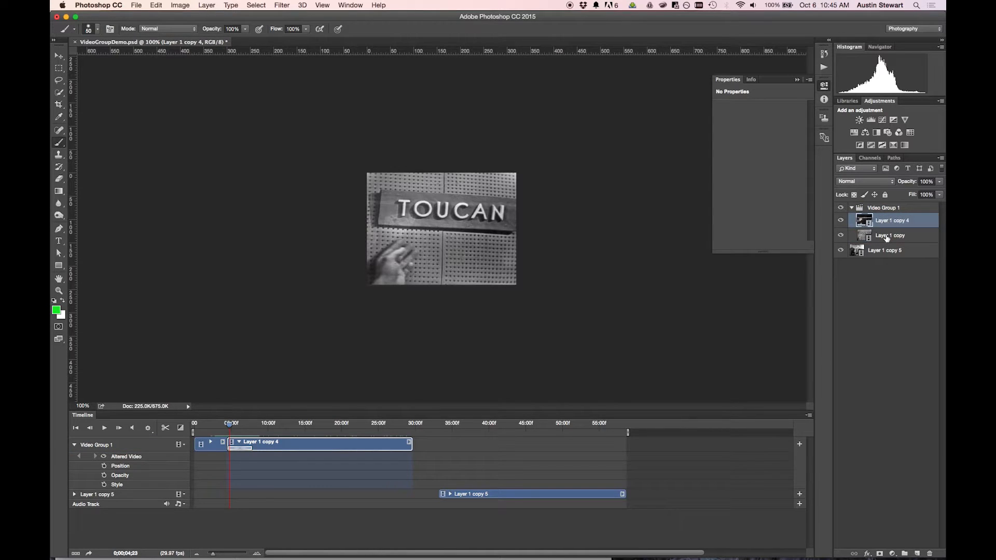
click(890, 235)
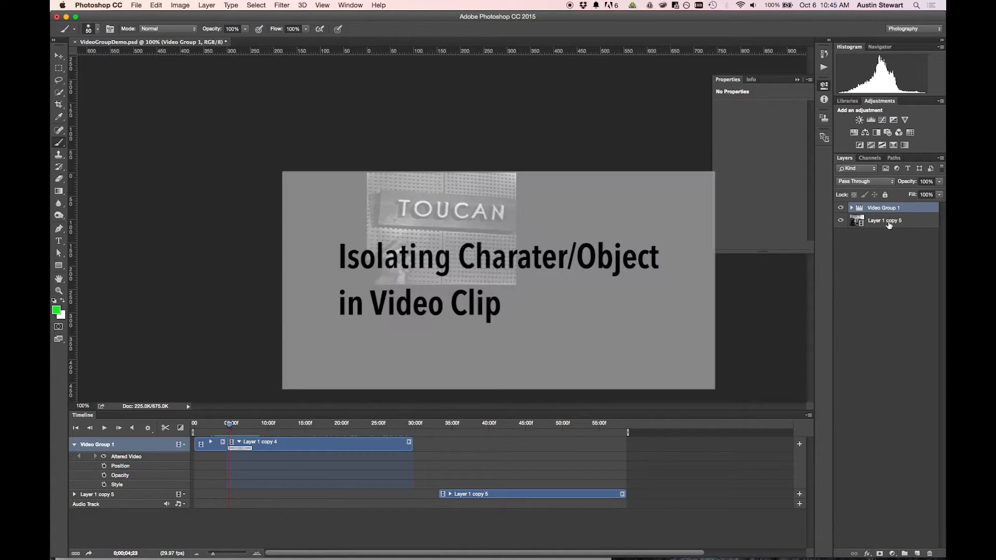
- Move the Layer 1 copy 5 track above Video Group 1 in the Timeline
click(883, 219)
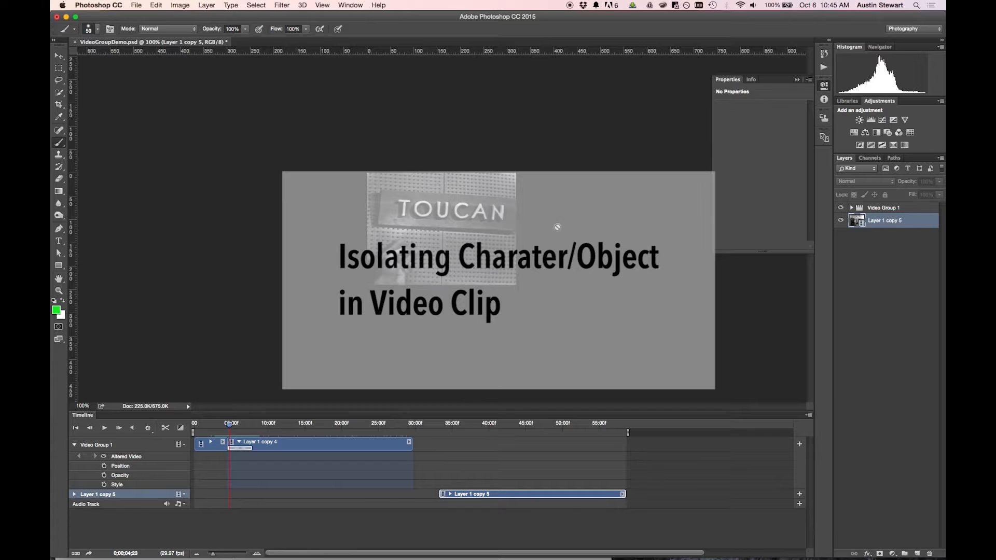
mouse_move(451, 435)
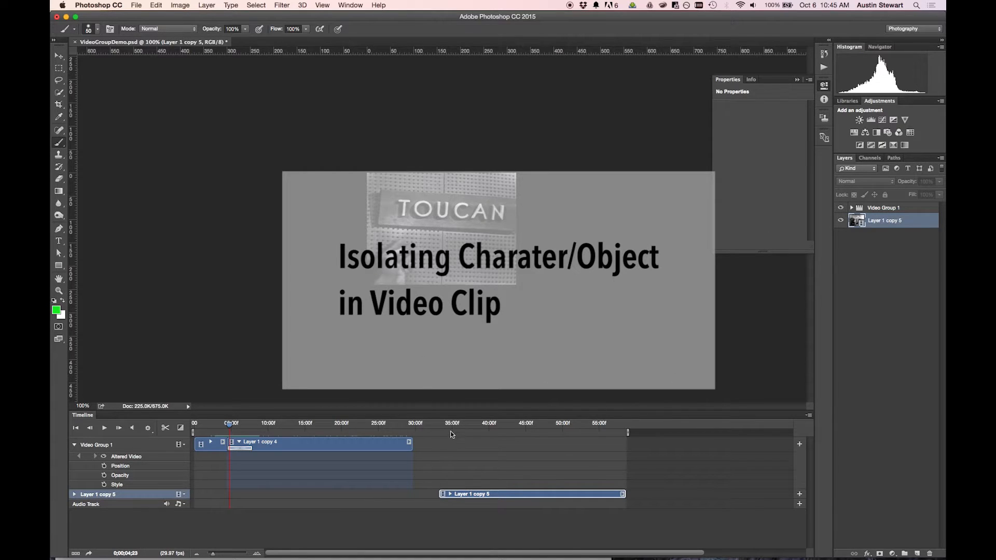
drag(231, 432, 565, 432)
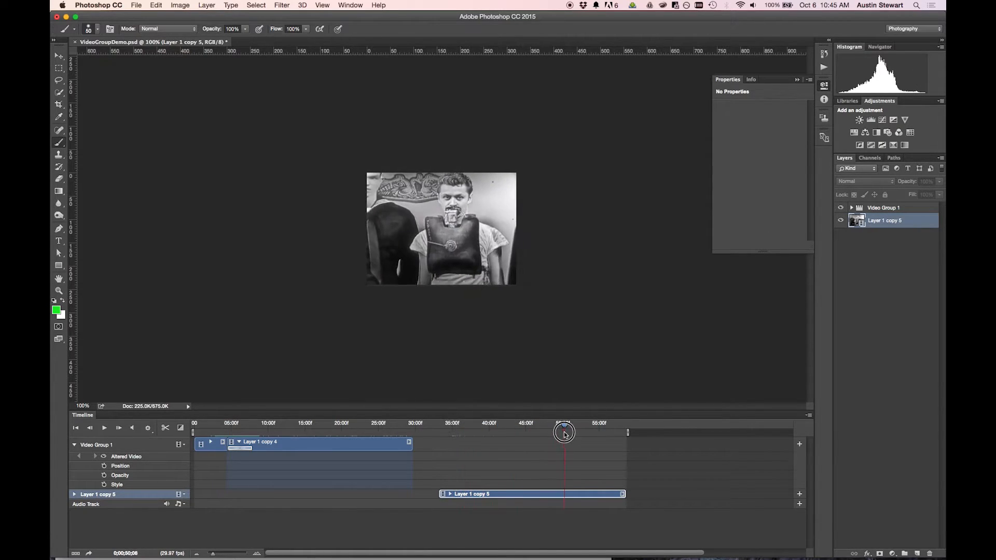
drag(564, 434, 485, 434)
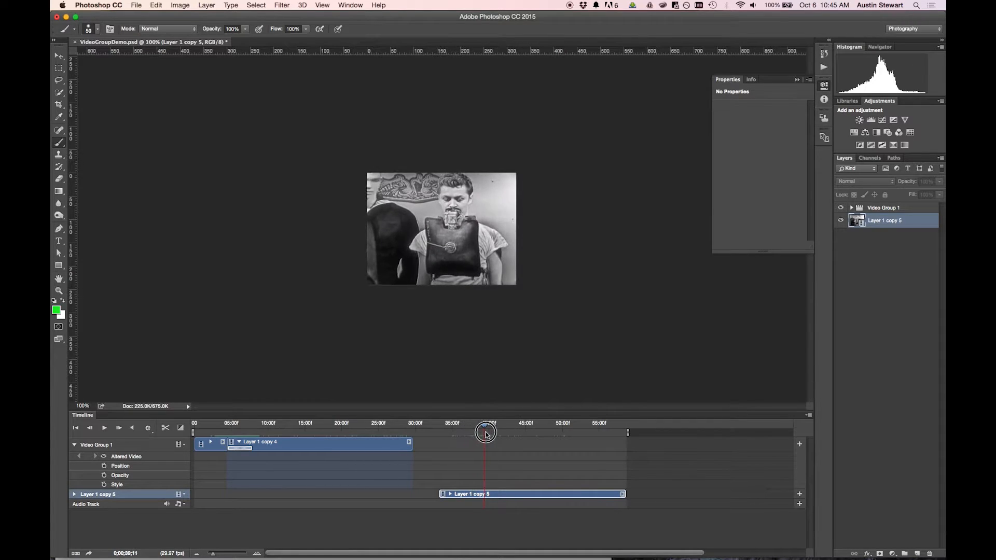
drag(485, 434, 460, 434)
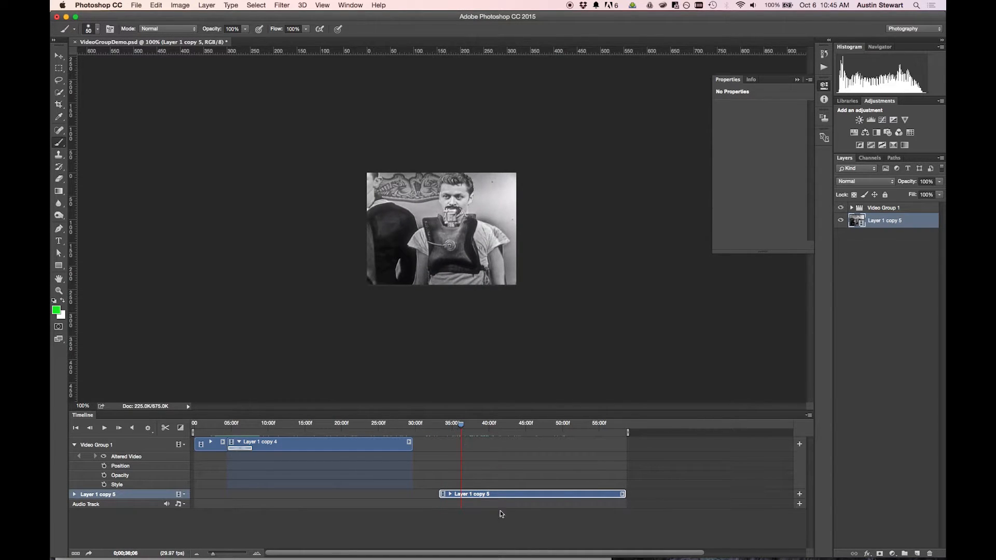
click(104, 428)
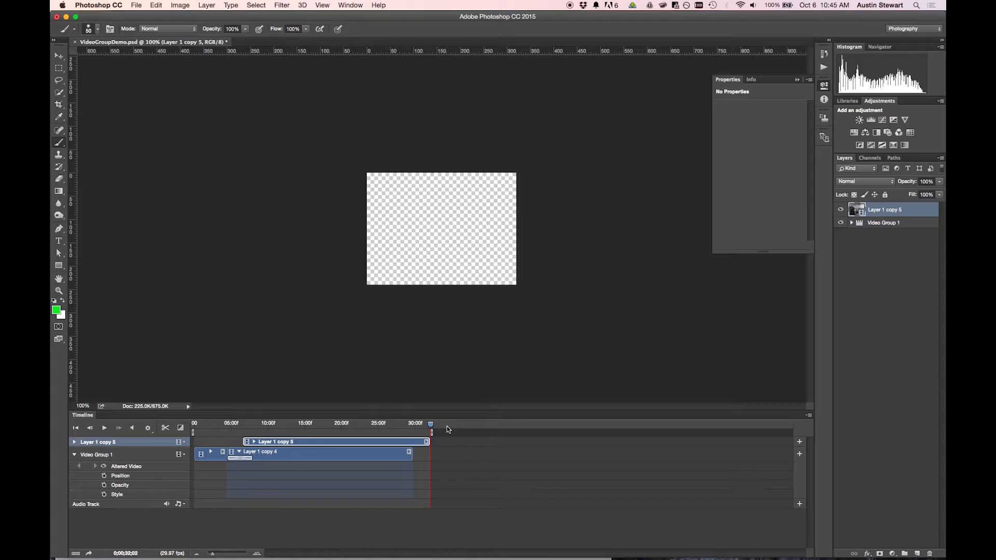
- Scrub around the breathing-man clip's start over the fish clip, settling the playhead at 6;07
drag(429, 423, 242, 423)
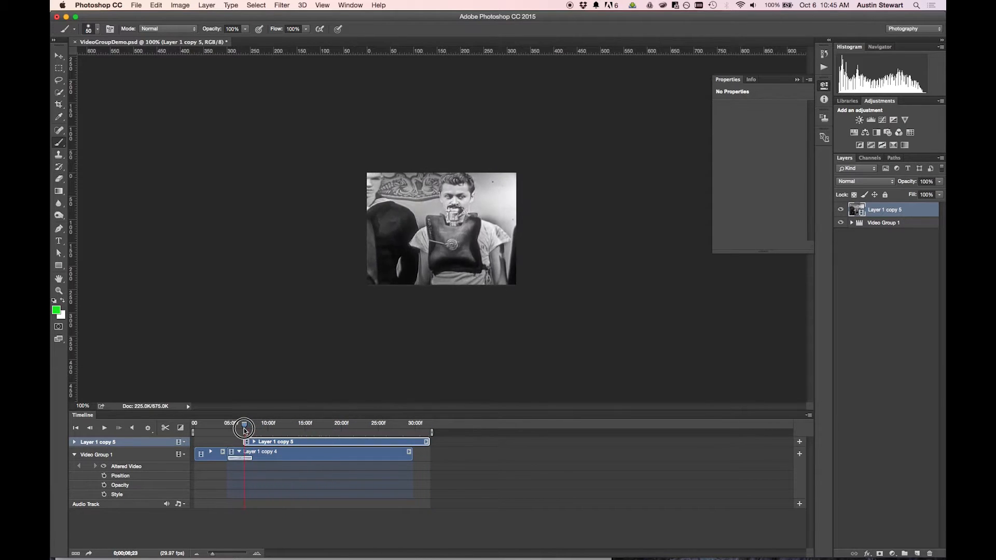
drag(245, 427, 240, 427)
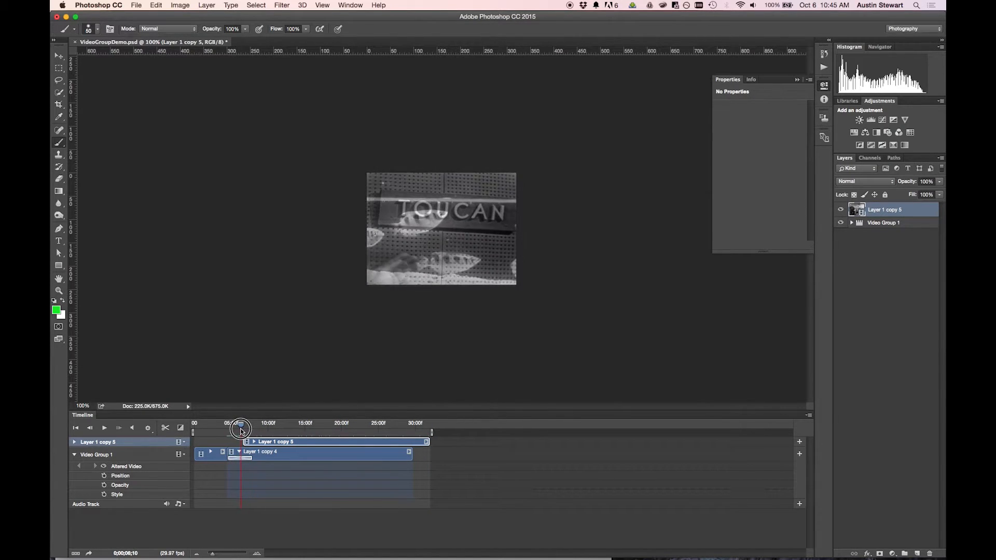
drag(240, 427, 245, 428)
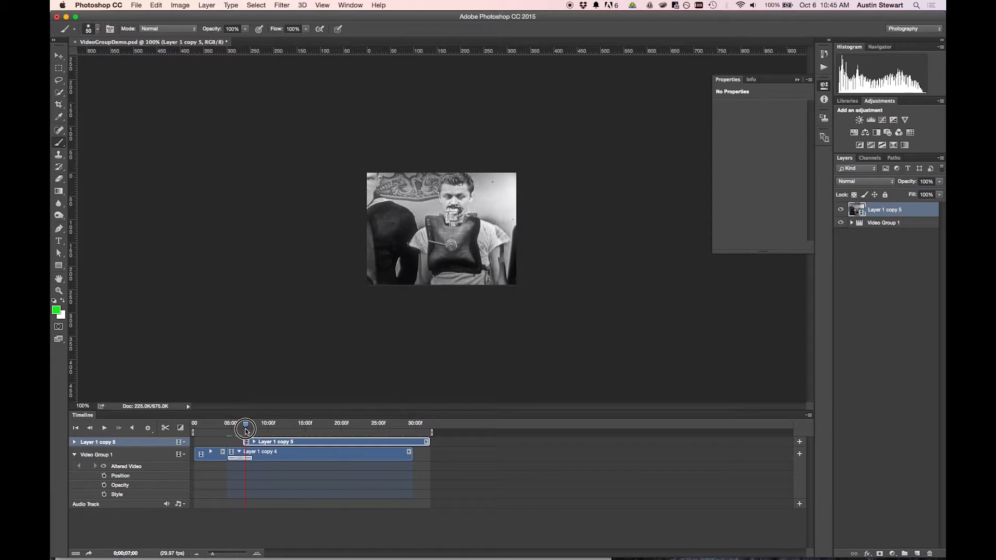
drag(244, 426, 242, 426)
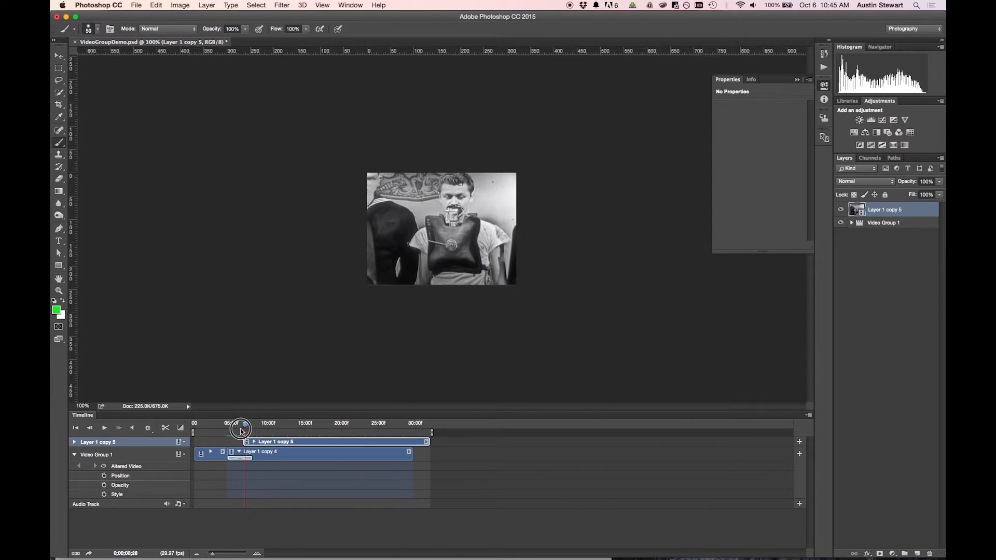
drag(239, 429, 256, 428)
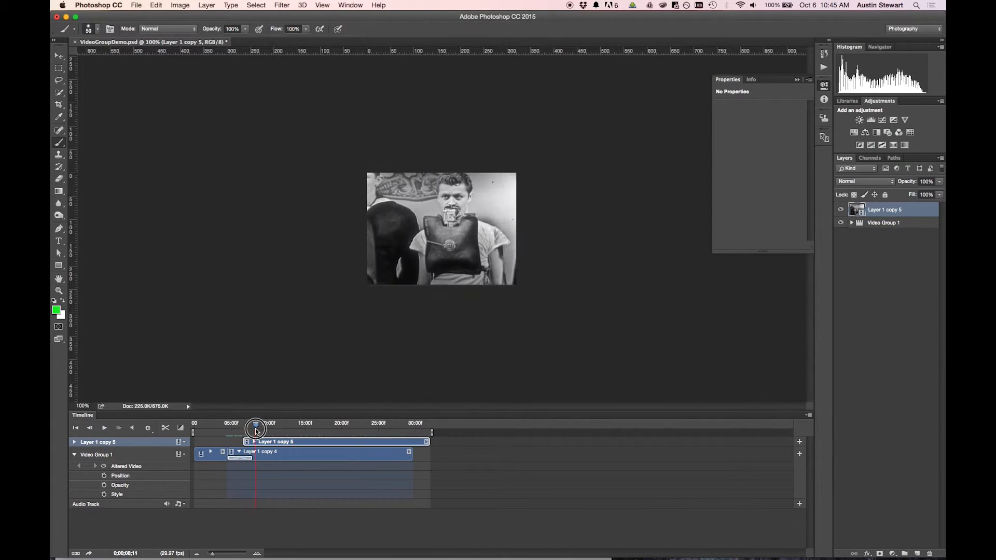
drag(255, 425, 287, 425)
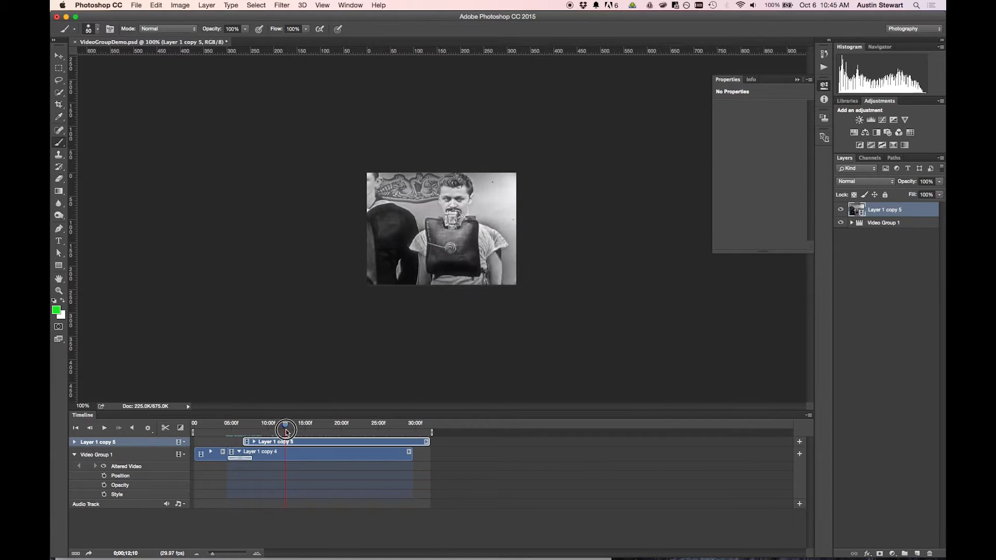
drag(285, 428, 239, 432)
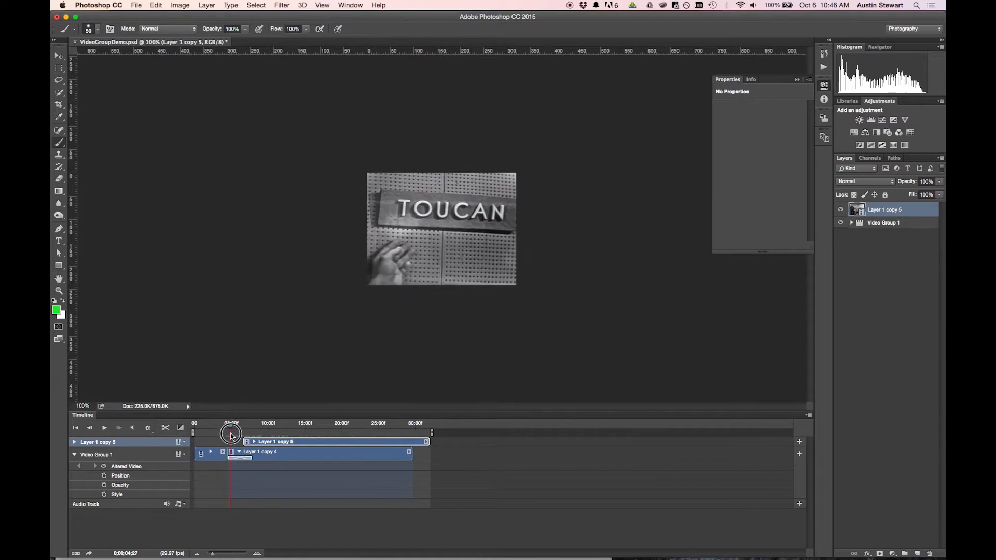
drag(231, 433, 239, 434)
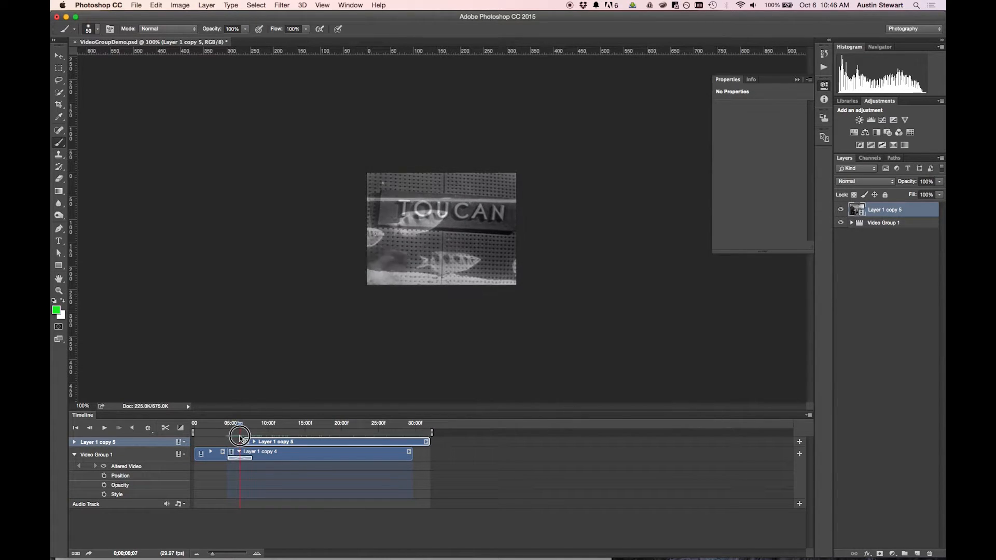
drag(240, 435, 234, 435)
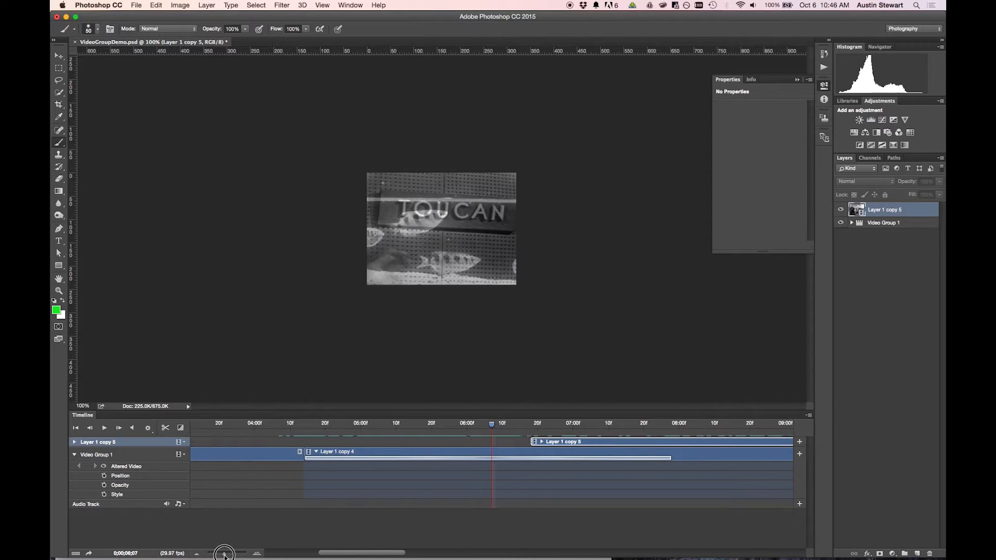
- Snap the Layer 1 copy 5 clip to start at the 6;07 playhead and expand its property rows
click(98, 454)
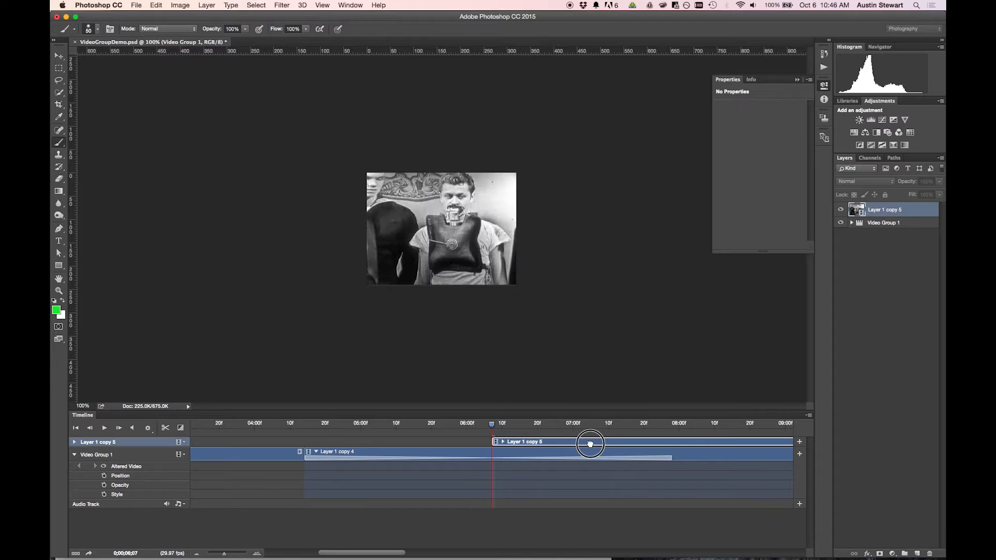
click(589, 442)
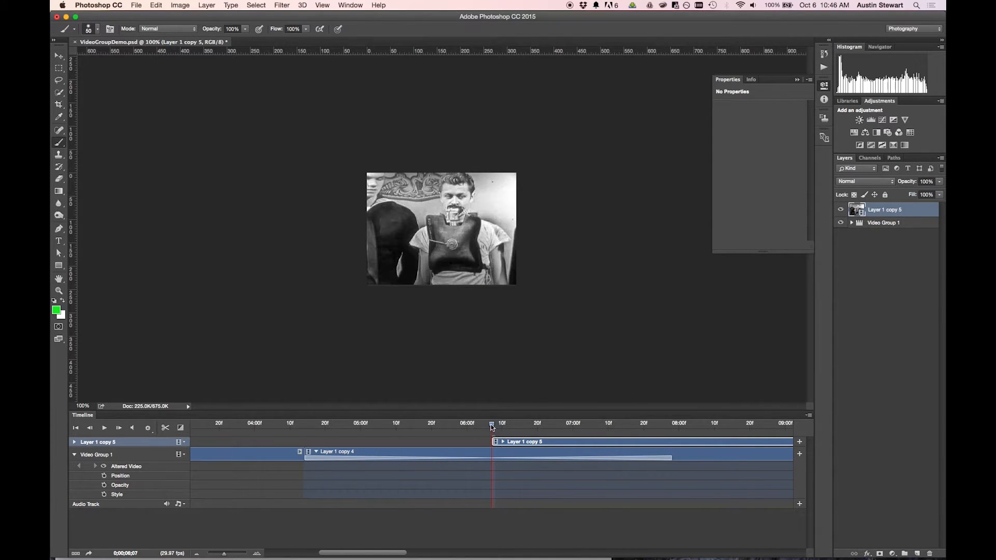
drag(491, 423, 500, 423)
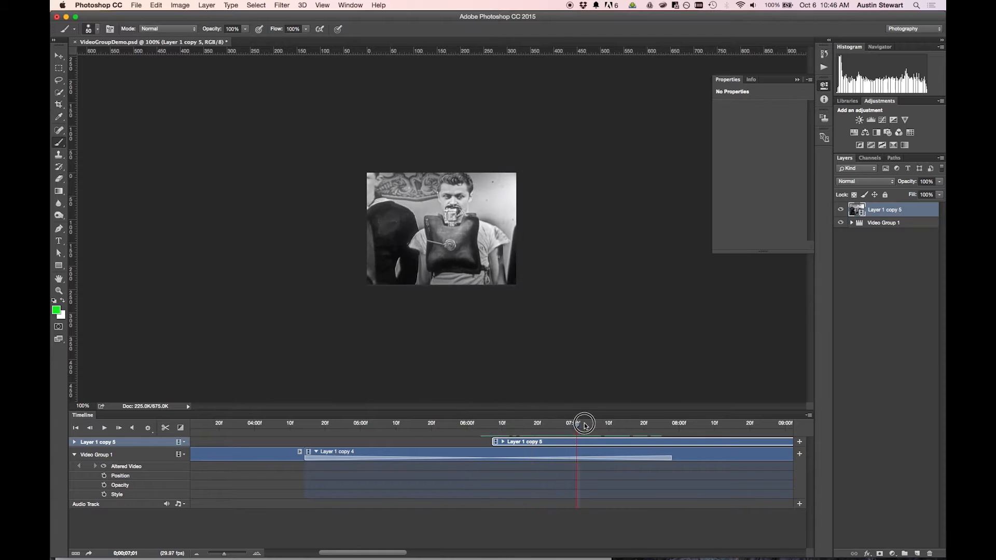
drag(583, 423, 491, 423)
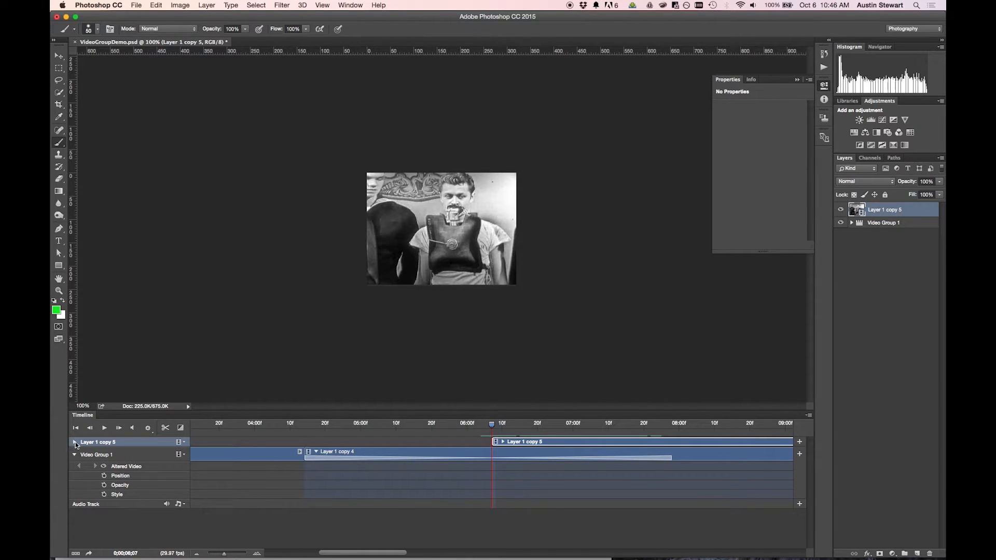
click(73, 442)
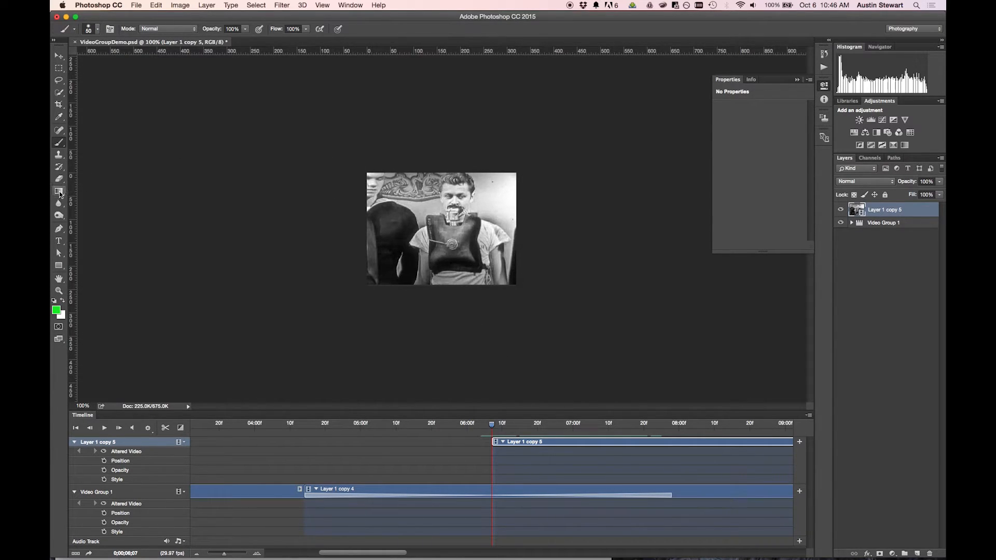
- Test-erase the left side of the man's frame at 6;07 with the Eraser, then scrub to compare frames
click(58, 178)
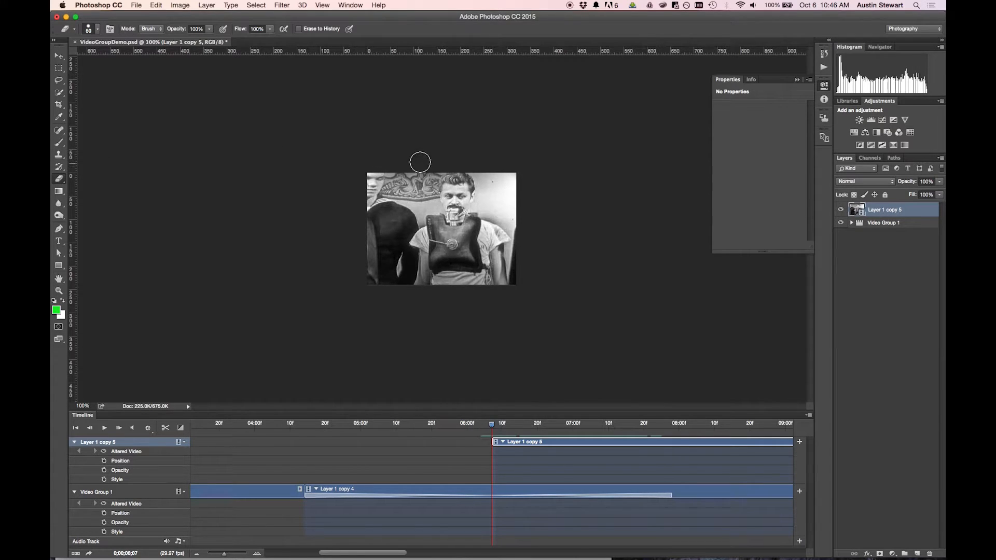
mouse_move(425, 153)
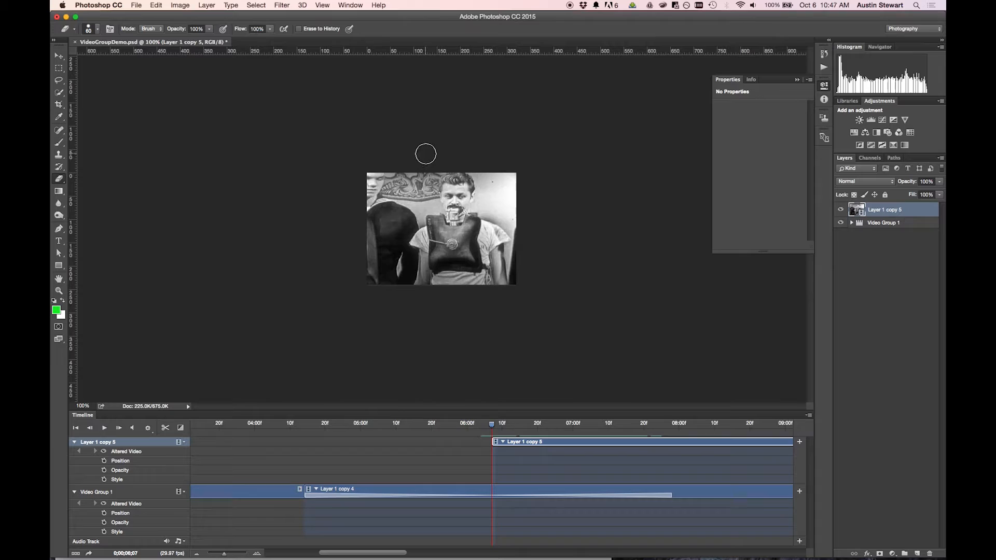
mouse_move(433, 160)
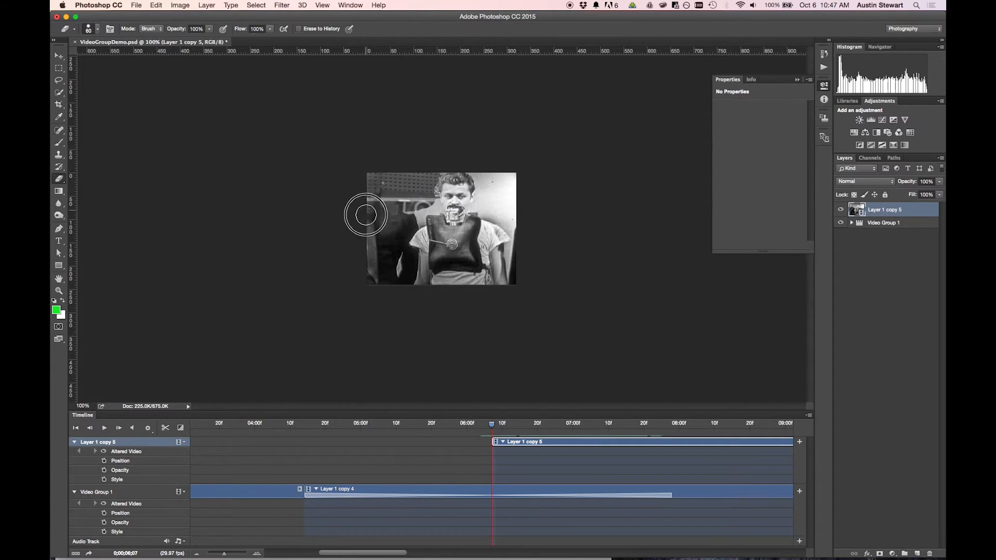
drag(365, 215, 416, 212)
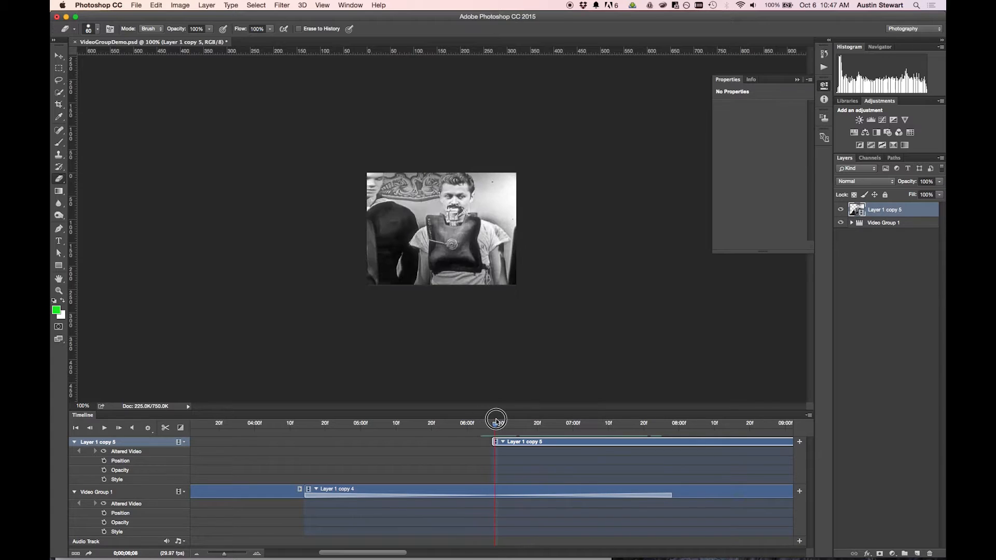
drag(496, 419, 492, 419)
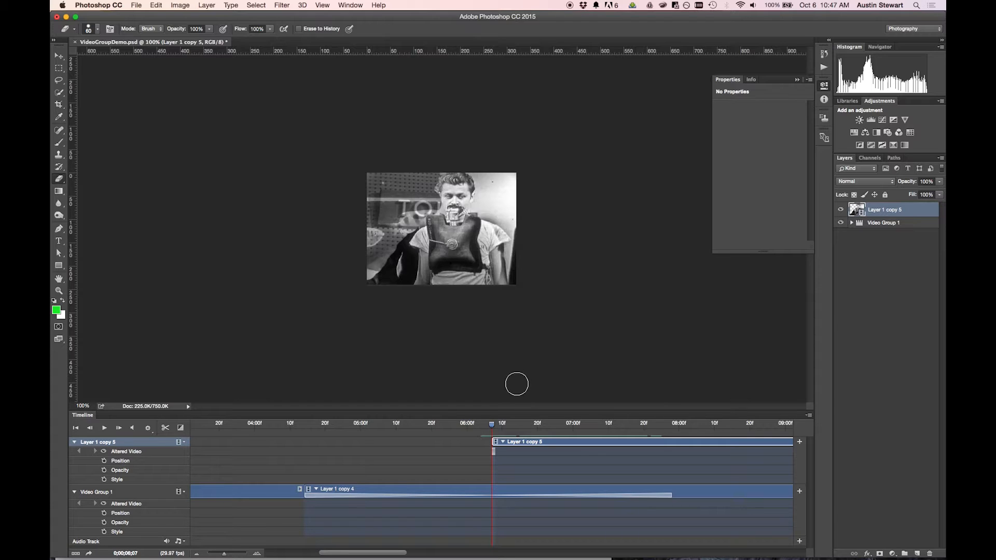
mouse_move(518, 386)
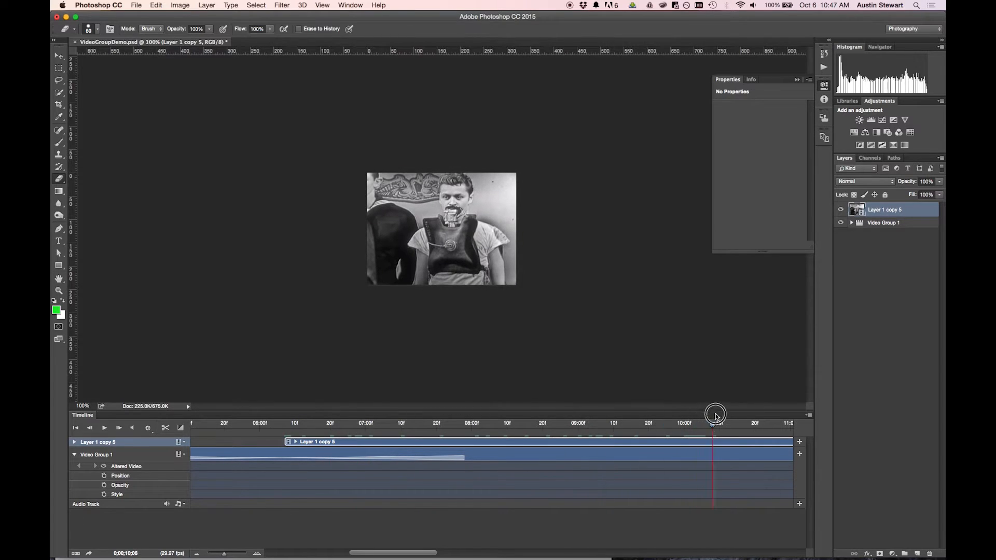
drag(713, 420, 542, 419)
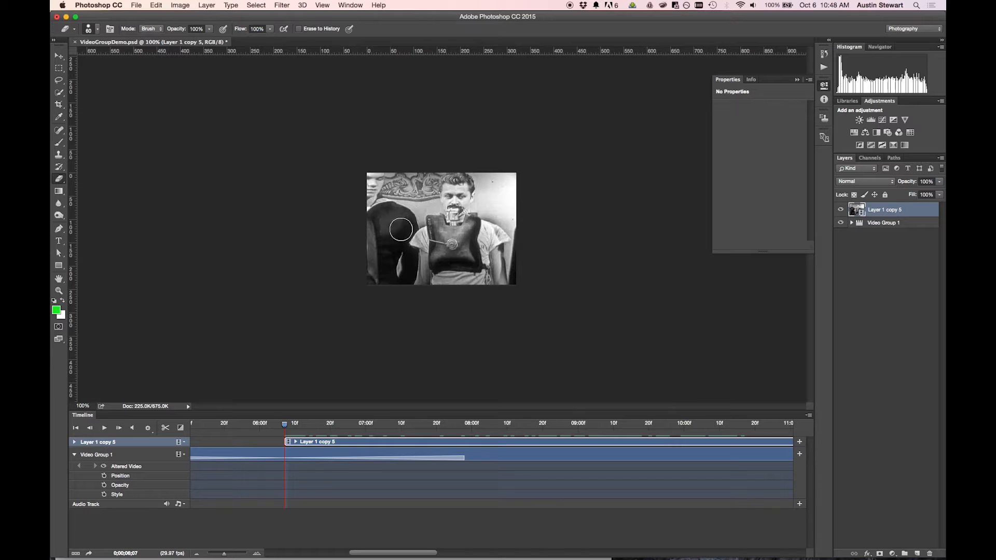
mouse_move(515, 225)
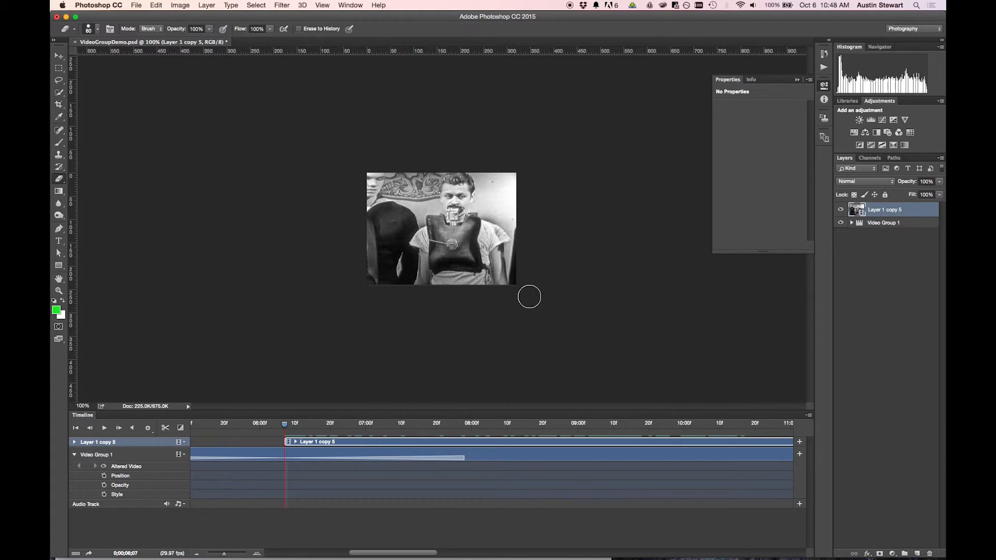
mouse_move(387, 146)
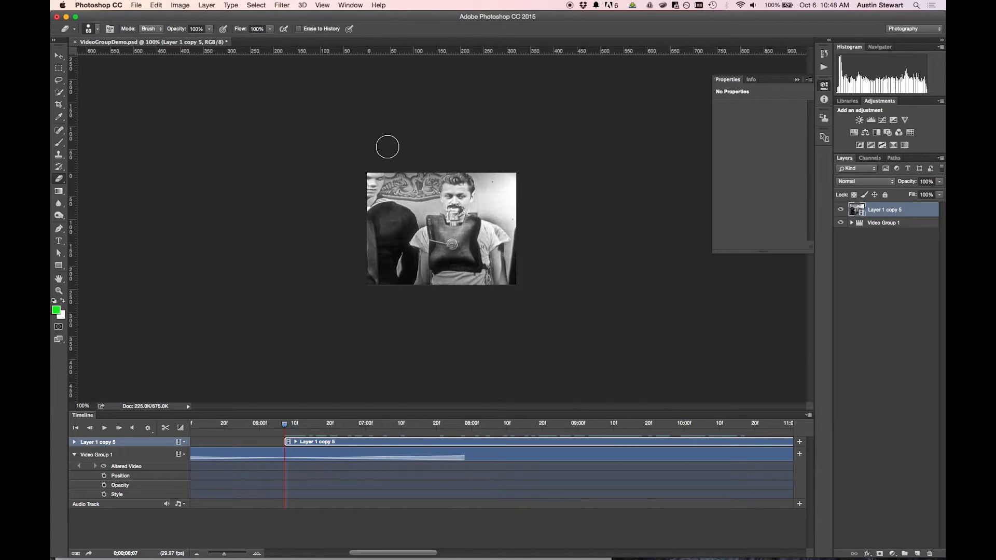
mouse_move(417, 140)
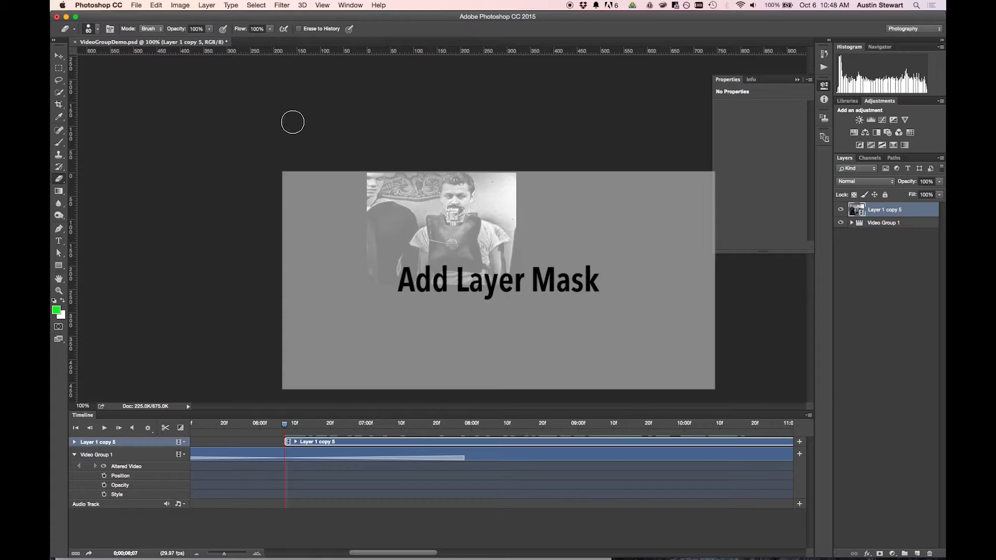
- Add a Reveal All layer mask to Layer 1 copy 5
click(205, 5)
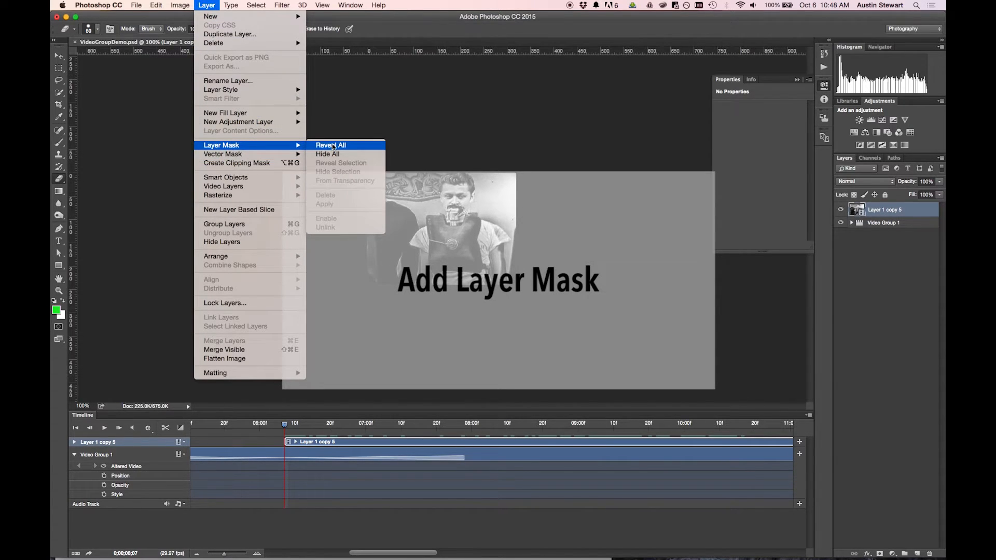
click(329, 145)
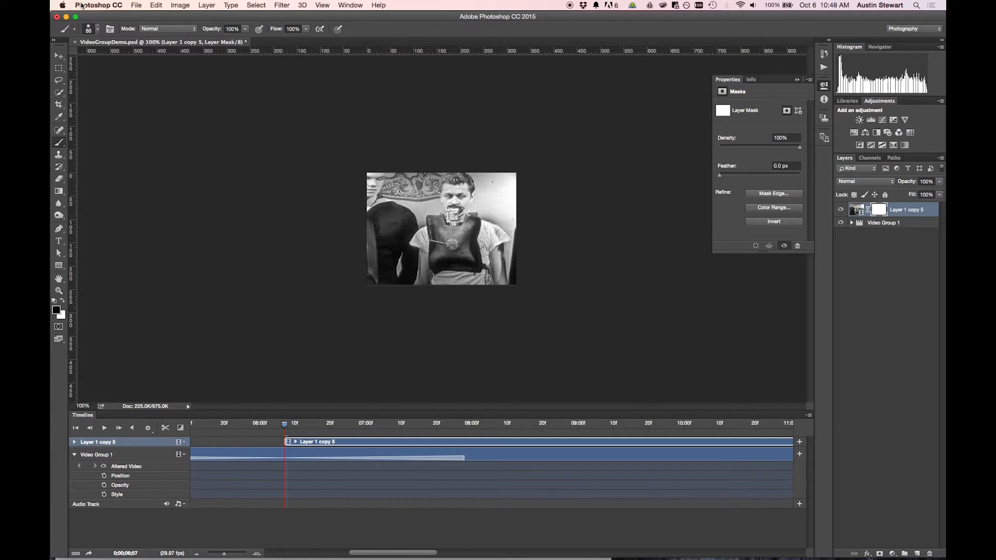
click(100, 29)
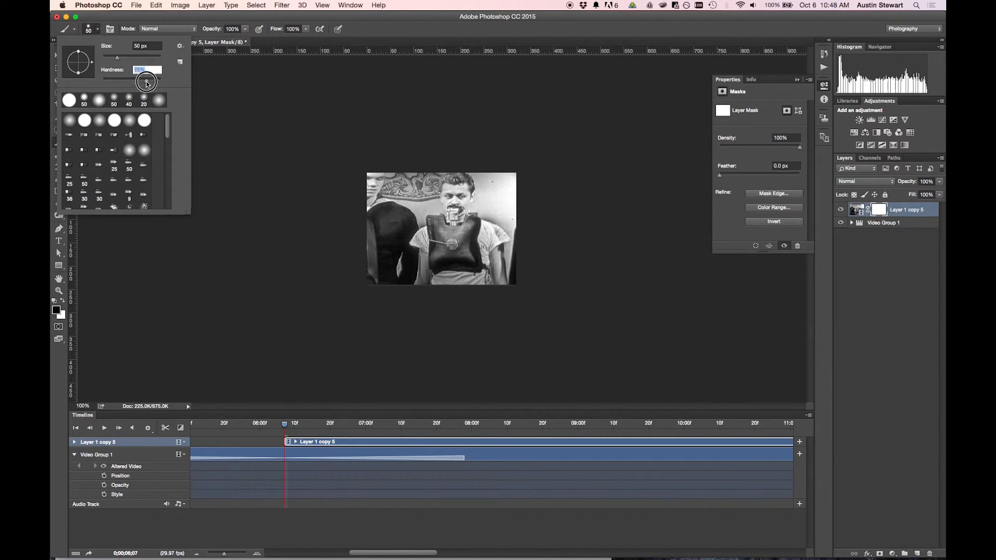
- Adjust brush hardness and paint black on the mask to hide the background beside the man
drag(147, 83, 155, 83)
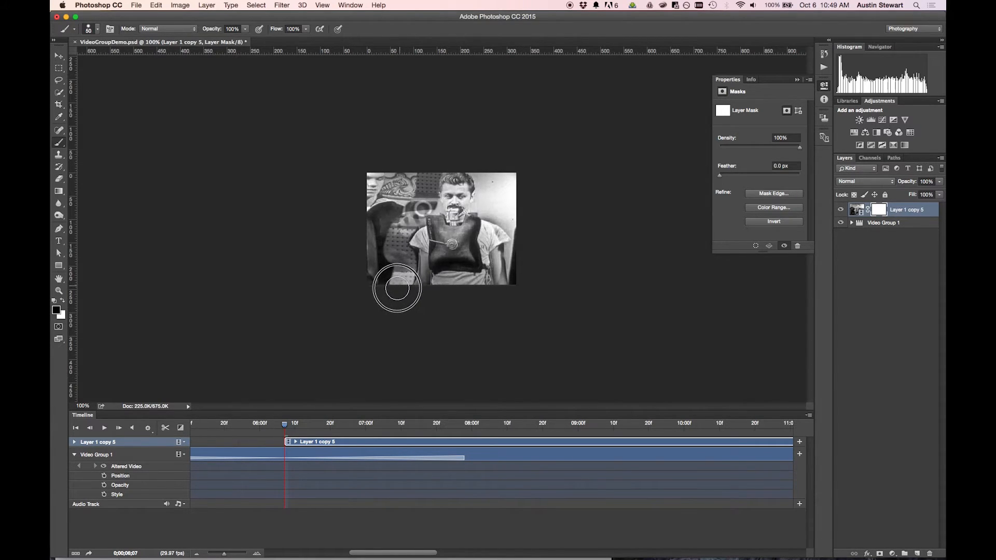
drag(395, 287, 360, 315)
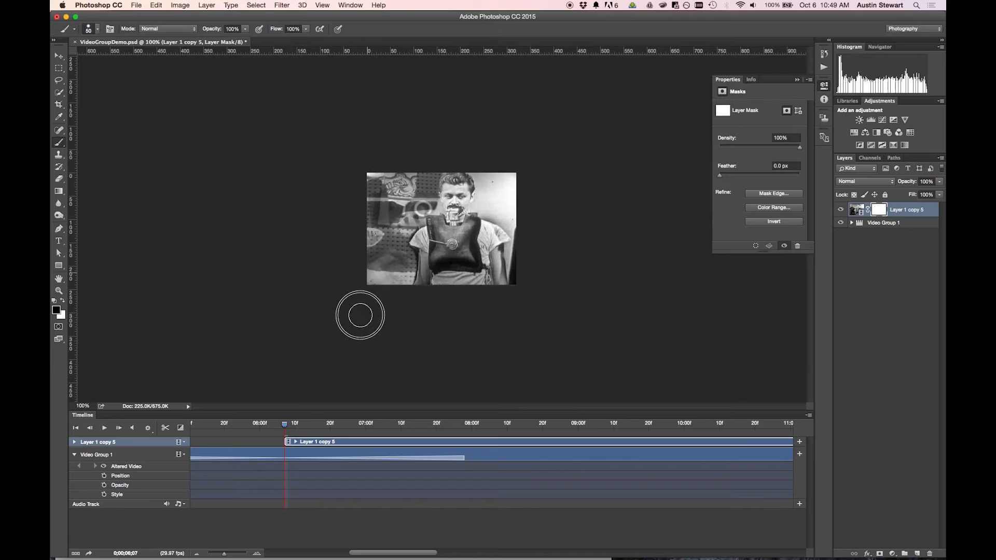
mouse_move(379, 173)
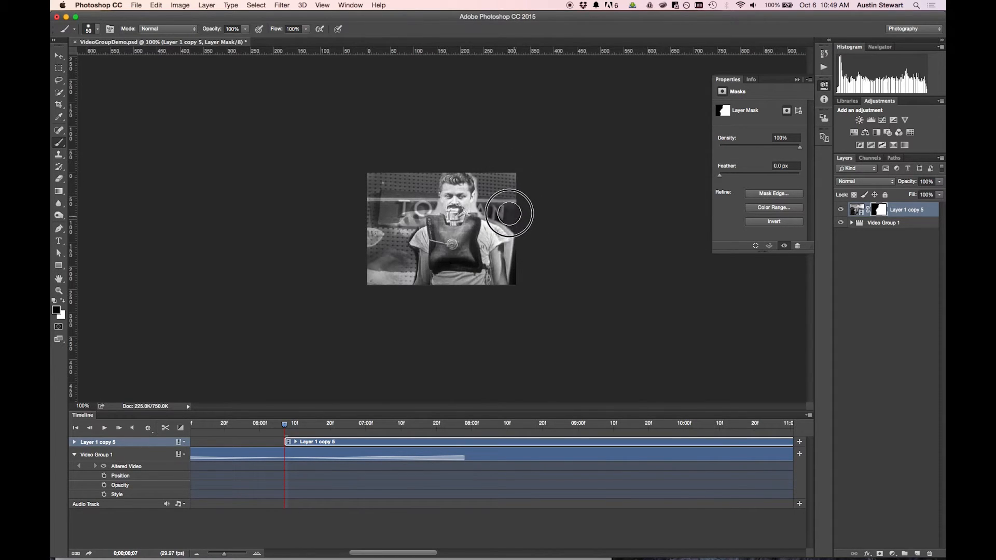
mouse_move(522, 233)
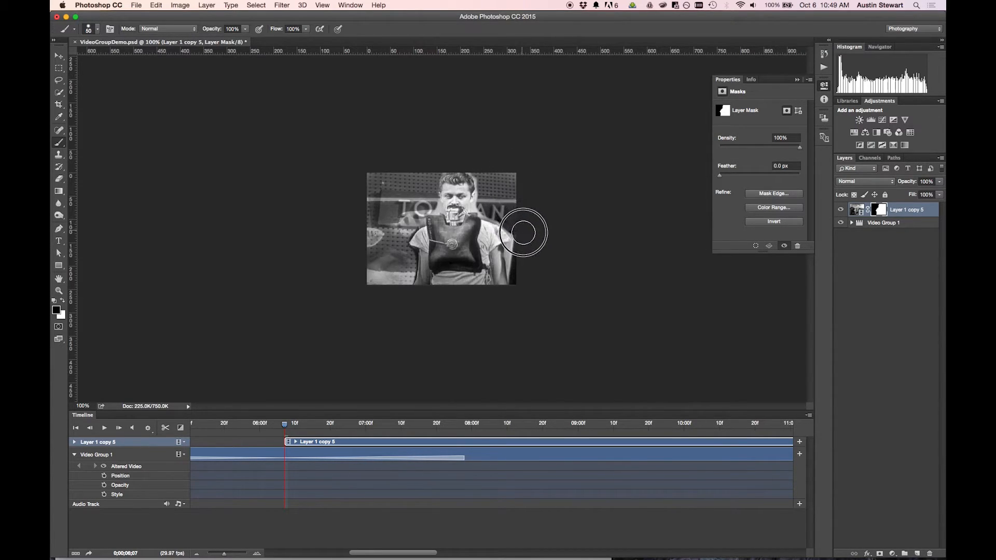
mouse_move(519, 250)
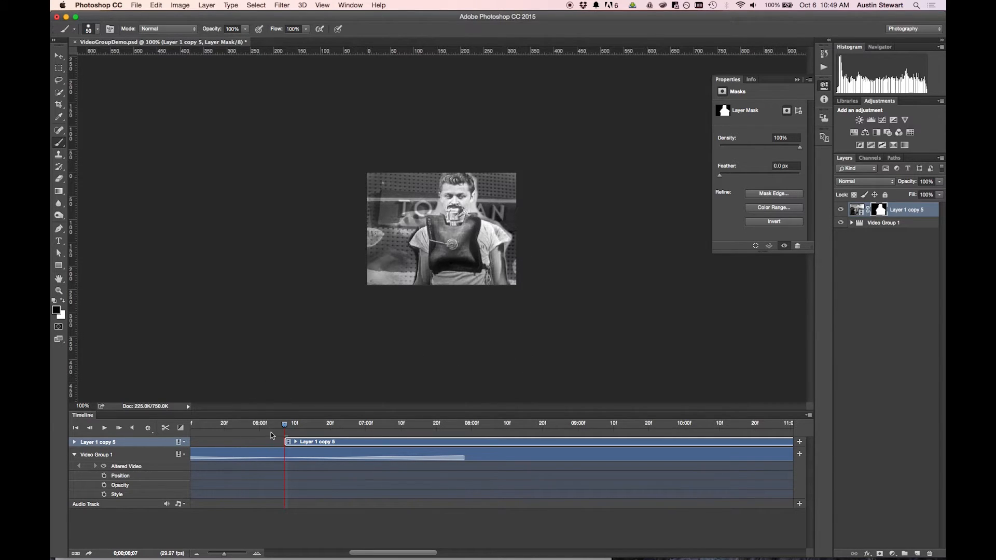
drag(284, 424, 451, 423)
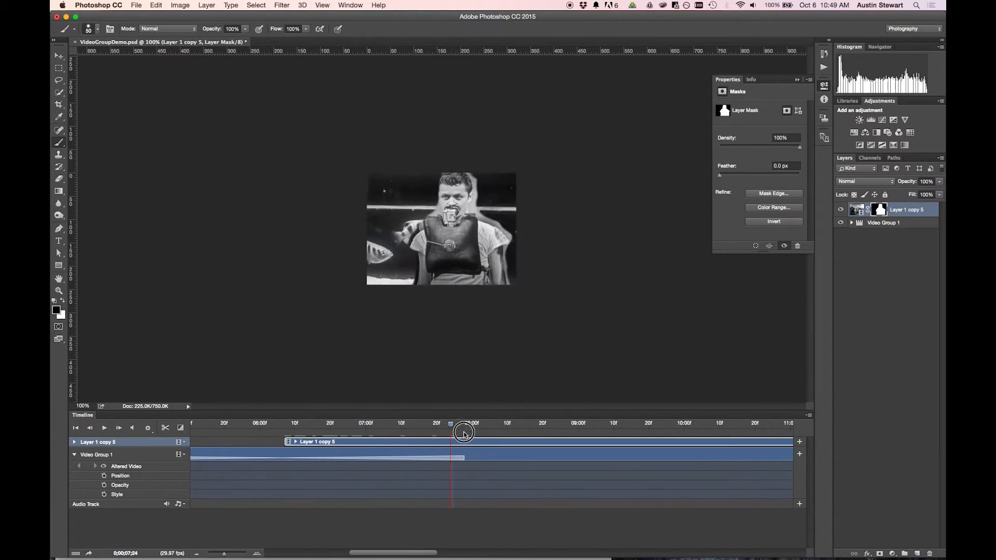
drag(451, 434, 529, 437)
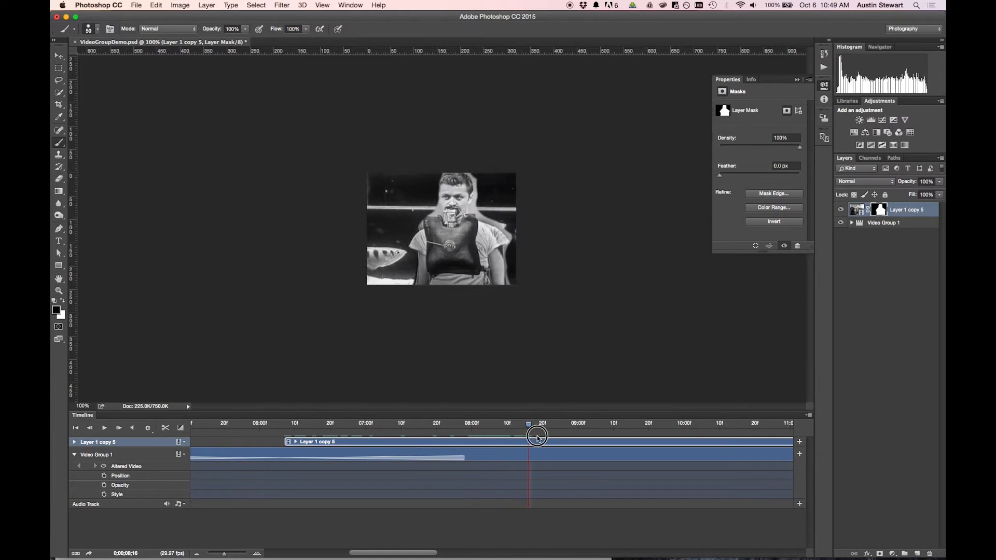
drag(529, 434, 677, 432)
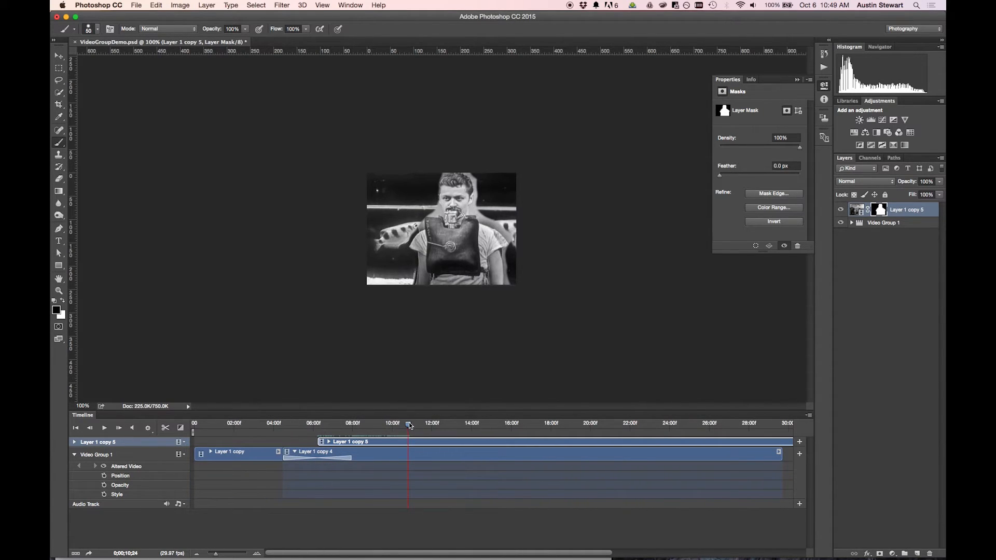
drag(409, 424, 463, 423)
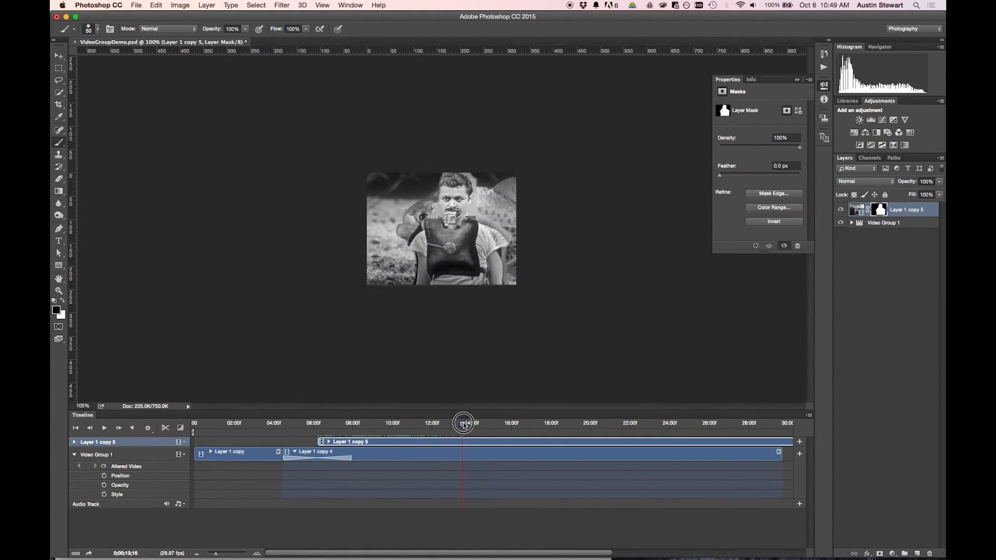
drag(464, 422, 539, 423)
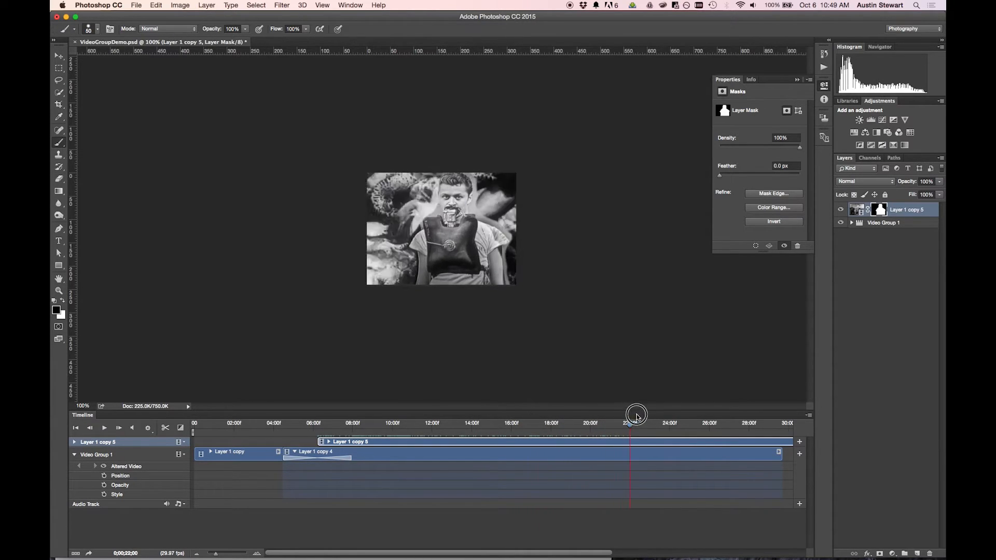
drag(634, 416, 711, 416)
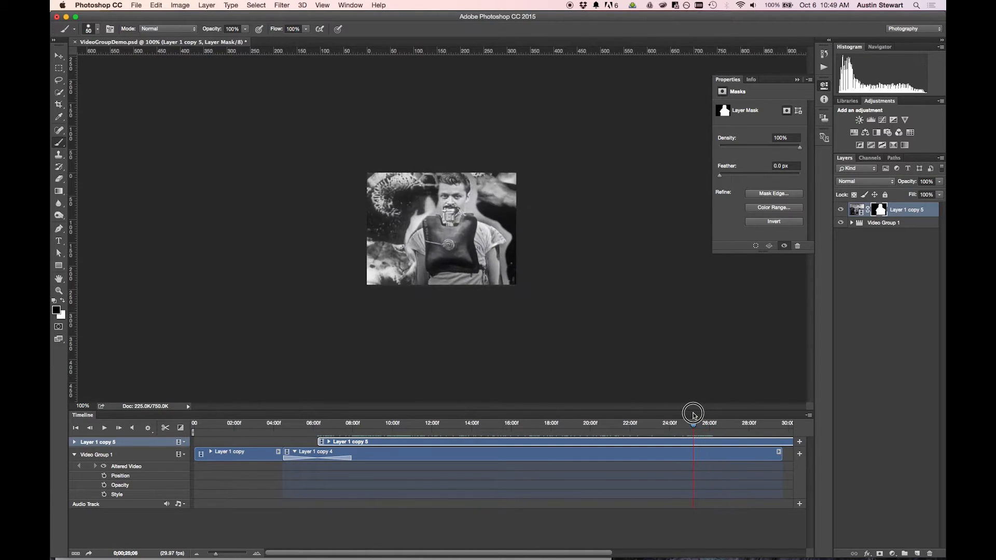
drag(692, 414, 677, 417)
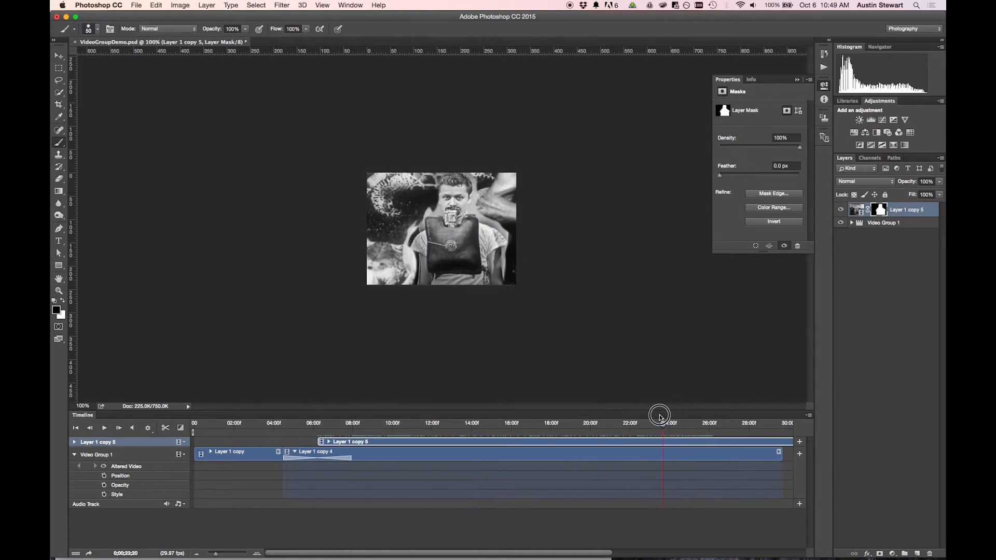
drag(664, 417, 538, 417)
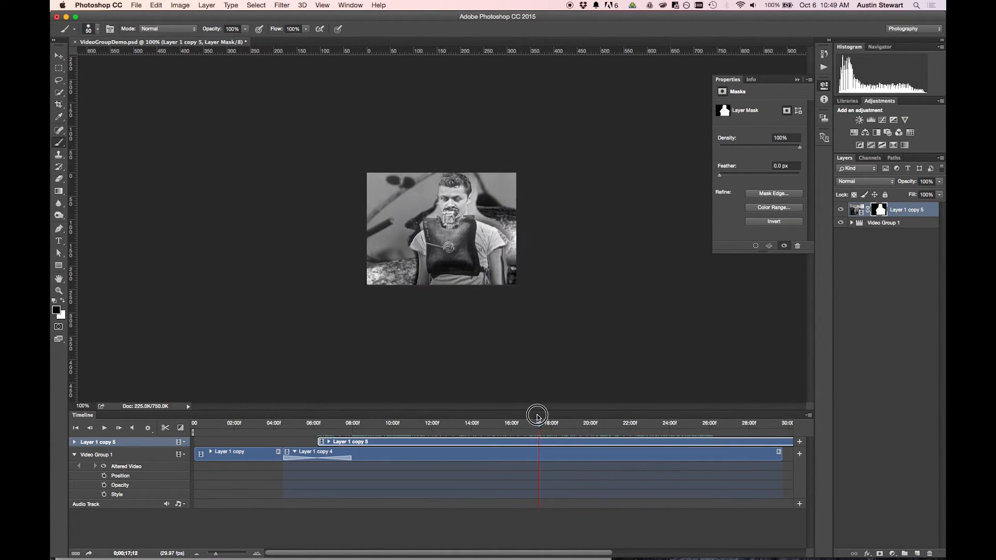
drag(539, 422, 403, 422)
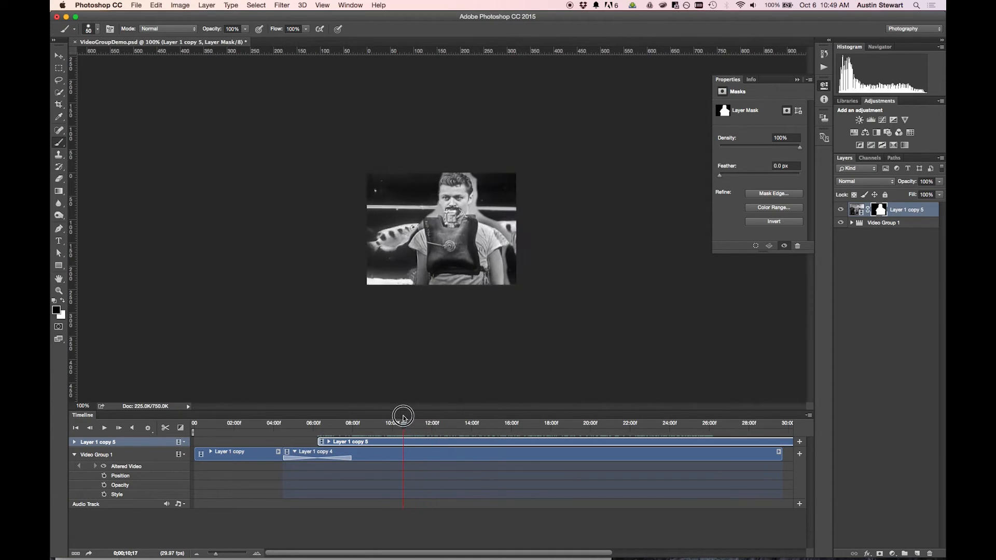
drag(404, 417, 413, 417)
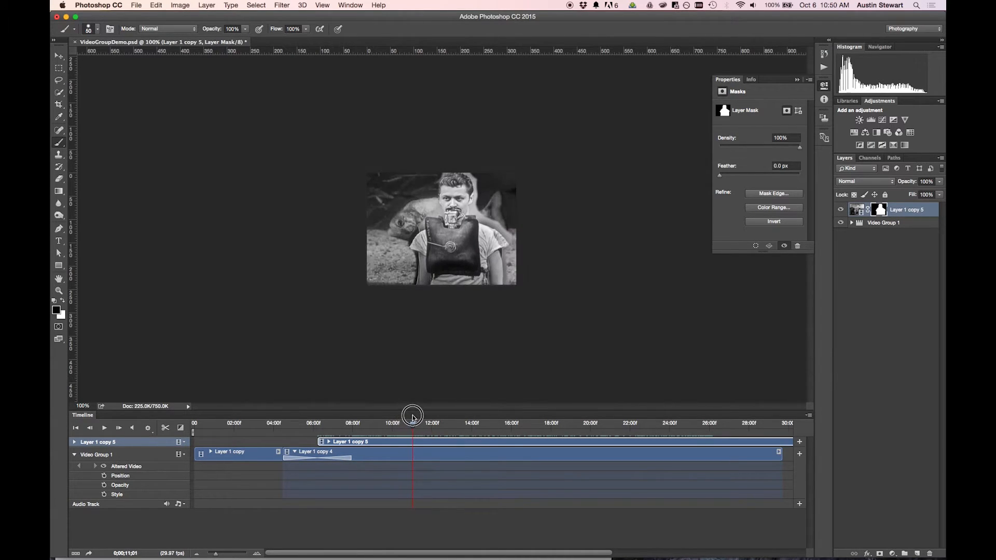
drag(413, 416, 443, 416)
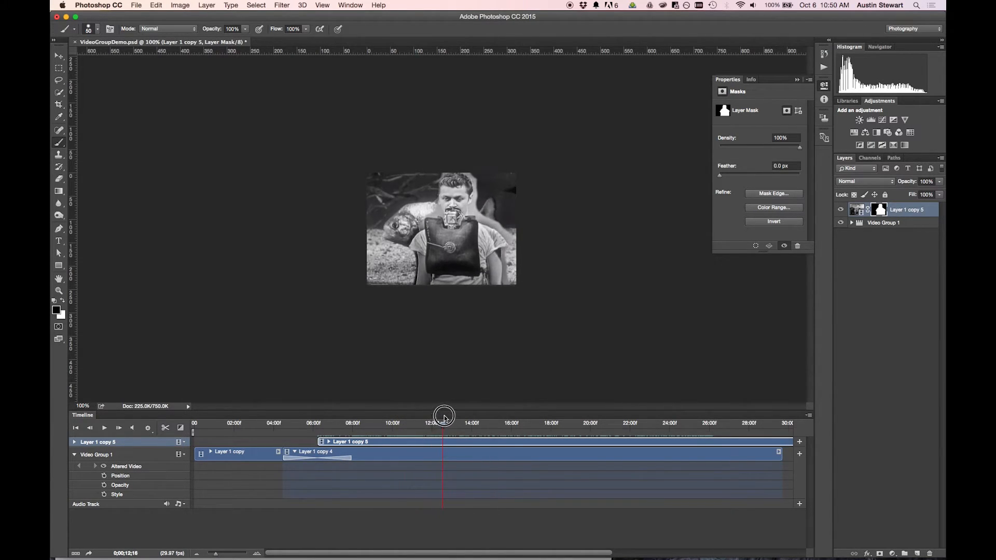
drag(446, 417, 488, 417)
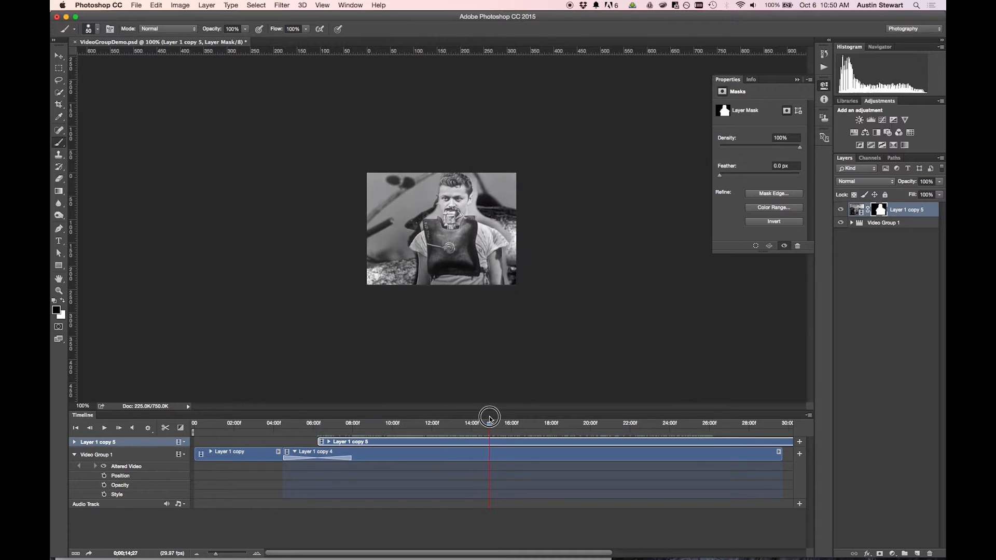
drag(488, 419, 476, 419)
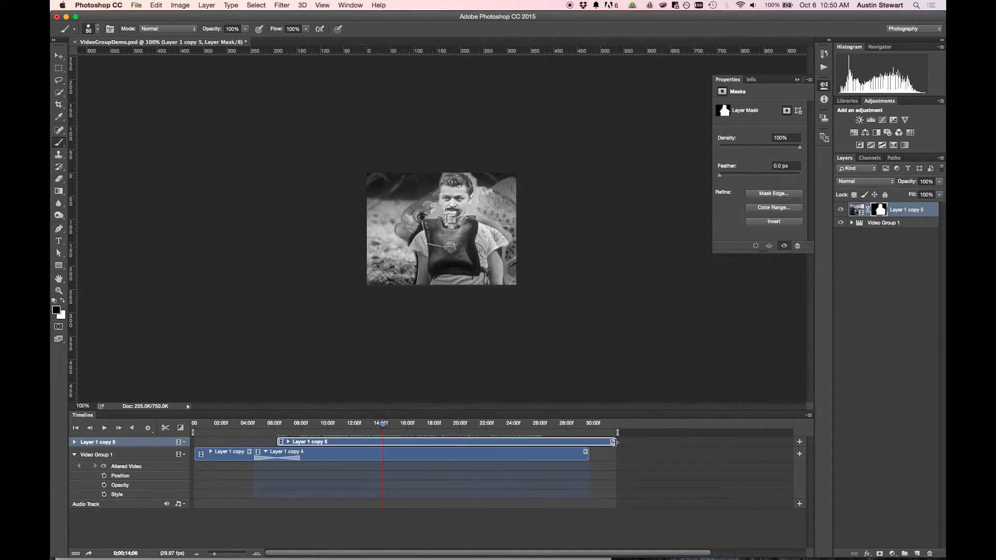
- Trim the Layer 1 copy 5 clip to end at 14;06 and move to the frames just before its end
drag(612, 442, 391, 447)
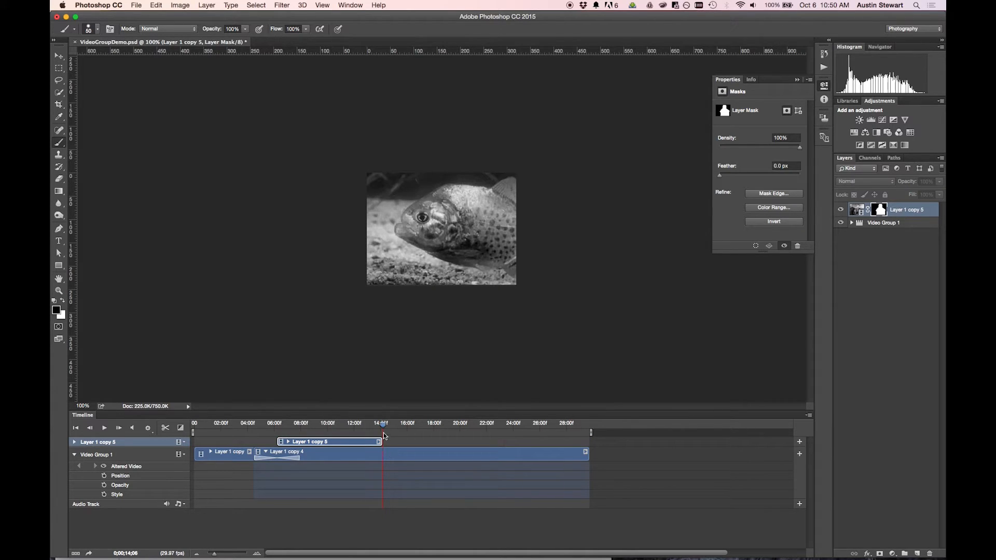
click(380, 424)
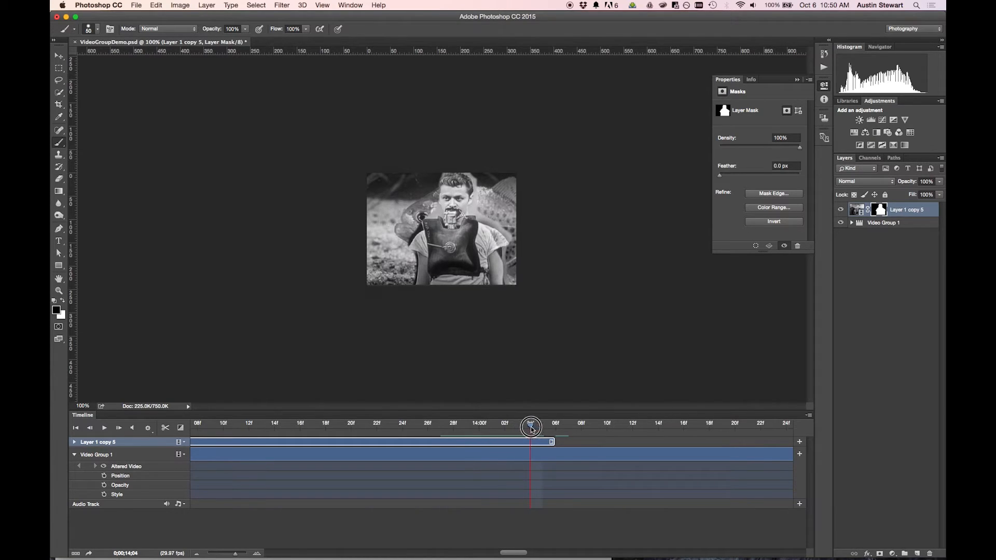
drag(531, 424, 544, 424)
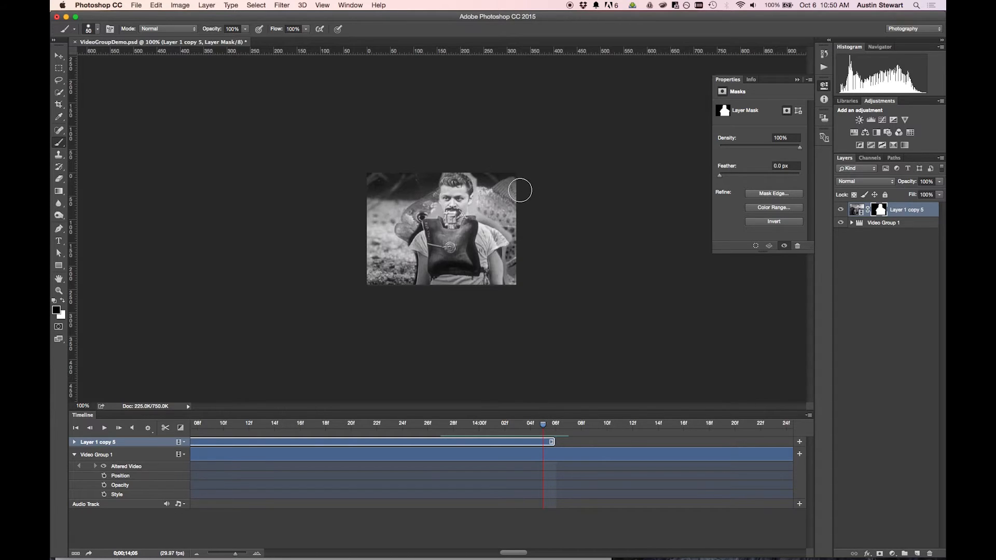
mouse_move(480, 168)
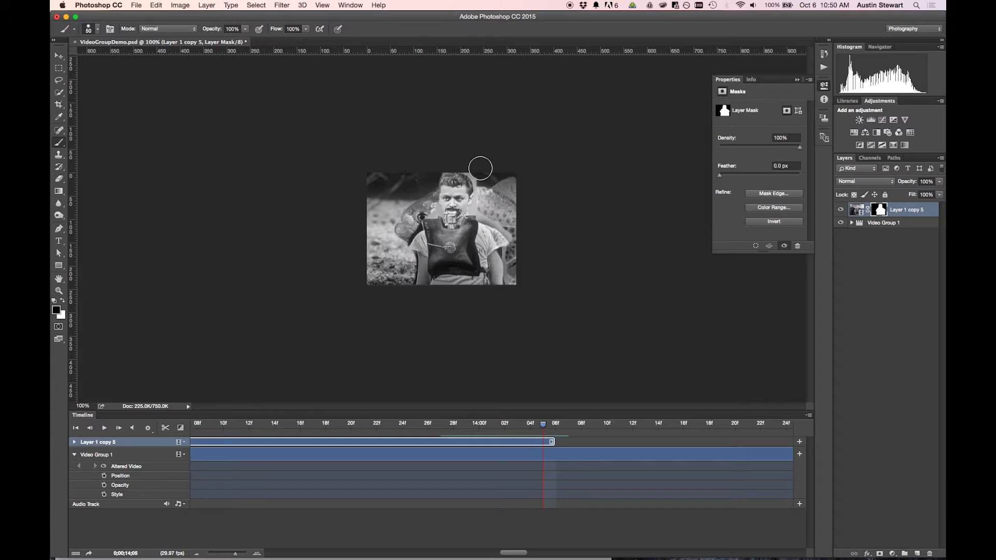
mouse_move(476, 168)
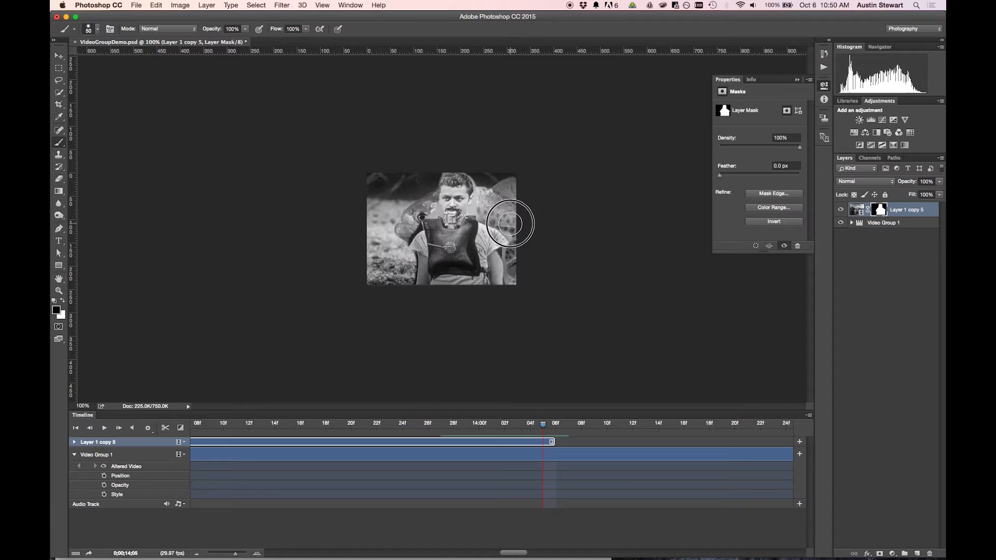
mouse_move(535, 275)
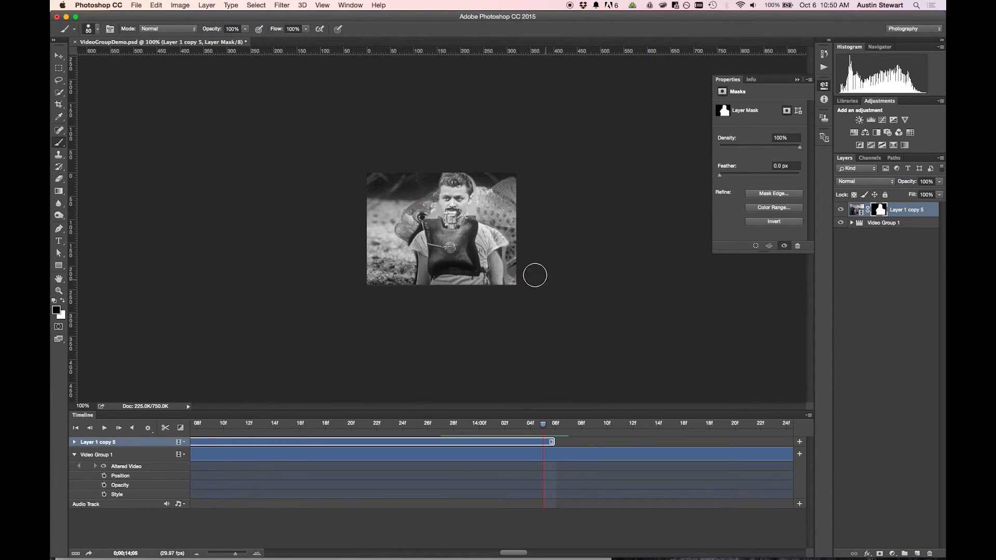
mouse_move(542, 257)
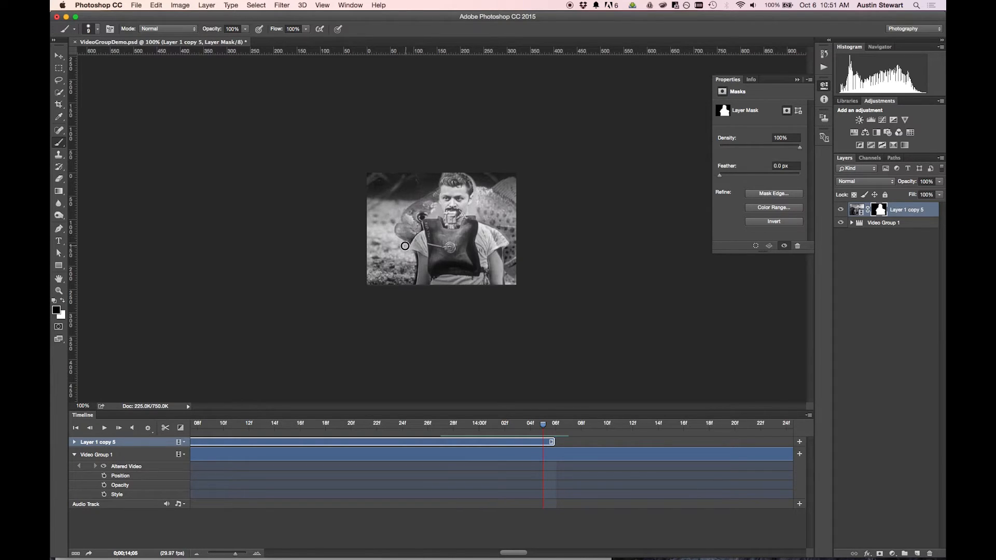
mouse_move(434, 211)
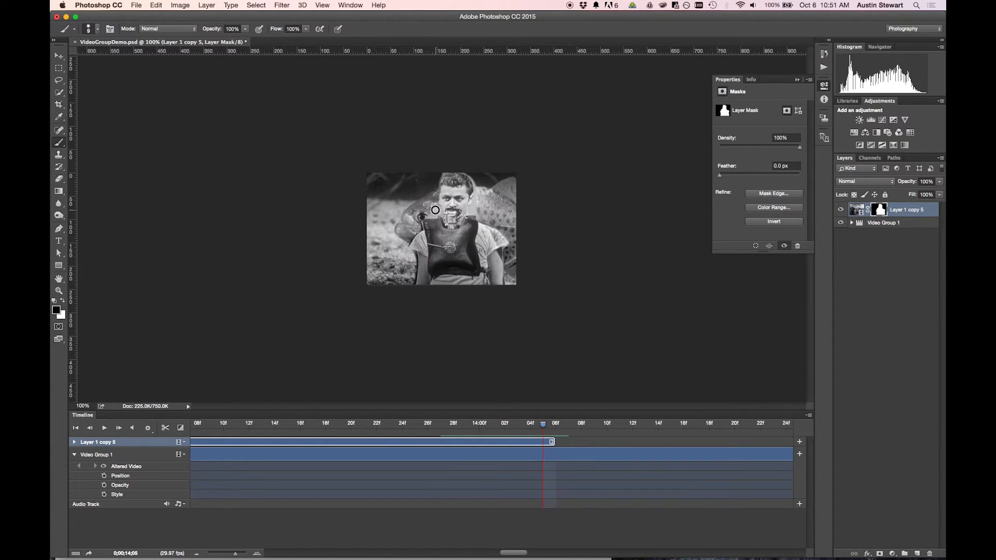
mouse_move(434, 216)
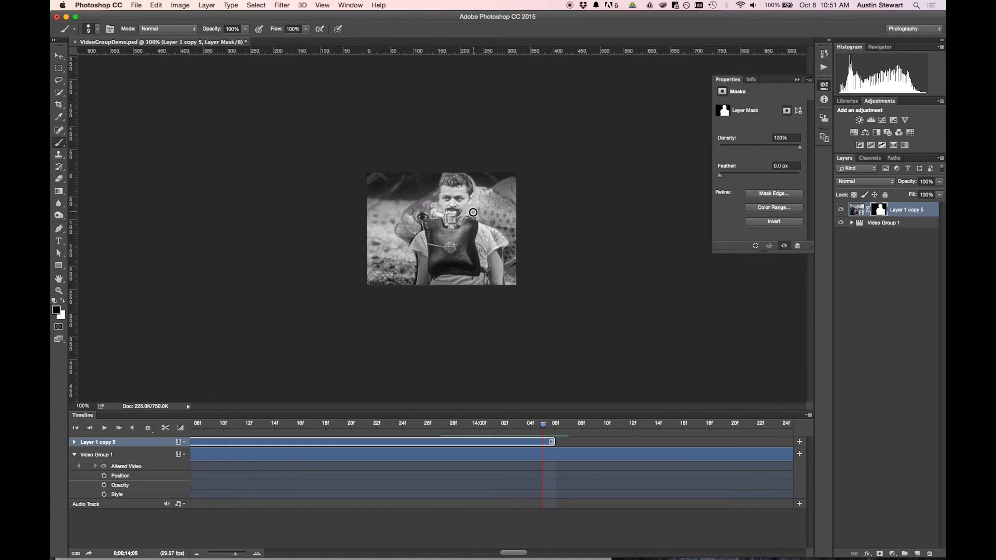
mouse_move(475, 199)
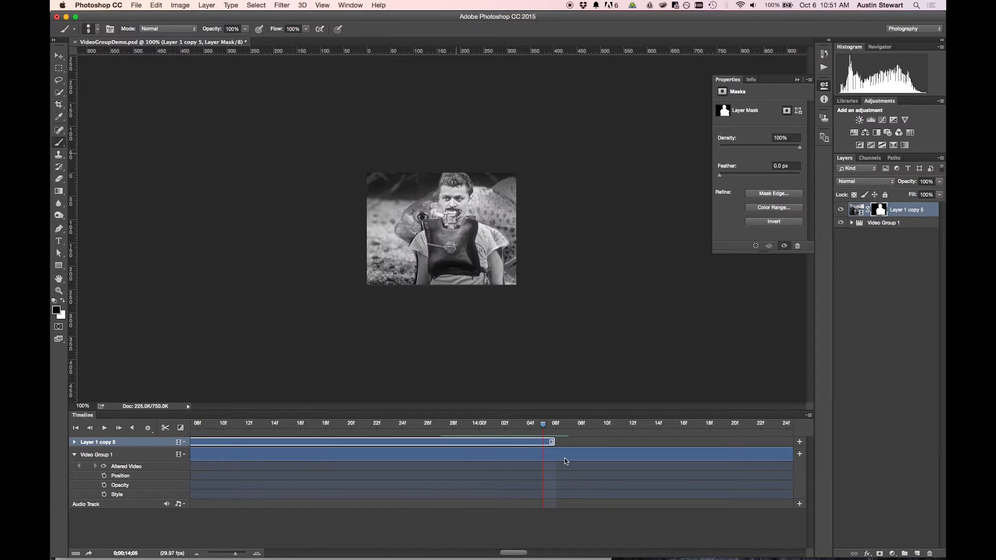
drag(551, 423, 502, 423)
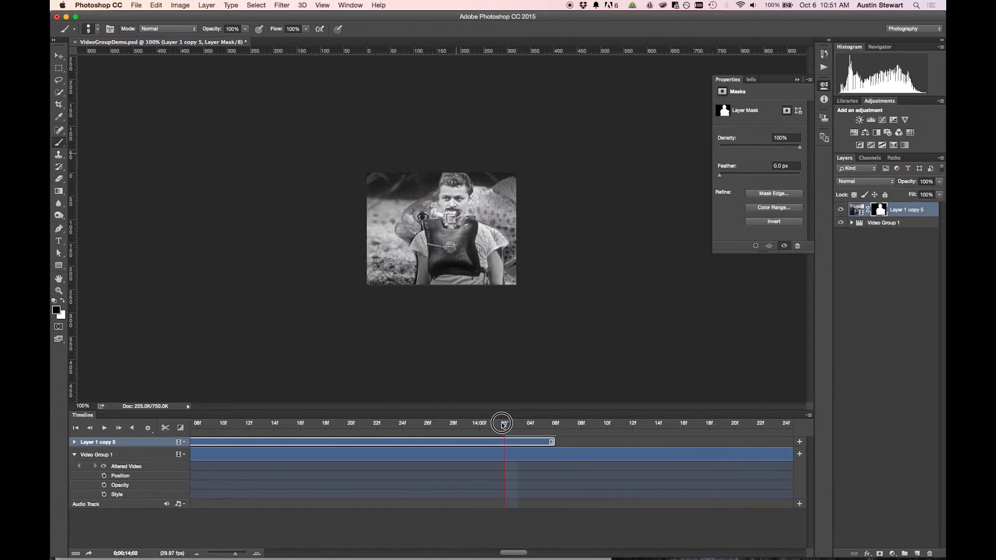
drag(502, 422, 333, 433)
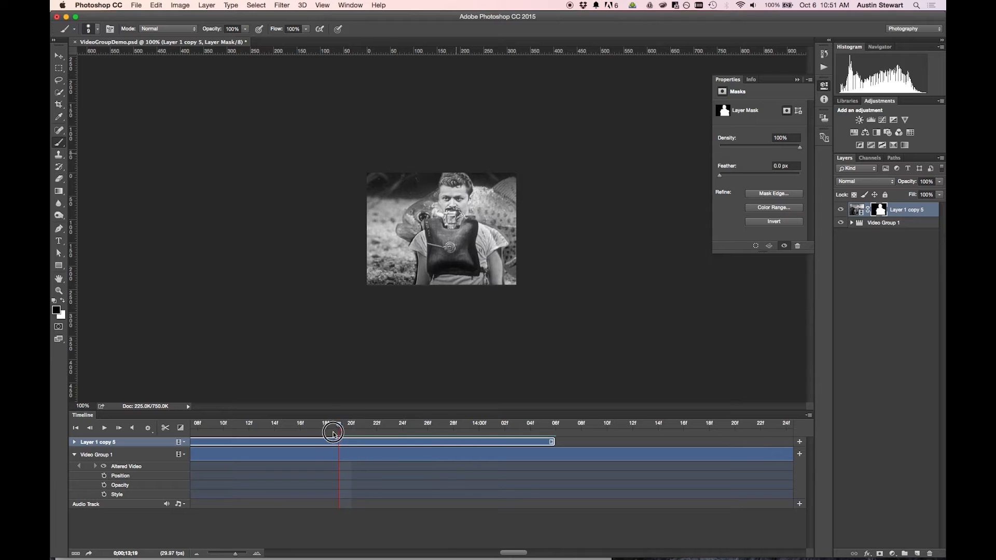
drag(333, 434, 384, 437)
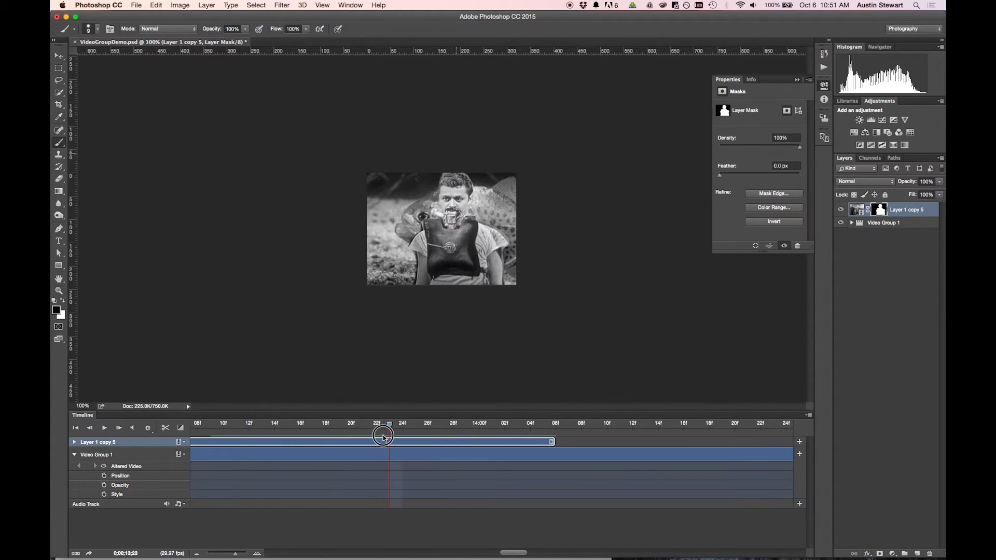
drag(384, 437, 364, 437)
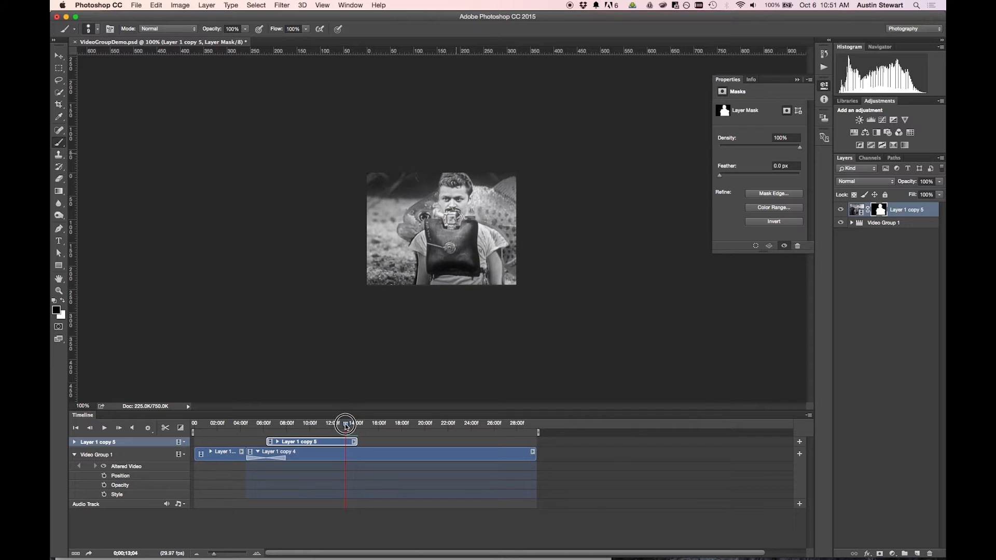
drag(344, 424, 310, 424)
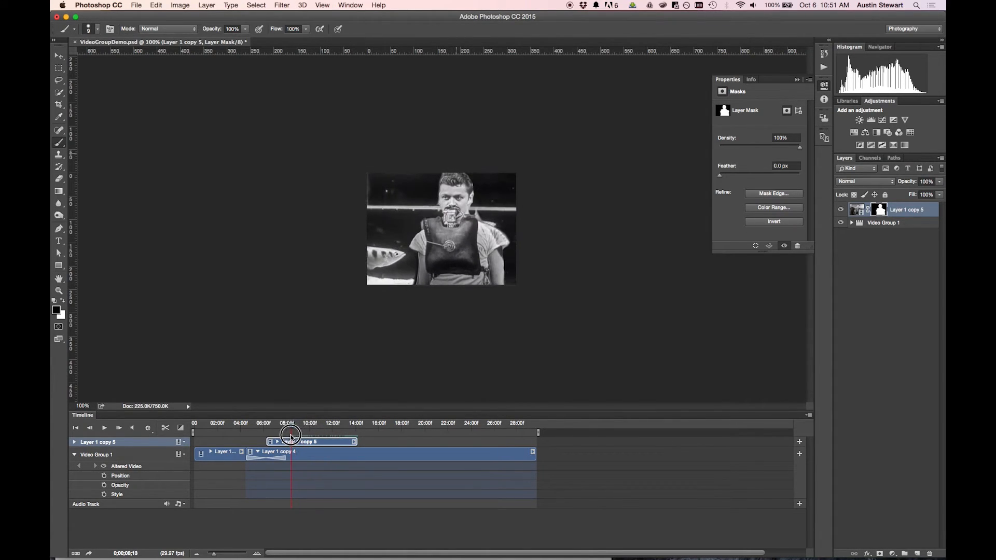
drag(290, 433, 303, 434)
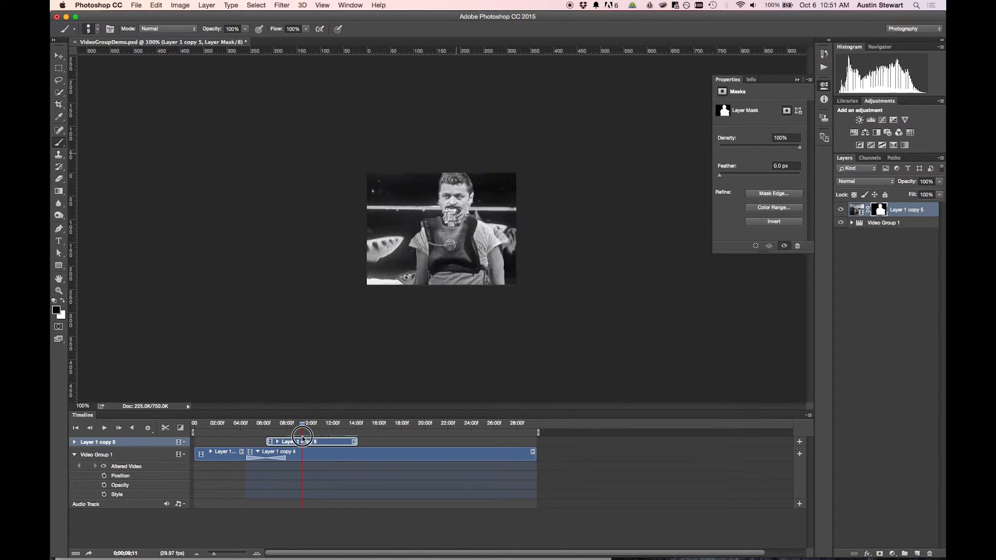
drag(304, 437, 282, 436)
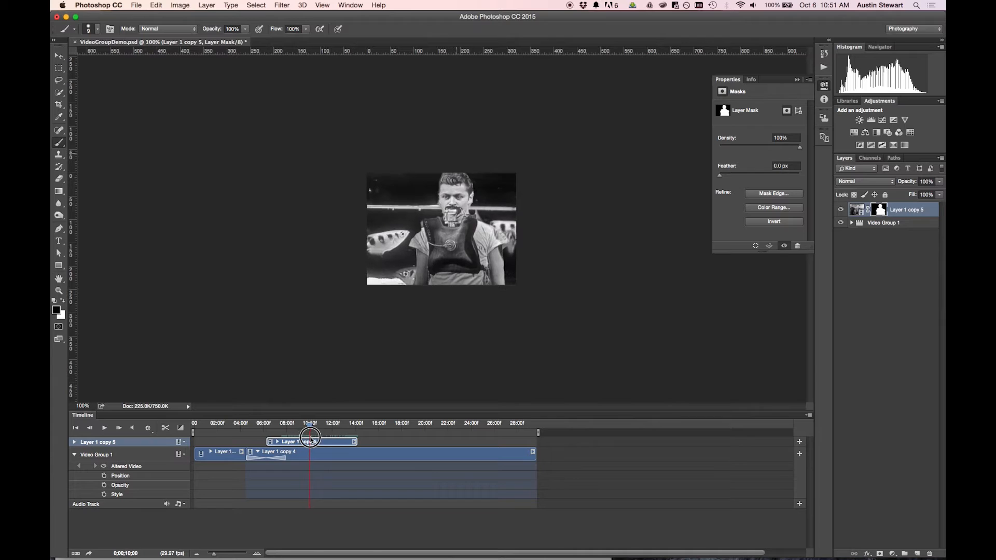
drag(312, 437, 284, 437)
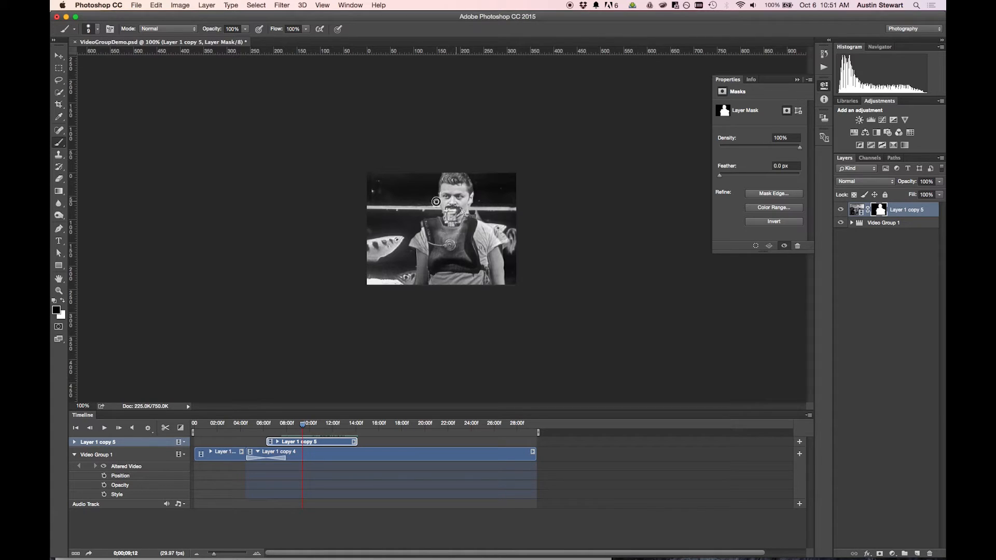
mouse_move(440, 214)
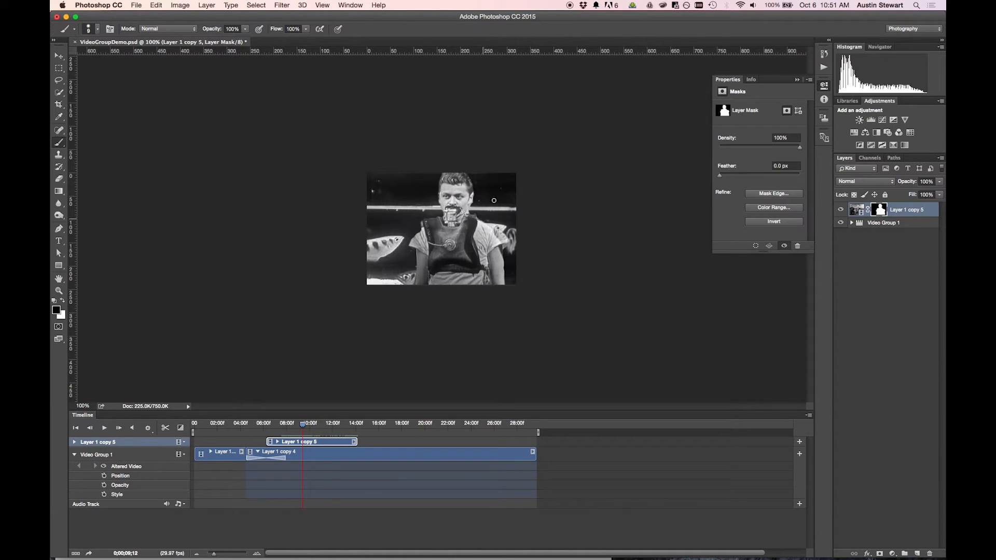
mouse_move(352, 324)
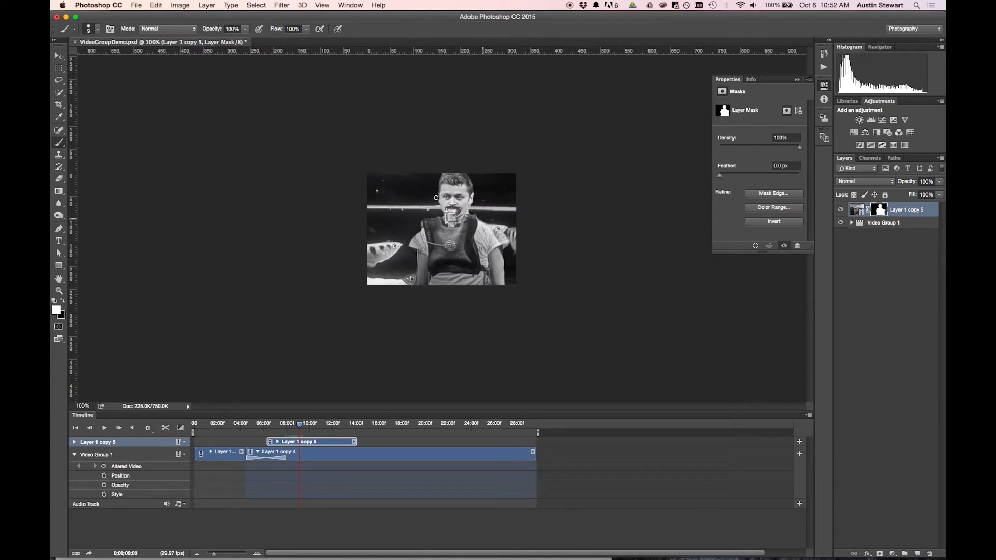
mouse_move(438, 194)
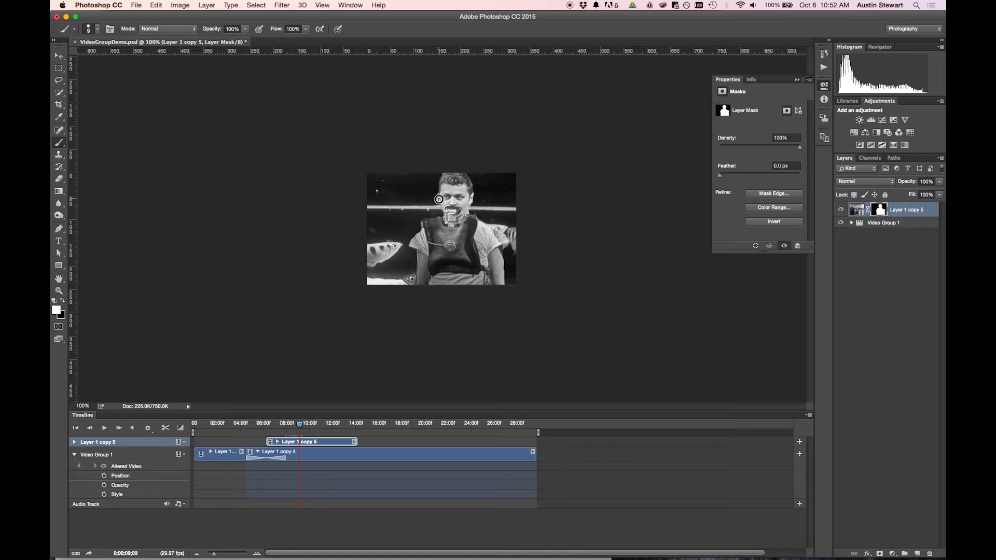
mouse_move(439, 194)
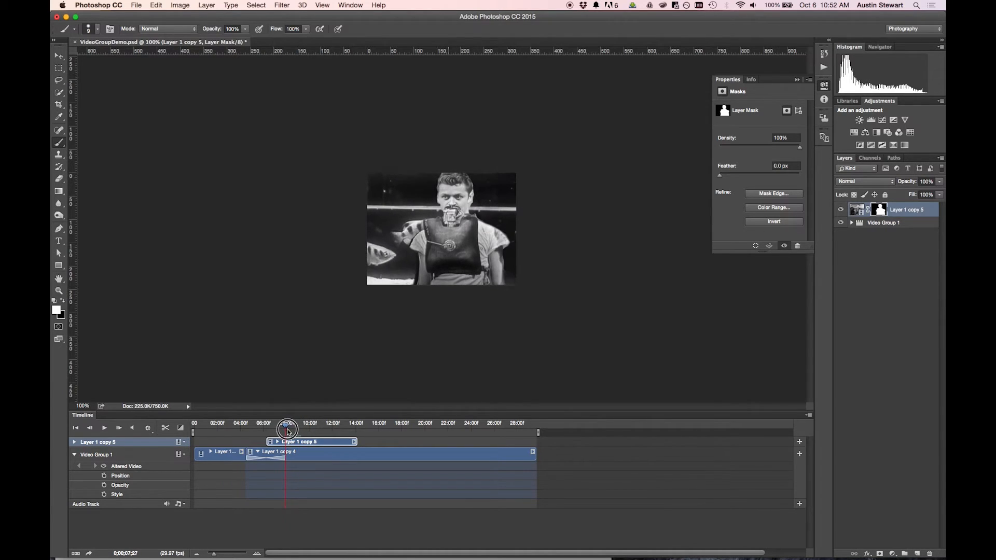
- Scrub to frames near the clip's start, zoom the timeline to frames and target Layer 1 copy 5's pixels
drag(287, 427, 293, 427)
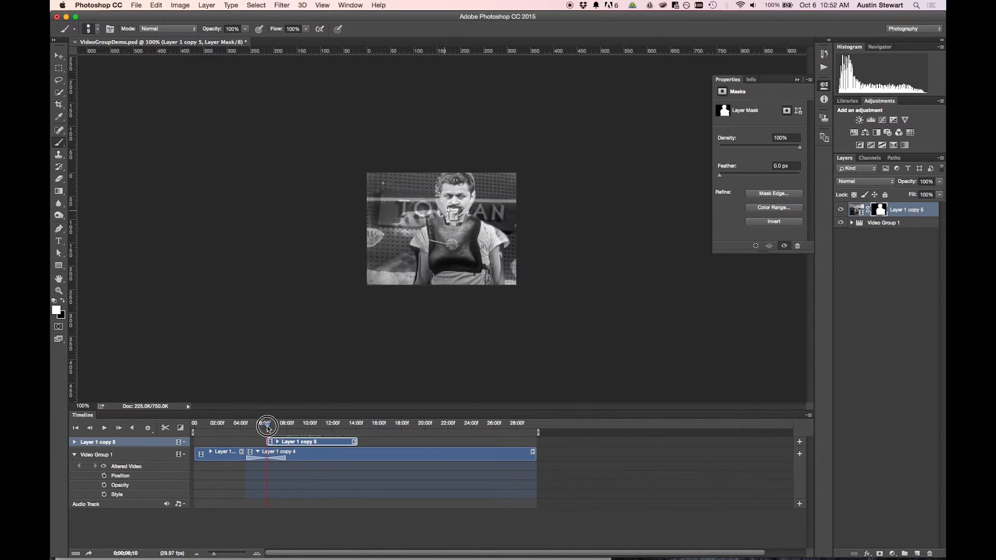
drag(267, 423, 282, 423)
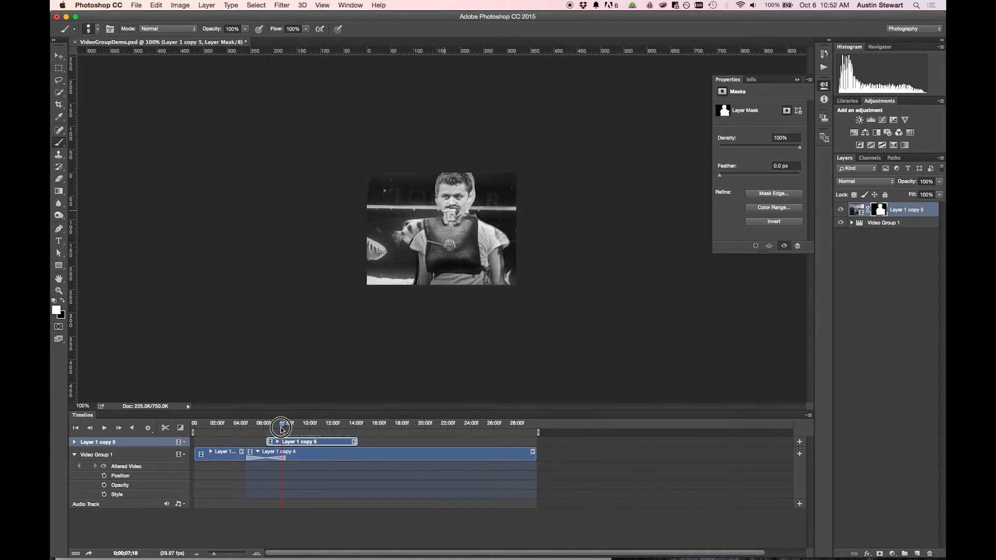
drag(282, 425, 278, 425)
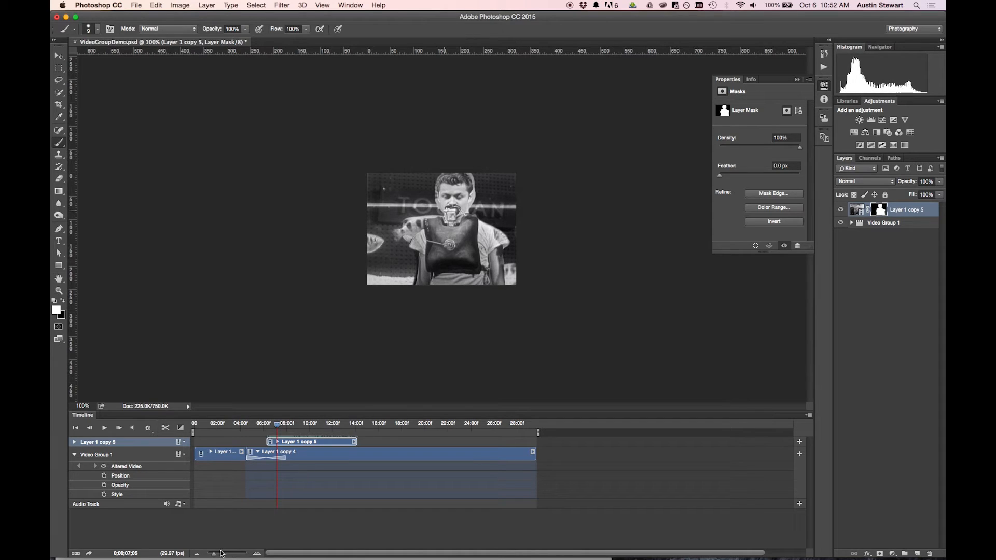
drag(216, 553, 232, 553)
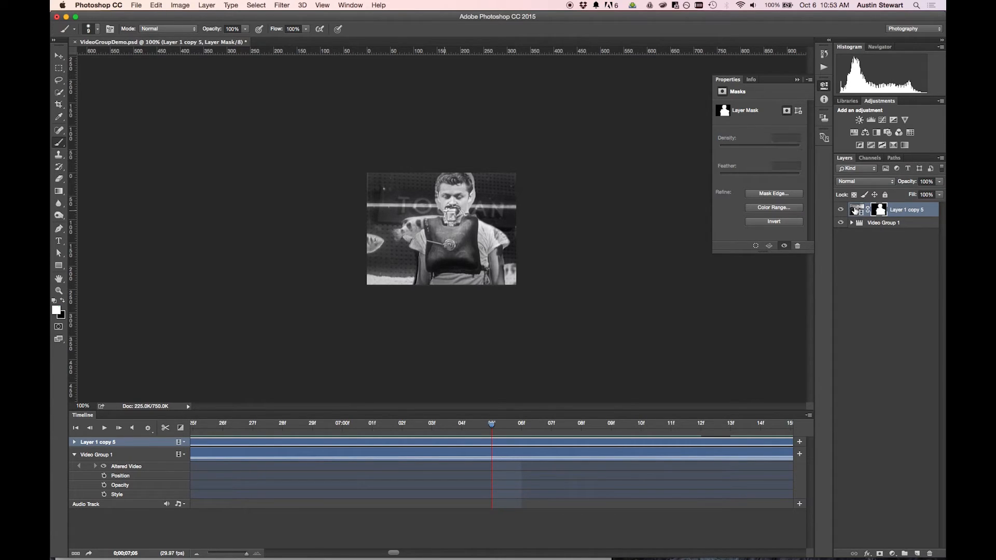
click(859, 208)
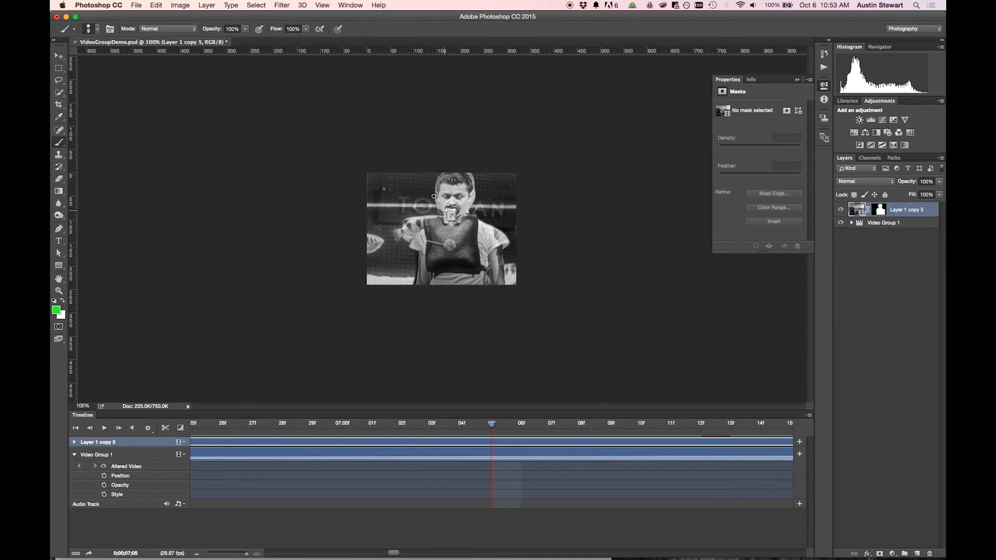
mouse_move(120, 191)
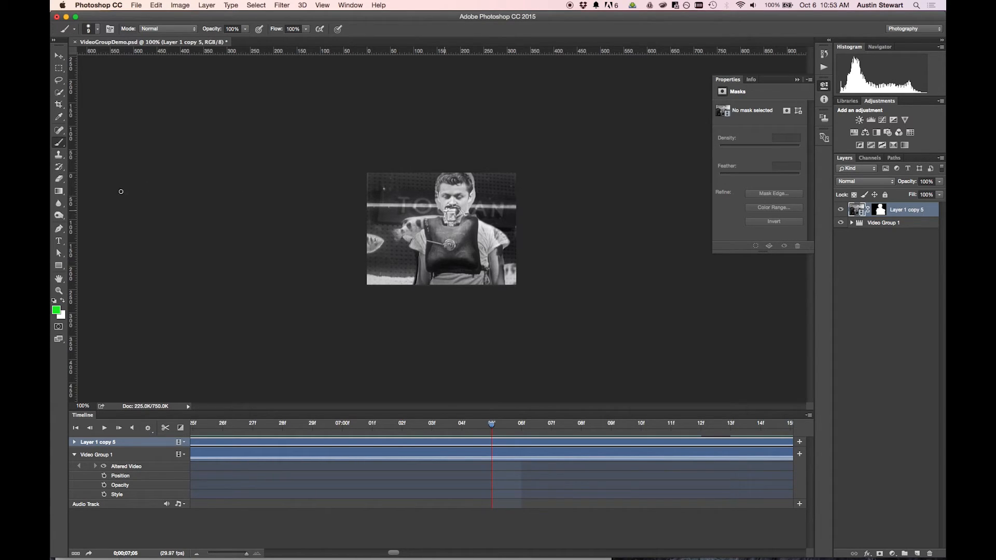
- Erase stray background beside and above the man's head with the Eraser, frame by frame
click(58, 142)
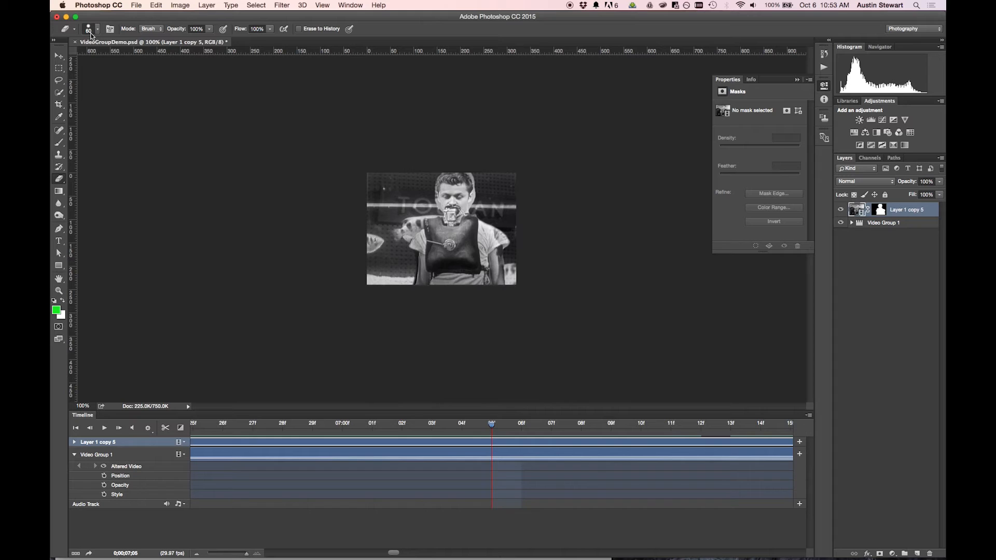
click(99, 29)
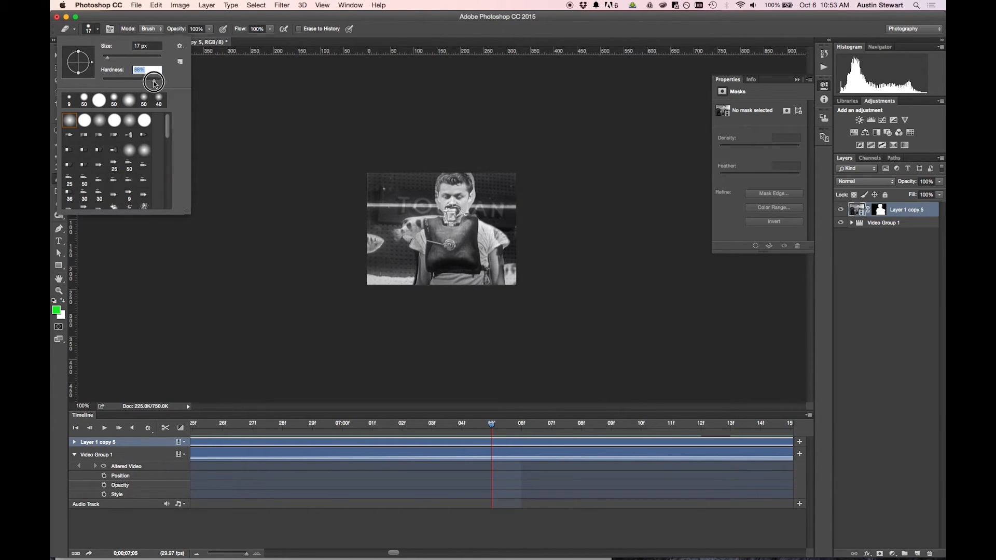
mouse_move(431, 194)
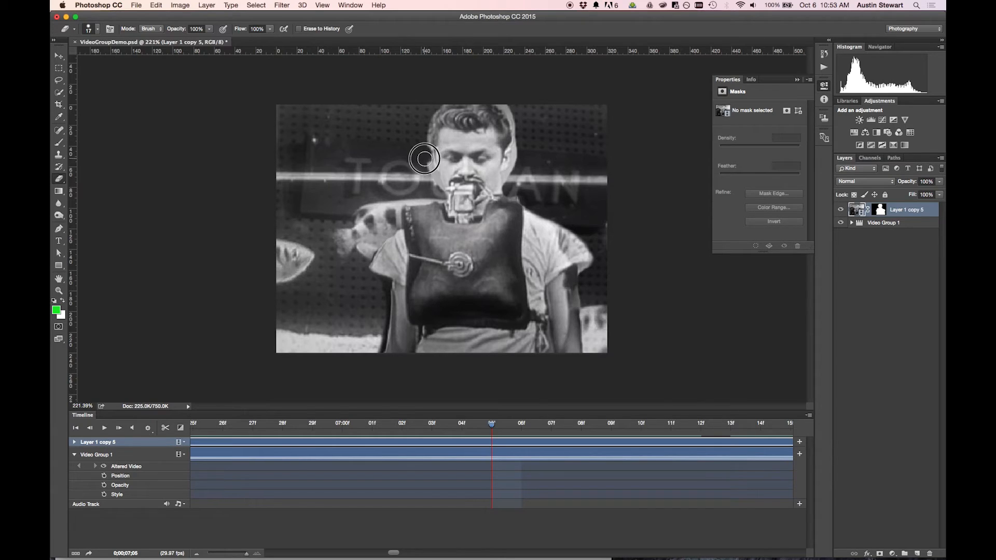
mouse_move(437, 193)
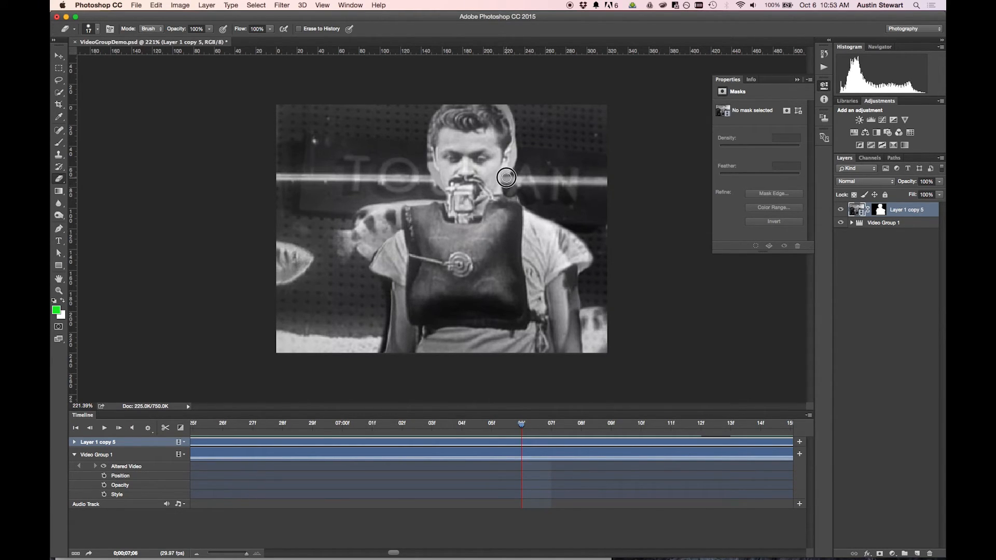
mouse_move(517, 134)
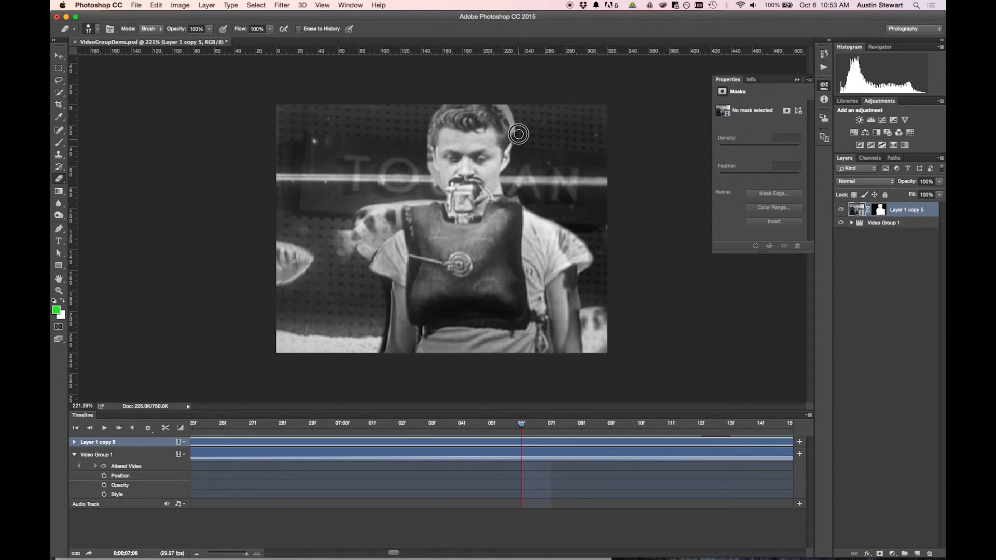
mouse_move(418, 133)
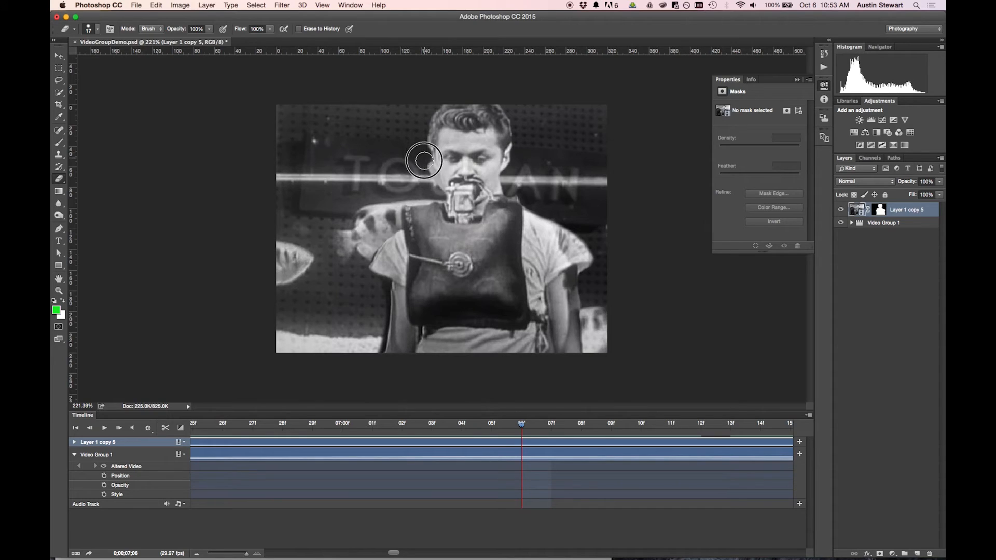
mouse_move(383, 170)
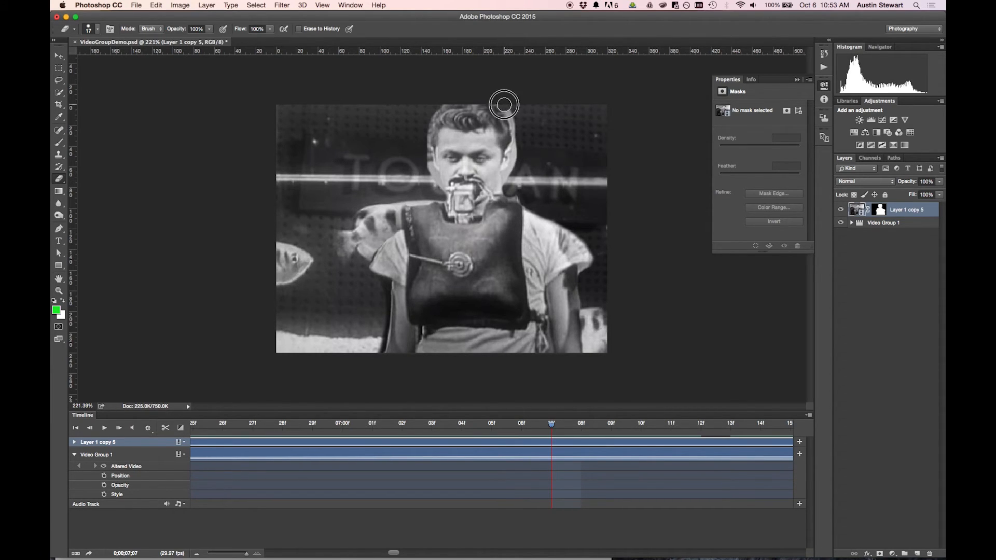
mouse_move(521, 153)
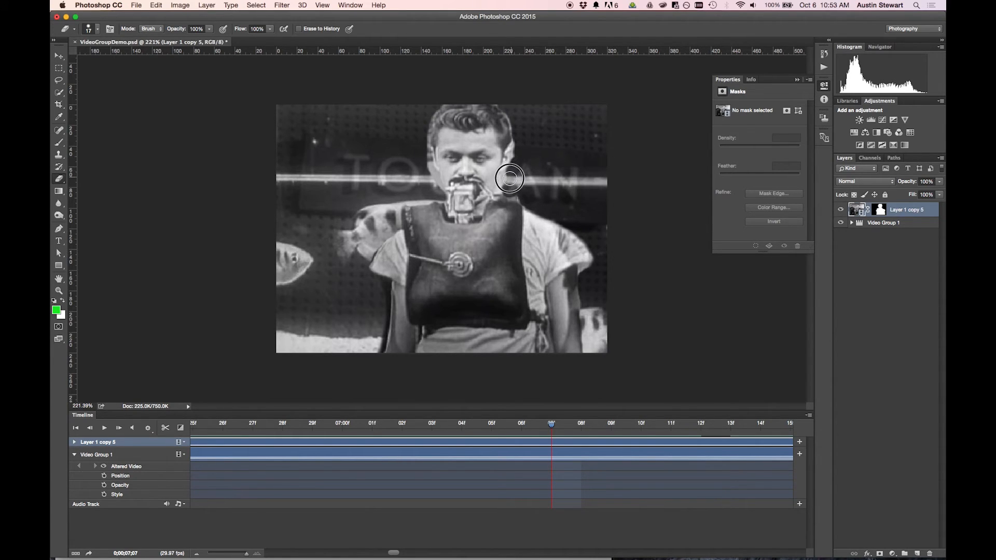
drag(509, 177, 429, 177)
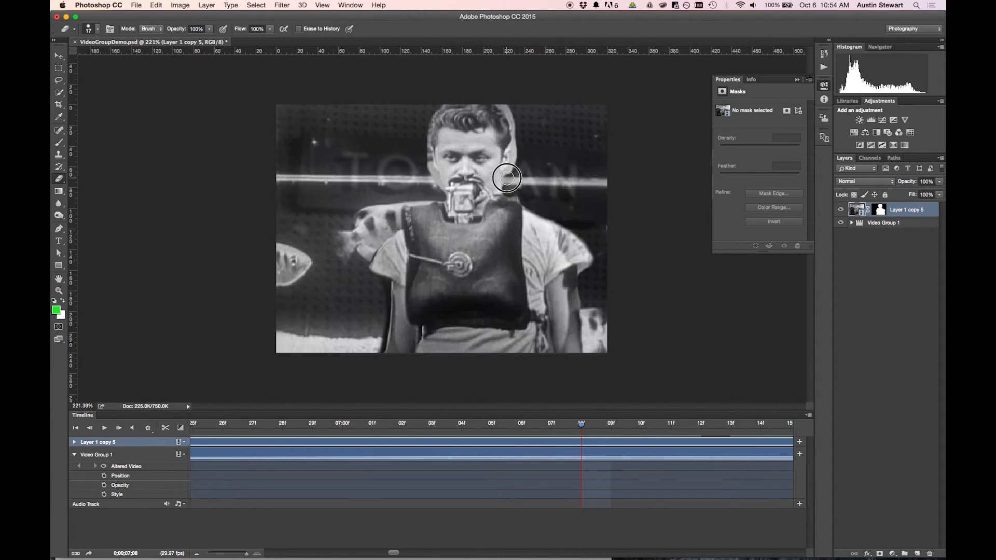
mouse_move(517, 148)
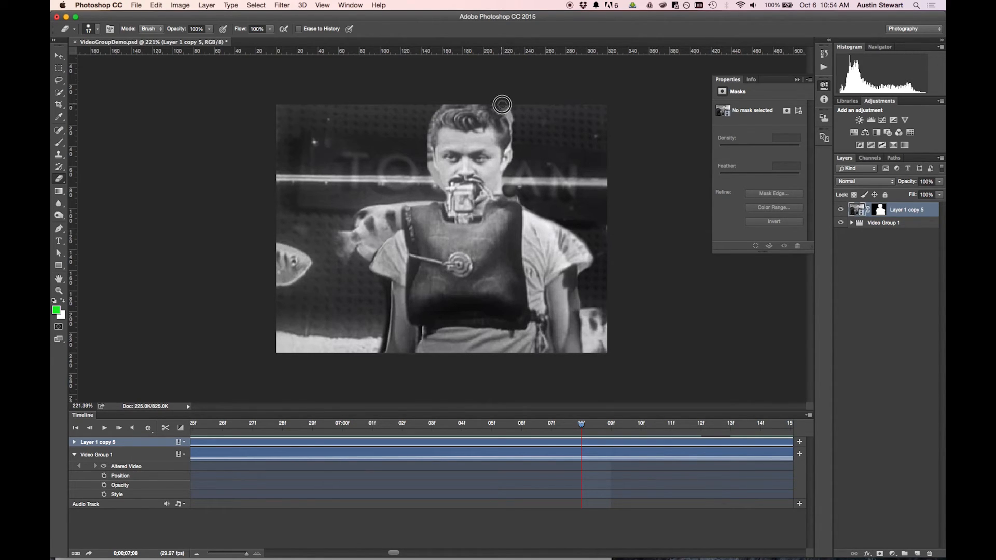
mouse_move(425, 159)
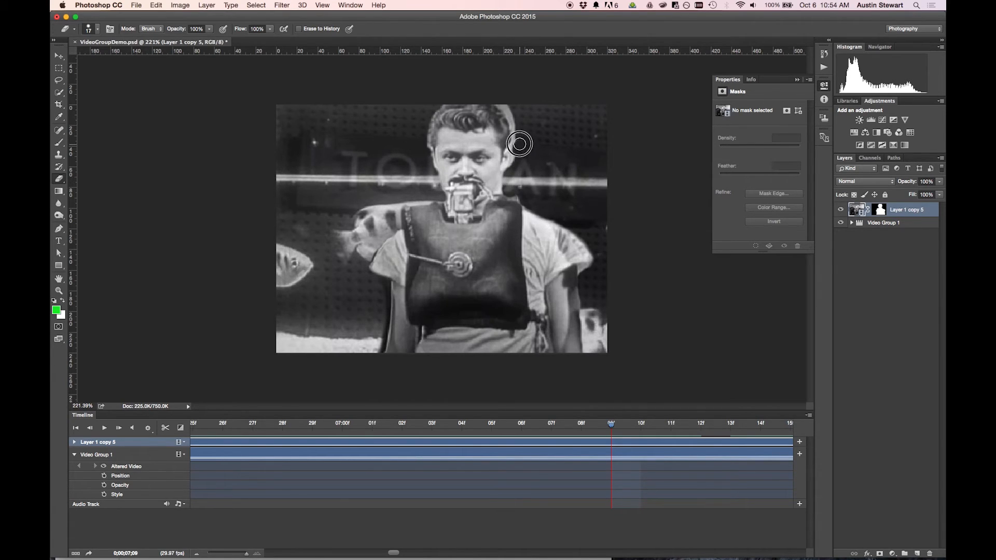
mouse_move(581, 179)
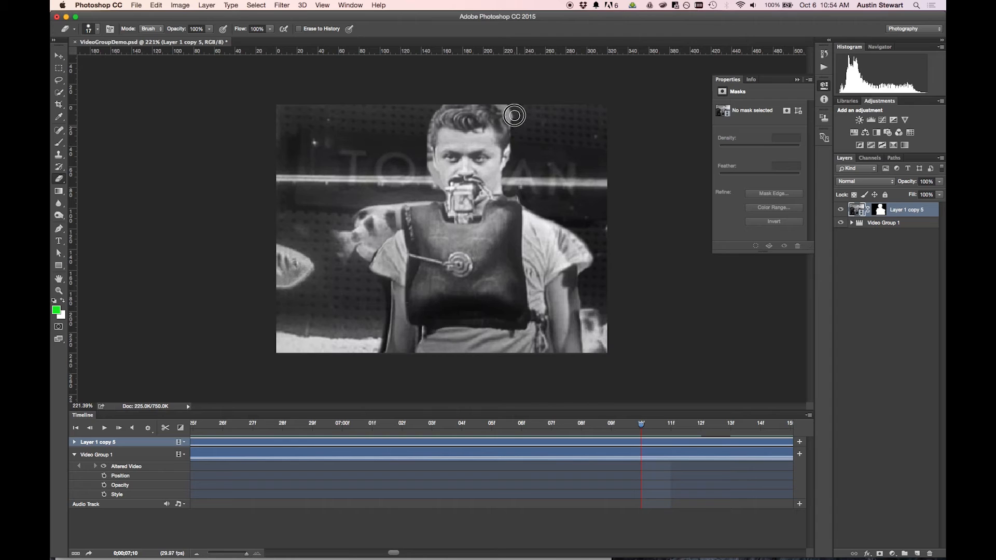
drag(514, 115, 426, 177)
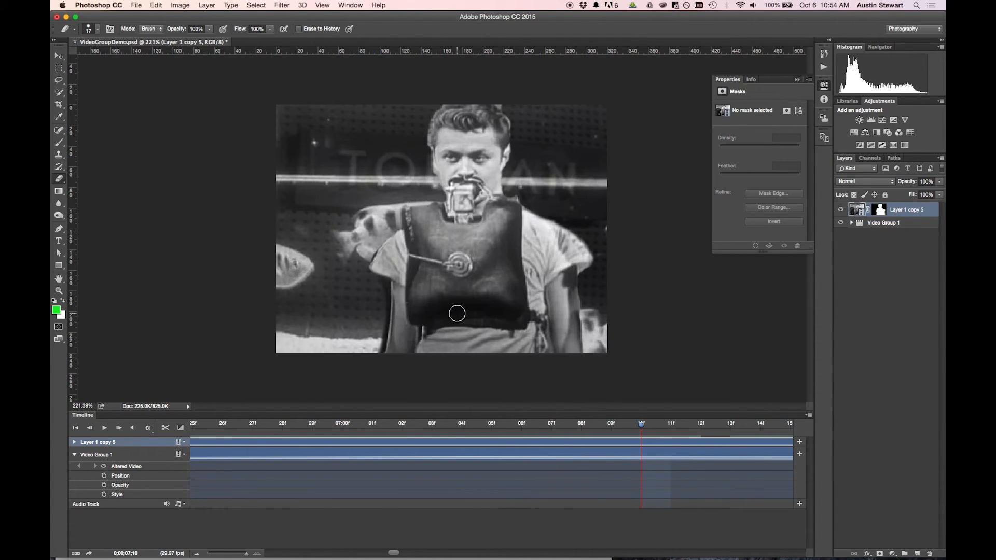
- Expand Layer 1 copy 5's properties, zoom the timeline out to the whole sequence and preview it
click(75, 442)
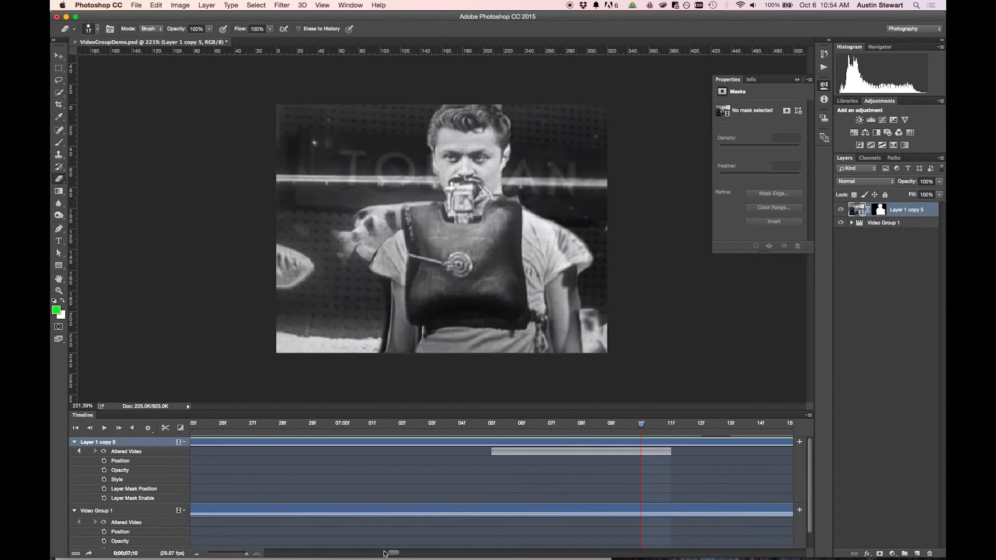
mouse_move(330, 554)
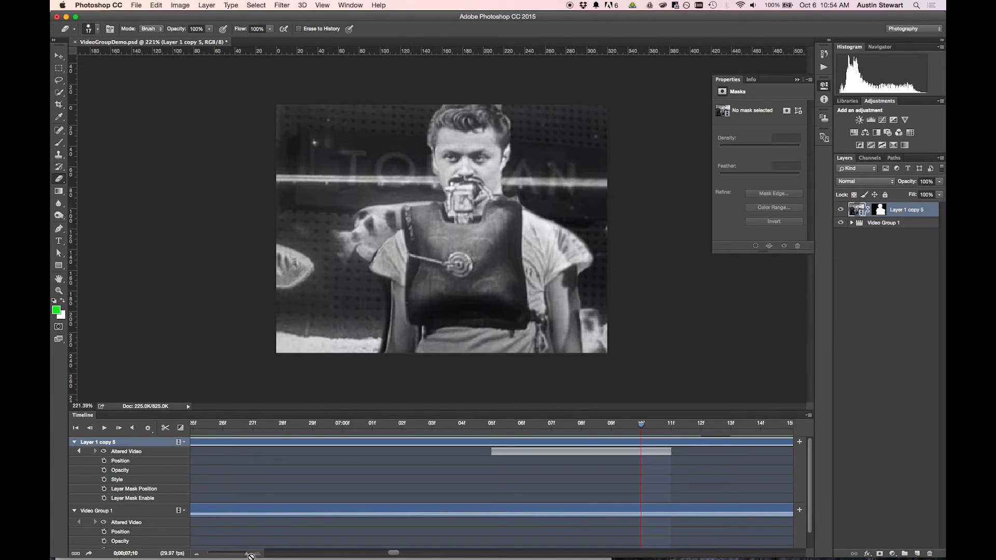
drag(250, 553, 227, 551)
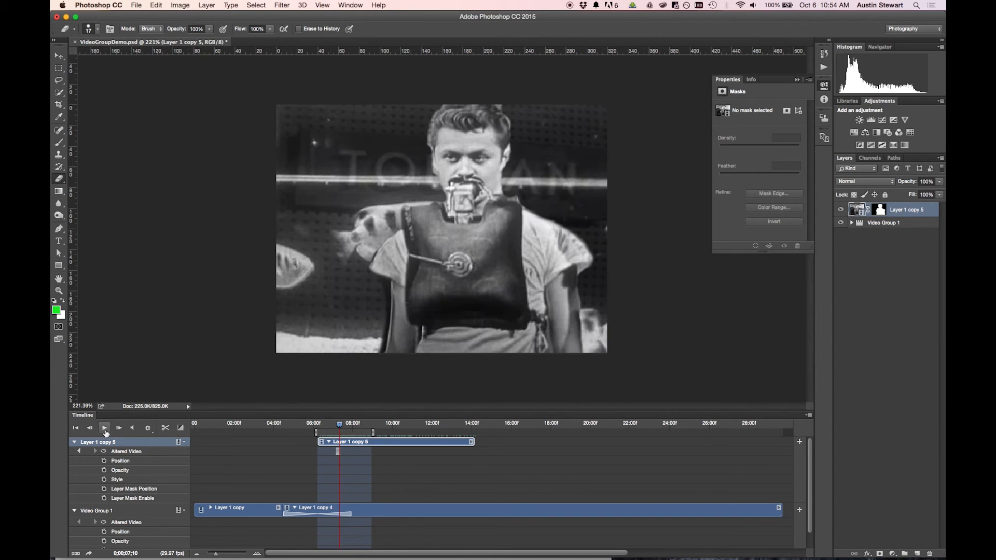
click(104, 427)
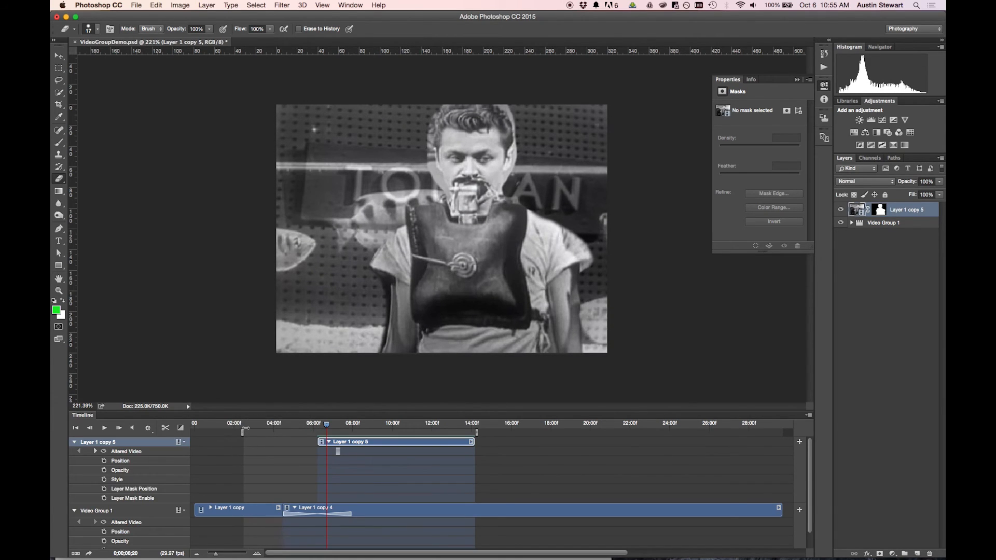
- Set the playhead to the man clip's start and add an Opacity keyframe at 10%
click(257, 422)
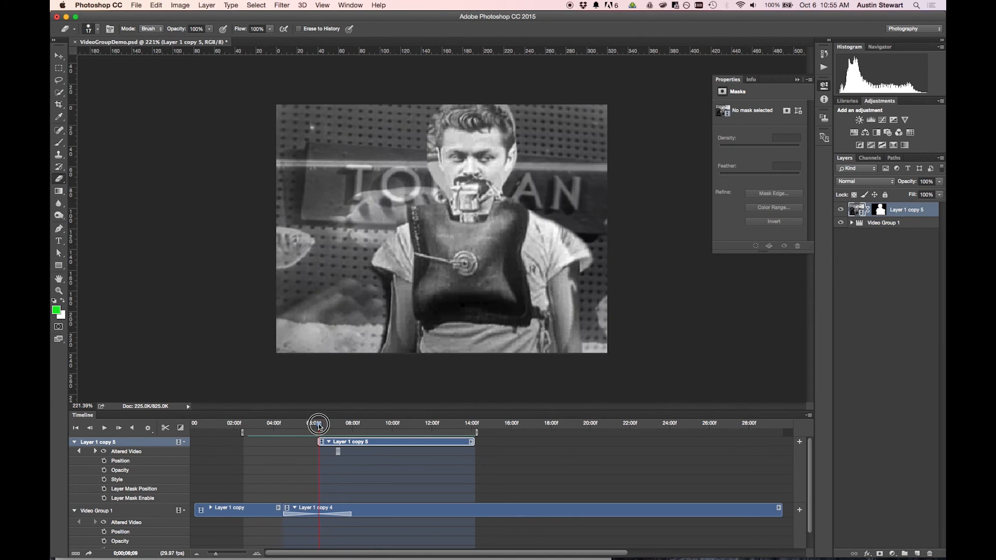
drag(317, 424, 330, 424)
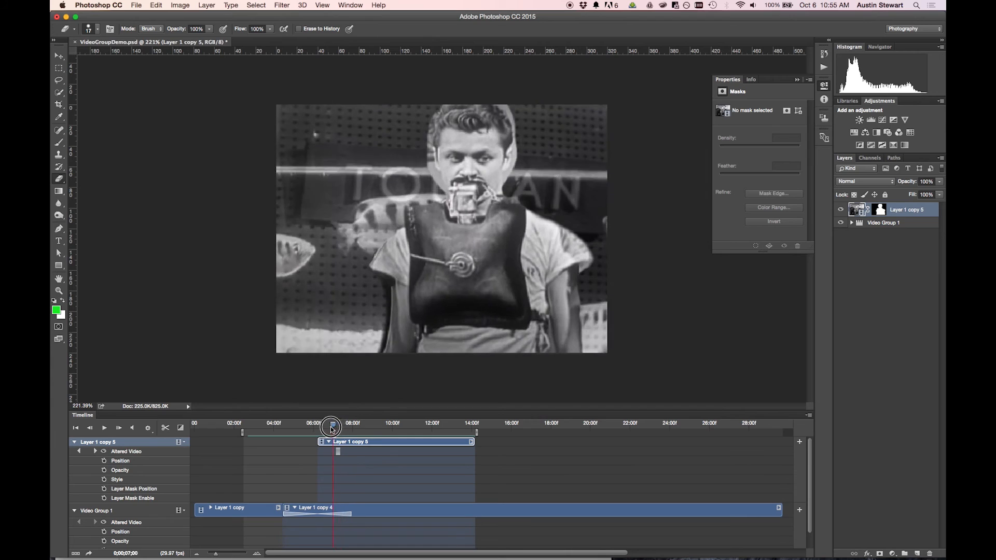
drag(330, 424, 317, 424)
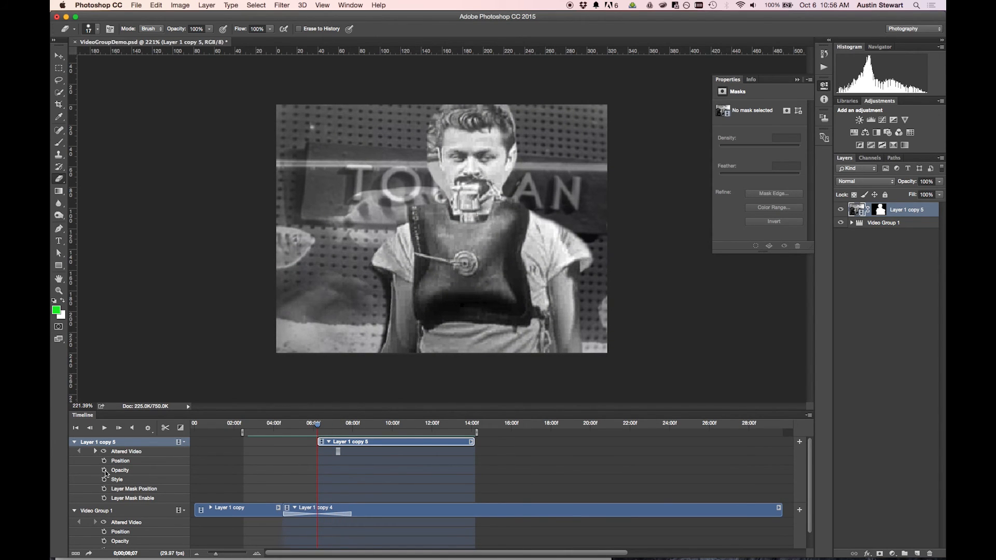
click(103, 470)
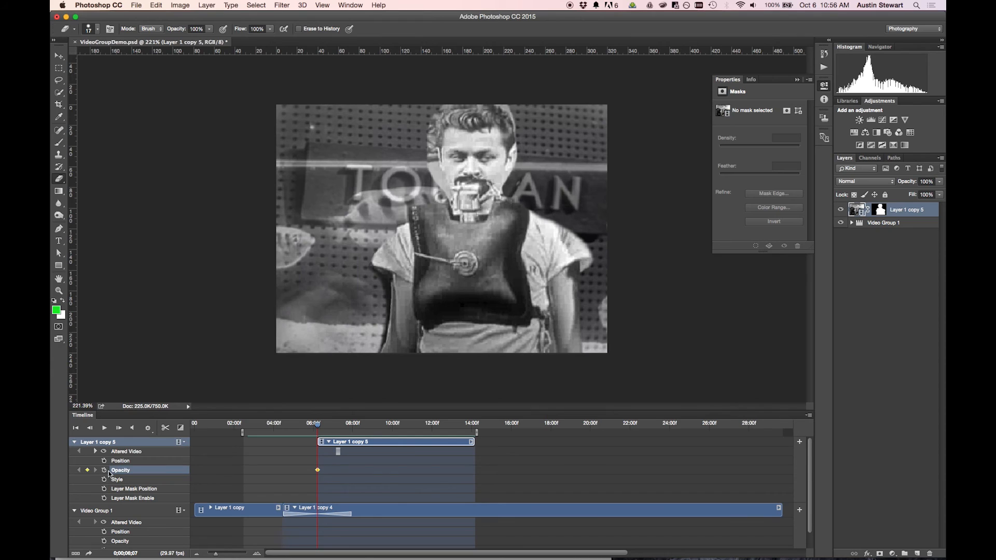
mouse_move(108, 473)
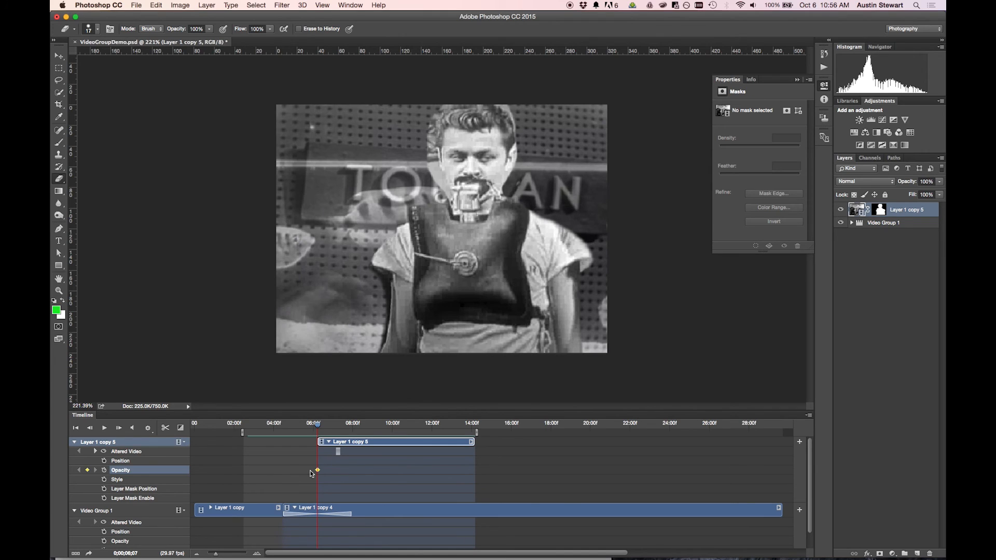
click(58, 56)
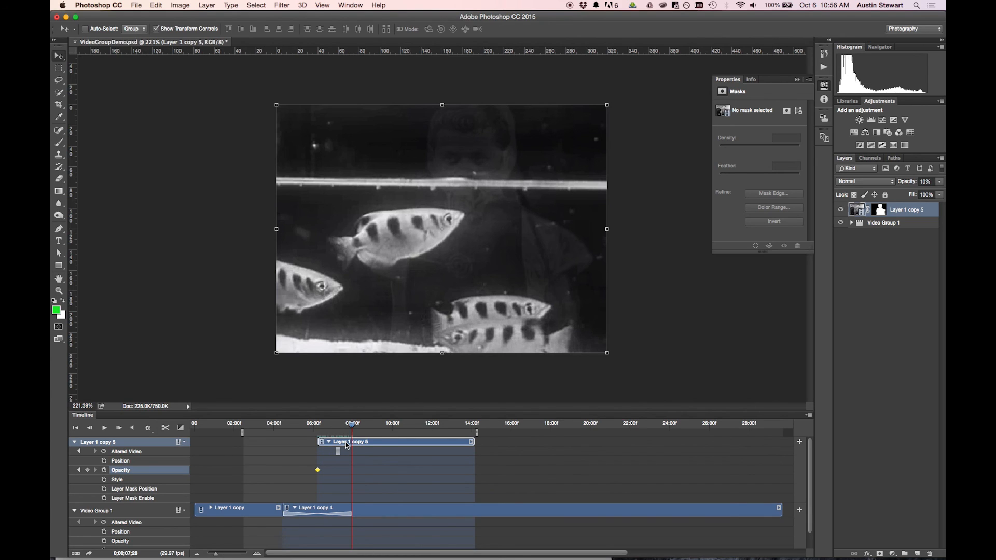
mouse_move(597, 406)
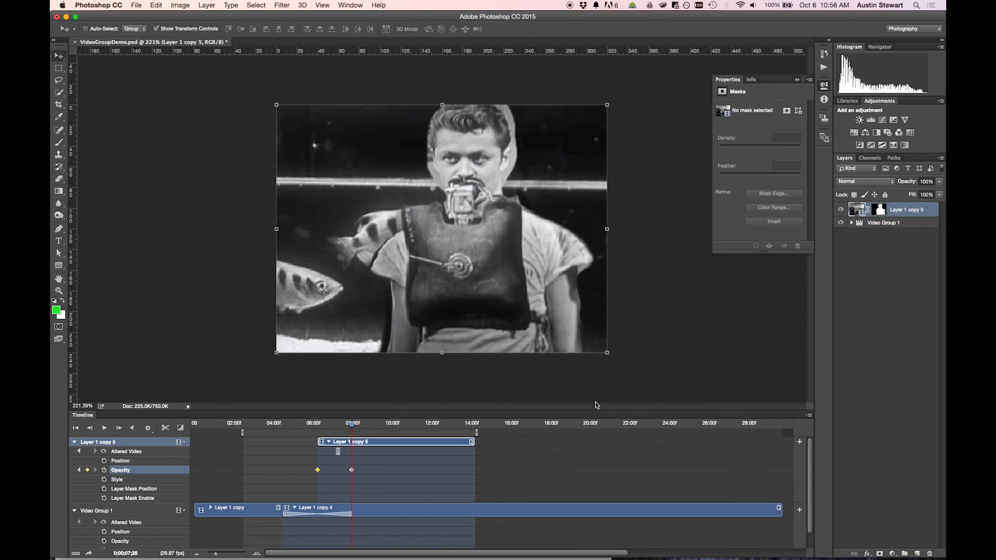
mouse_move(381, 450)
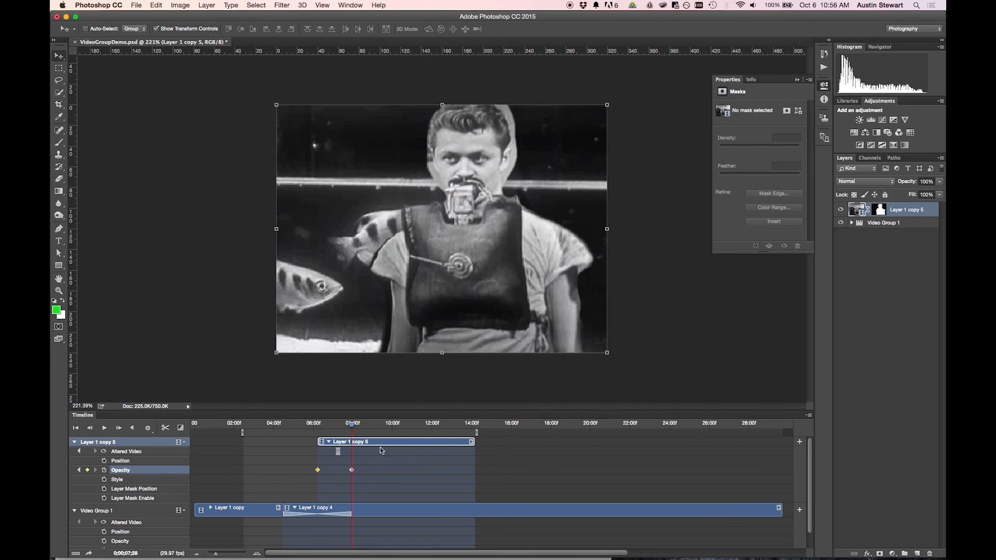
- Add the 100% opacity keyframe later in the clip and scrub back across the fade-in
click(351, 423)
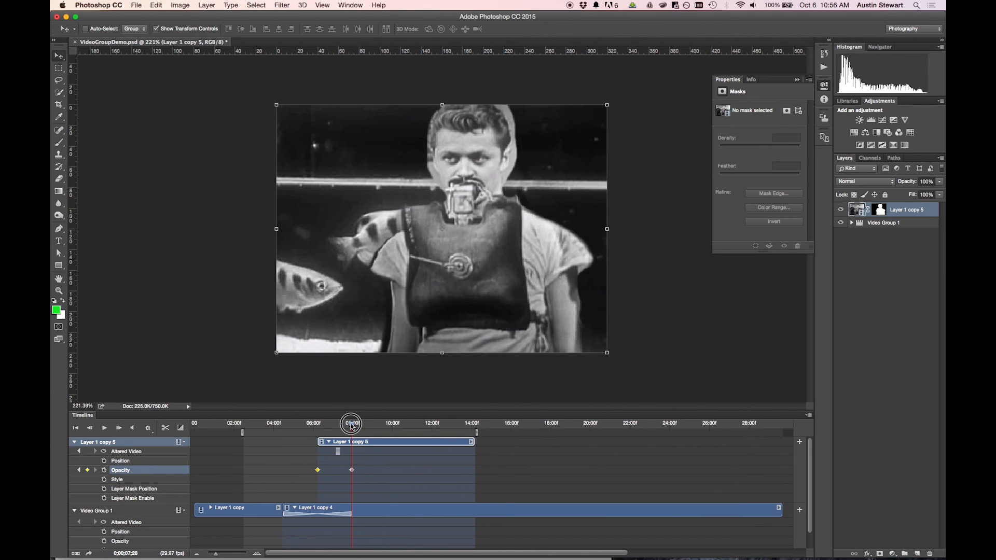
drag(352, 424, 329, 424)
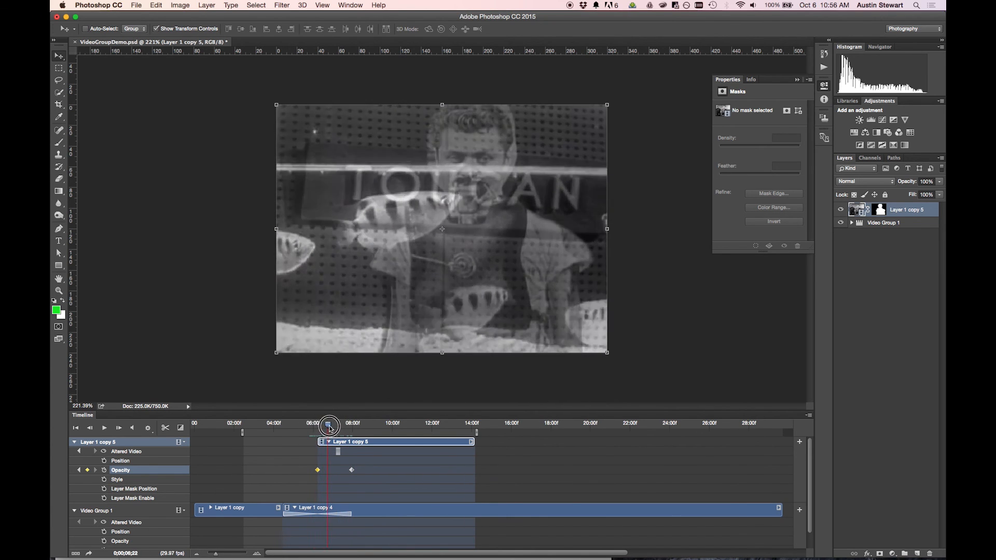
drag(329, 427, 304, 426)
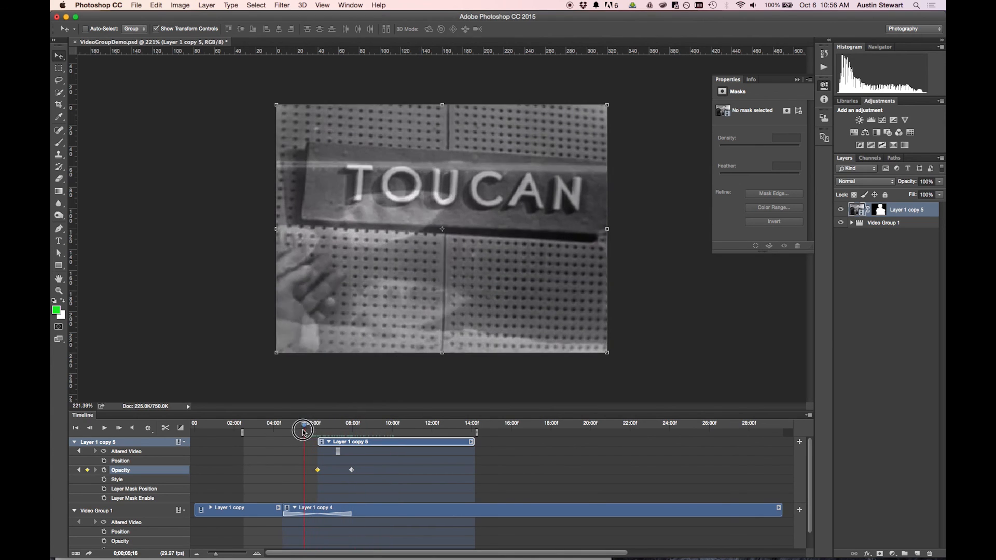
drag(304, 424, 307, 435)
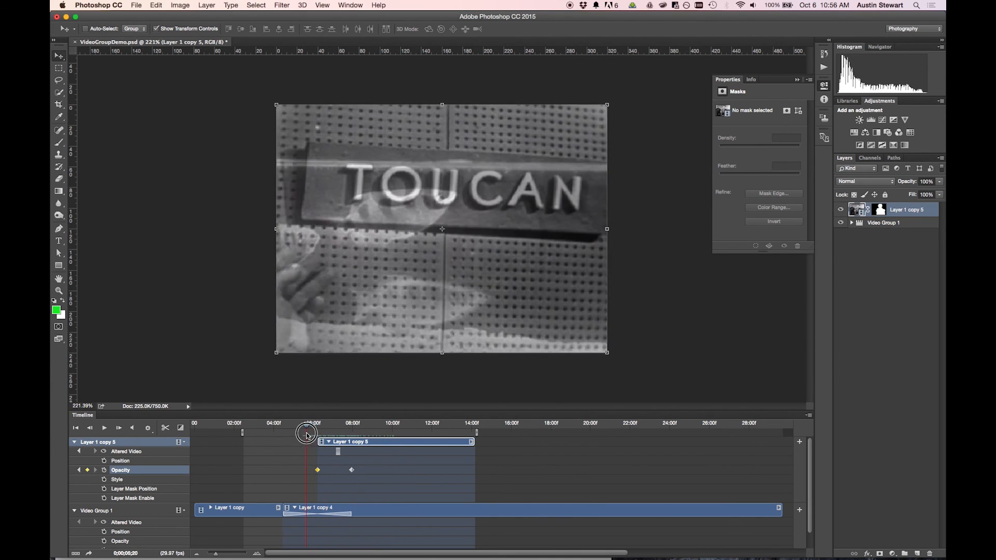
drag(307, 434, 320, 435)
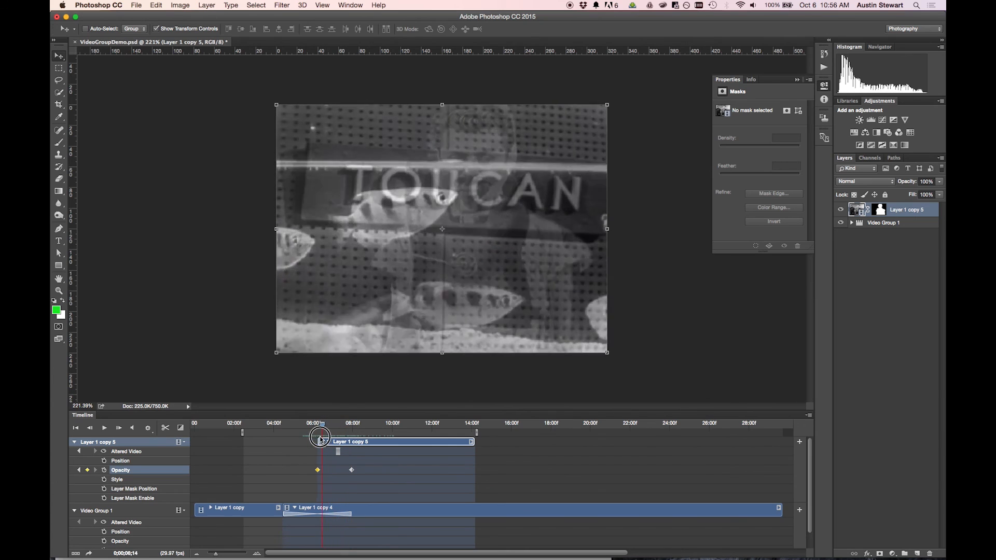
- Play the sequence from the fade start to preview the man fading in over the fish
click(89, 428)
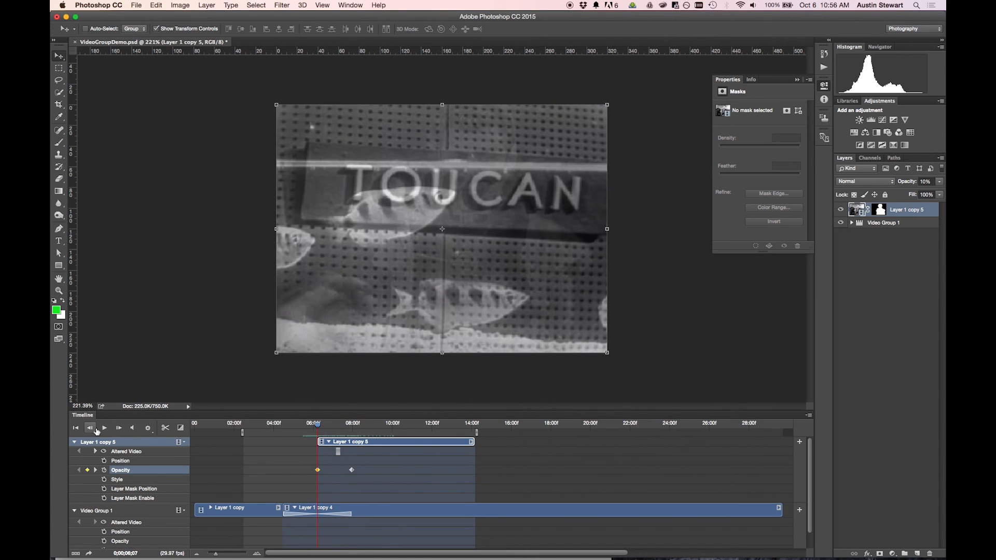
click(104, 427)
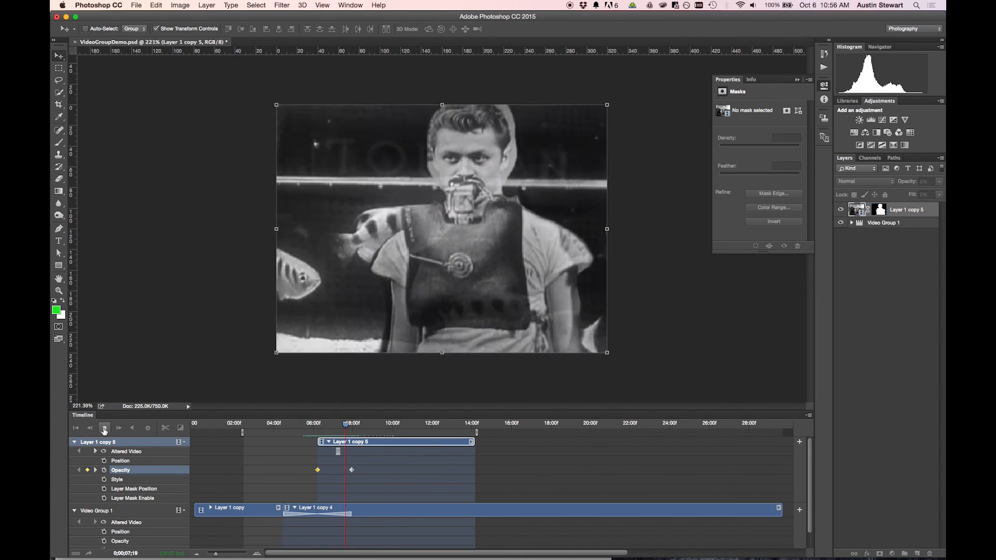
click(104, 427)
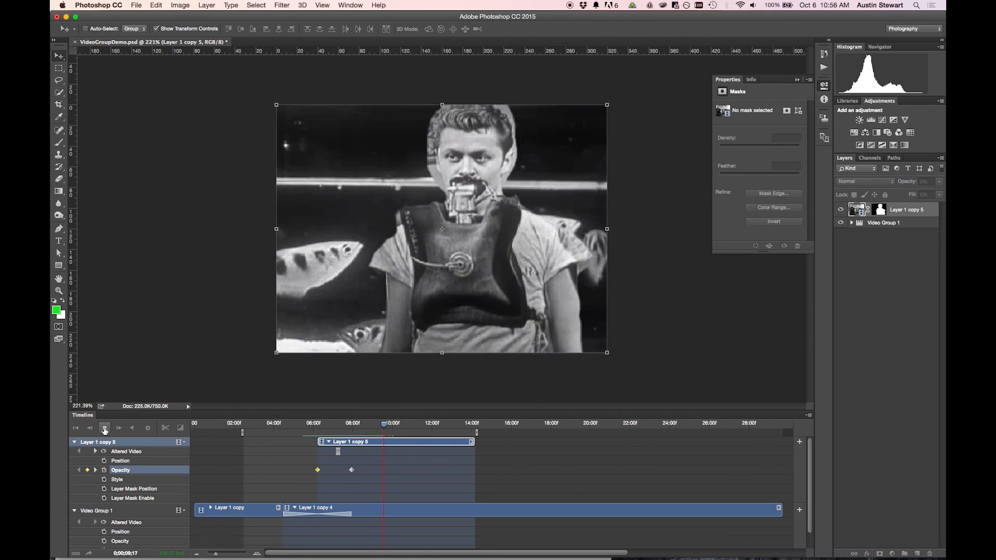
click(105, 427)
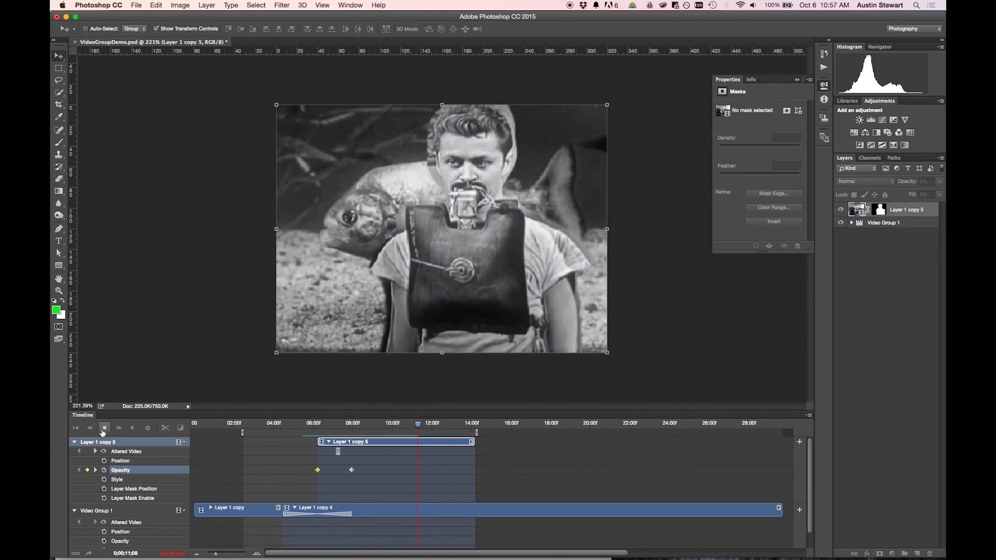
click(118, 428)
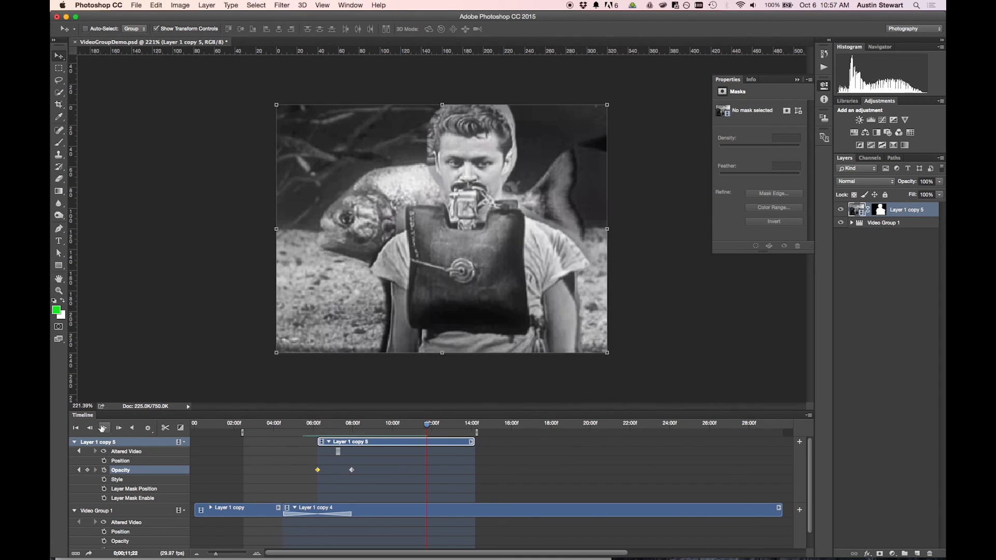
mouse_move(104, 428)
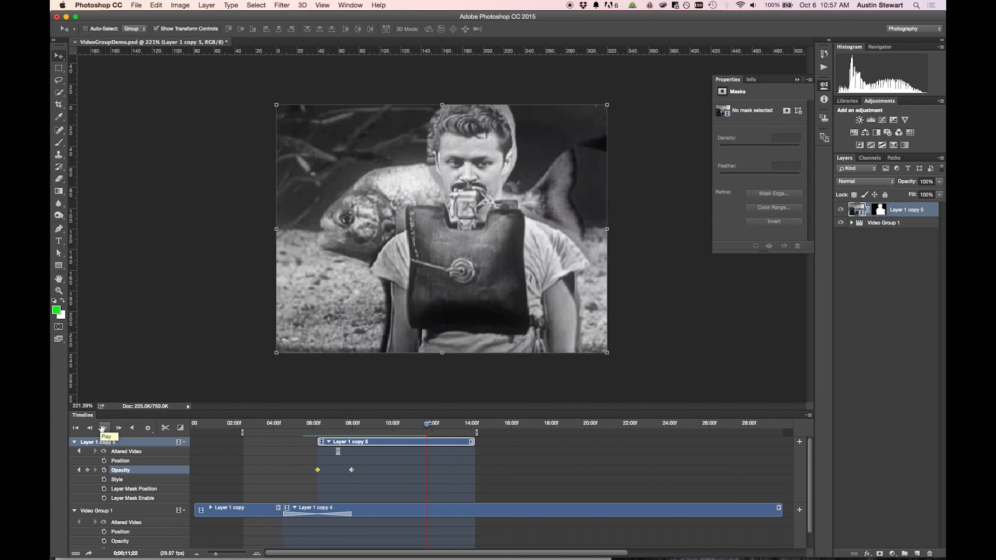